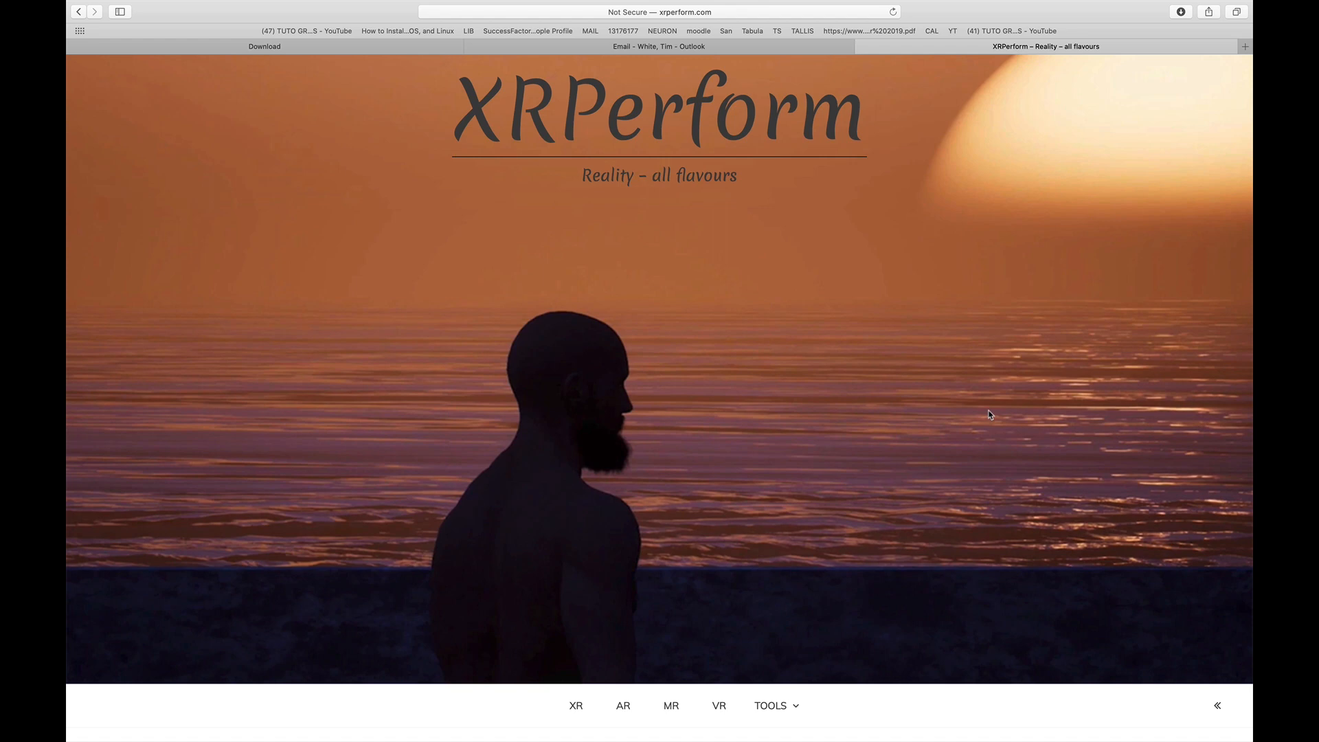
mouse_move(669, 100)
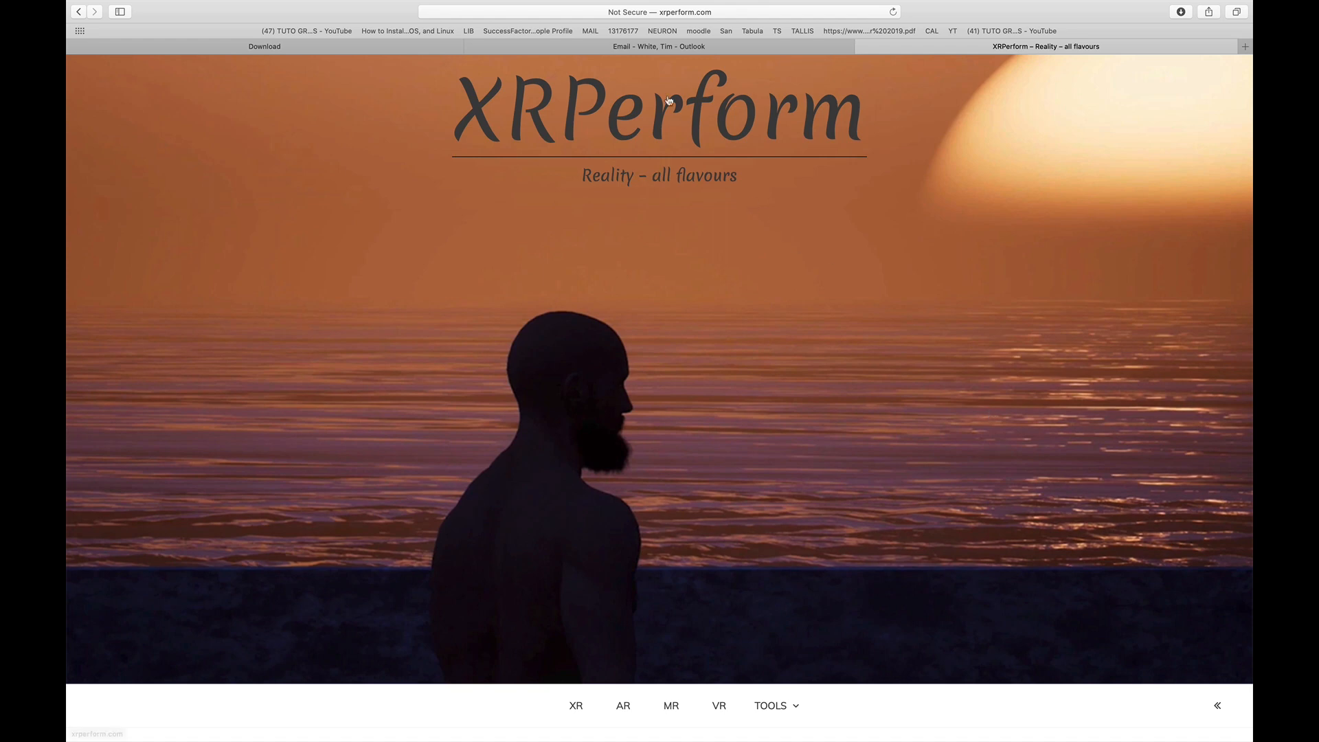
Search Google for 'unreal engine' from the Safari address bar
left_click(659, 11)
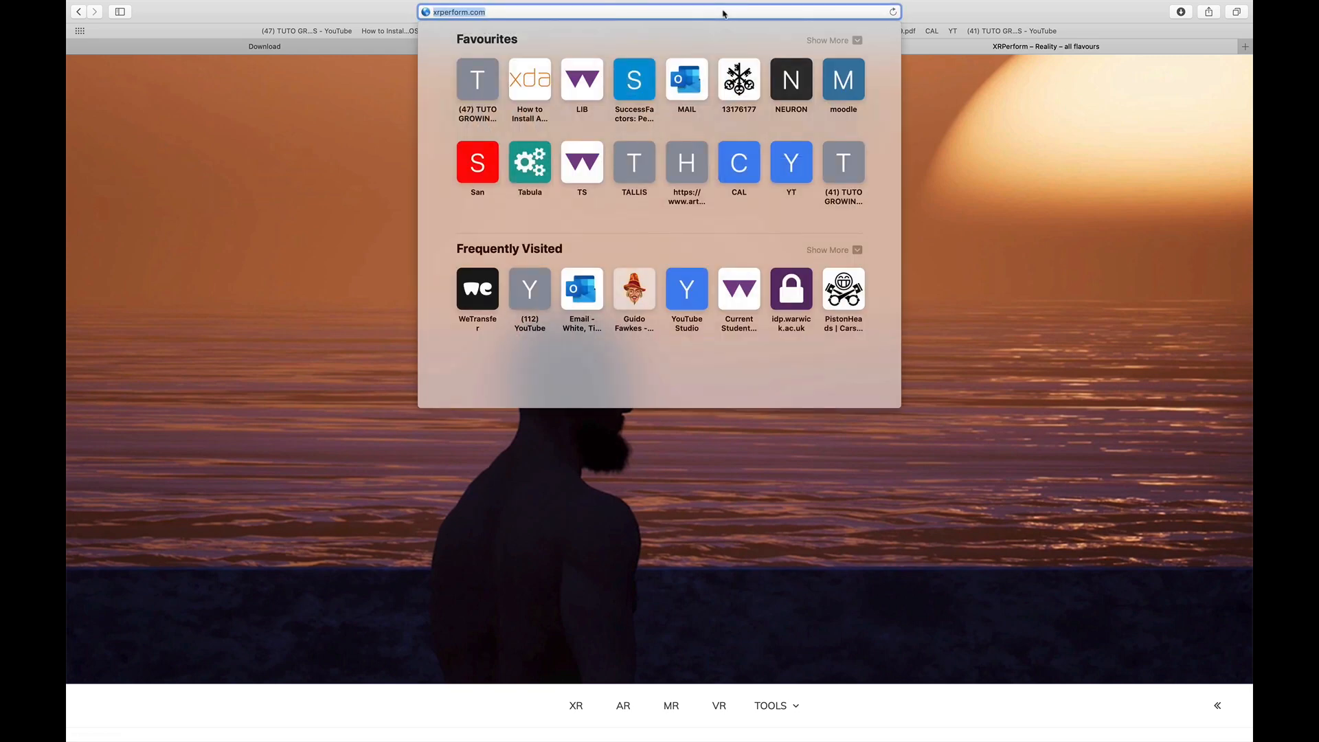
type("unrealengine.com")
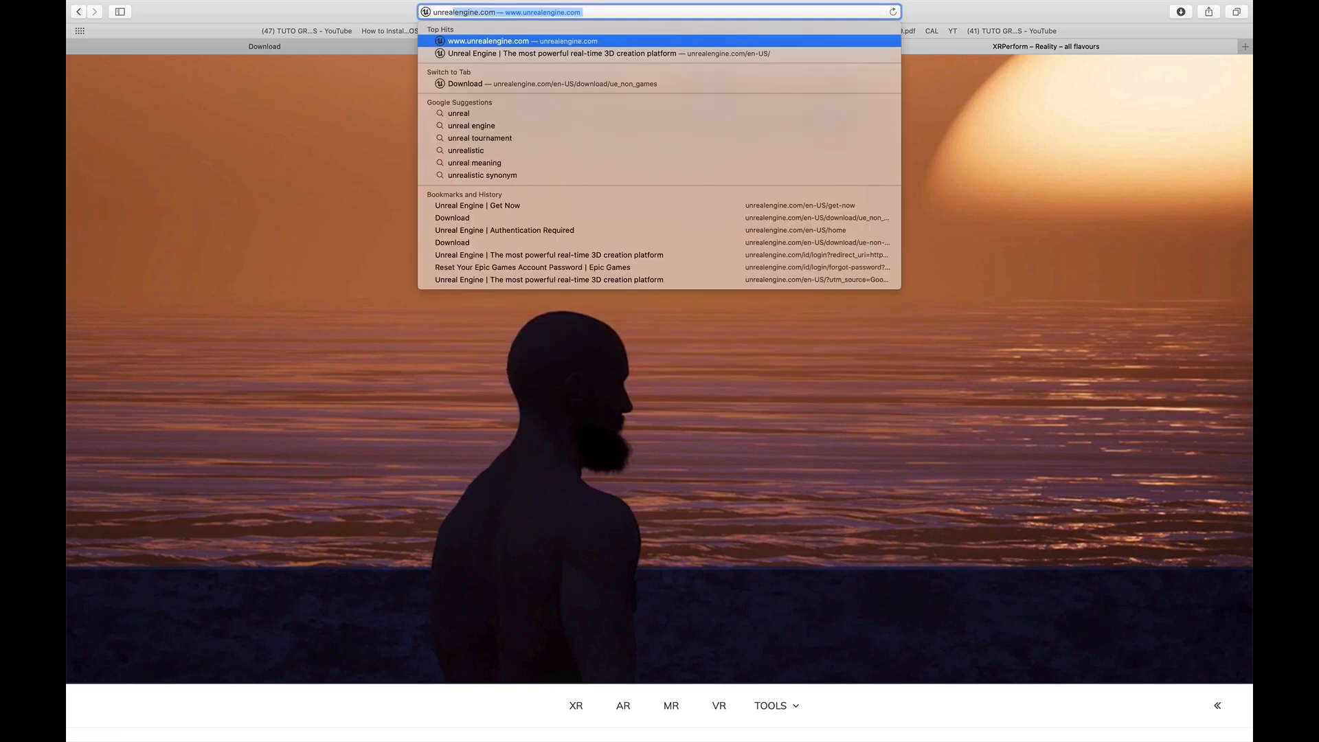
type("unreal engine")
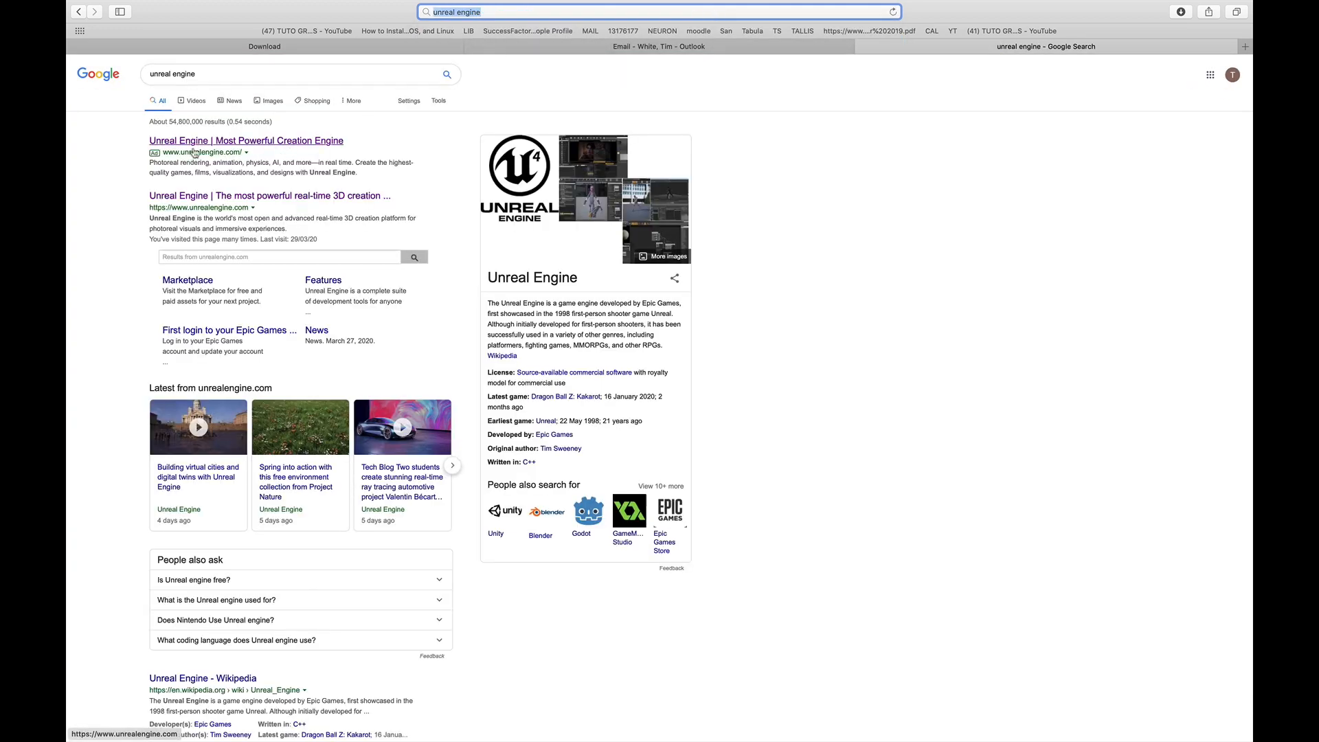
Open unrealengine.com, pick a license, and start downloading the Epic Games launcher installer
left_click(246, 140)
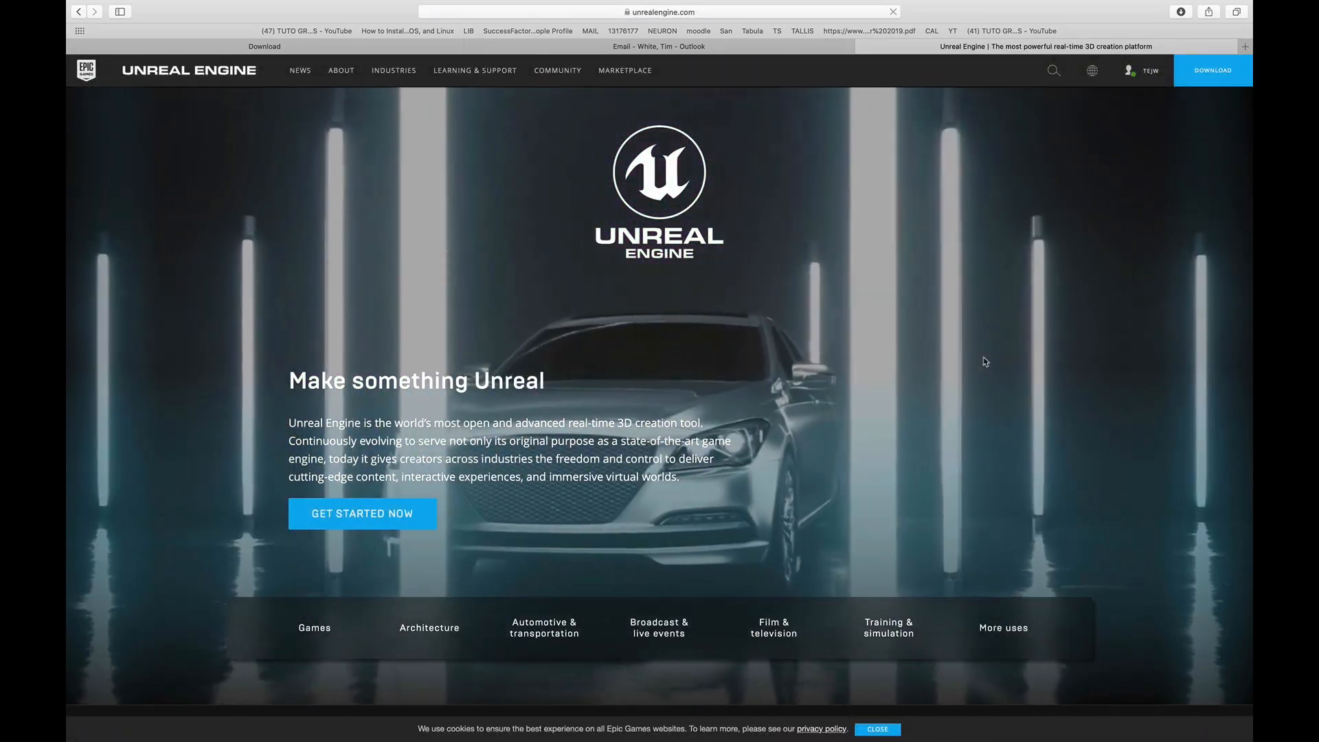
left_click(1144, 70)
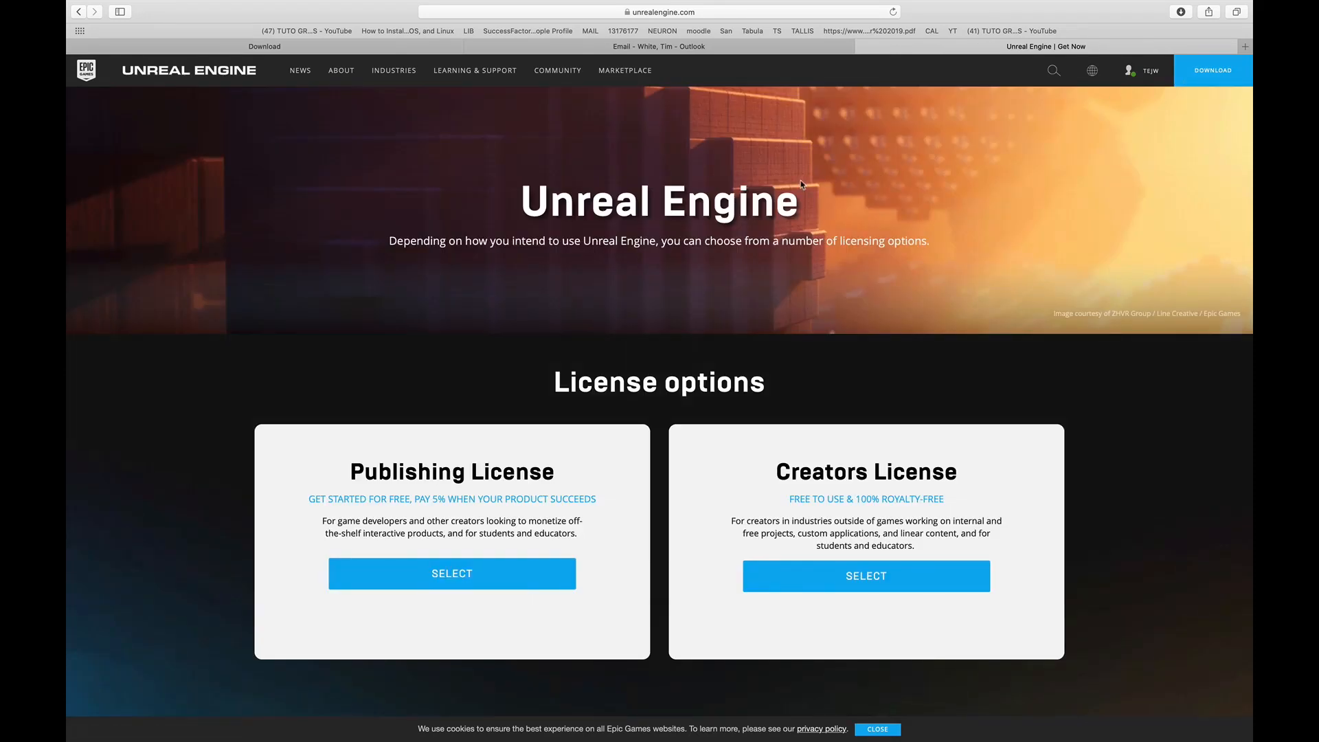
mouse_move(866, 190)
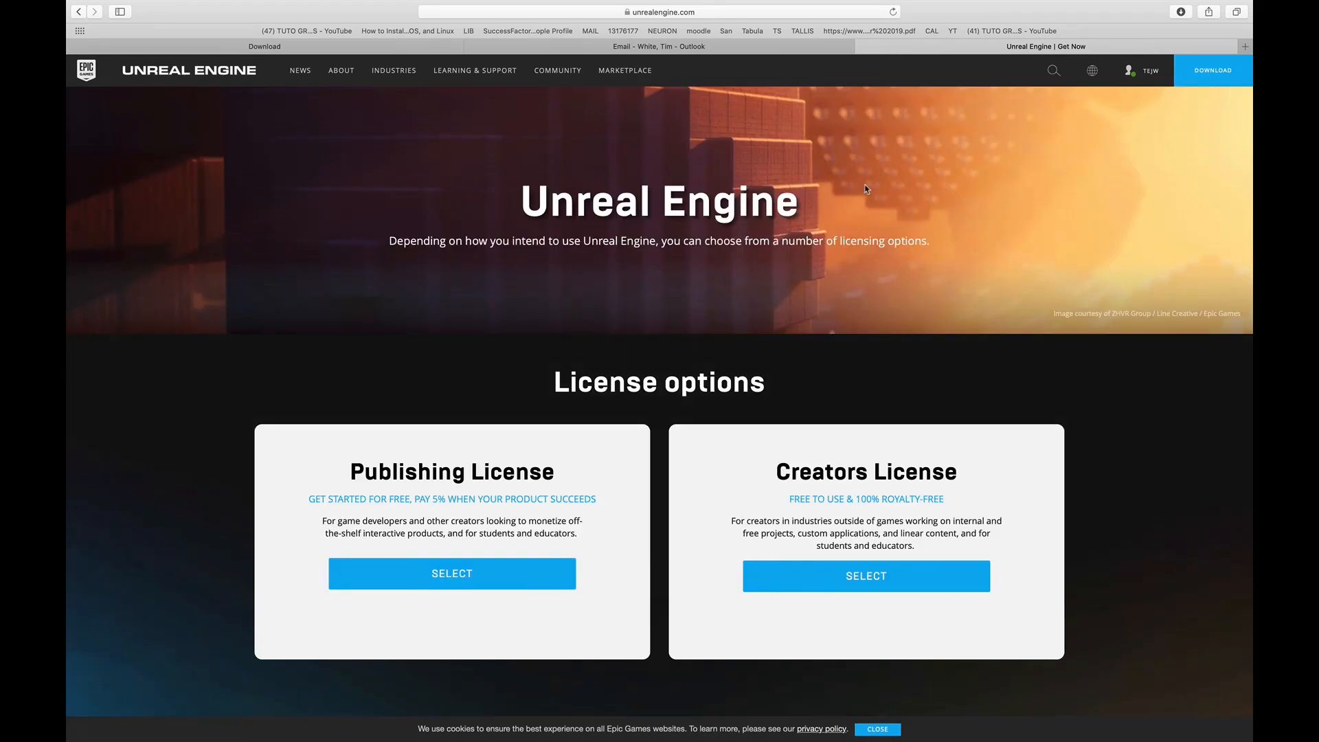
mouse_move(780, 317)
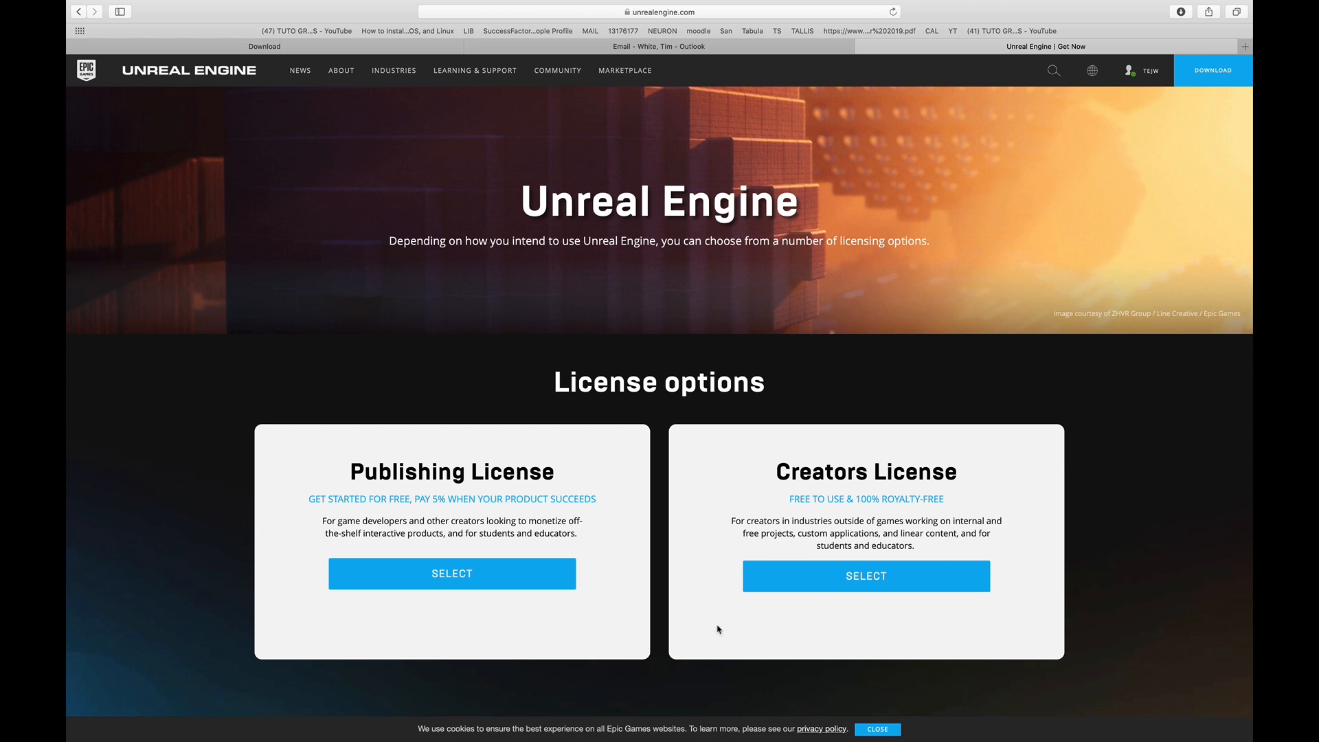
mouse_move(857, 615)
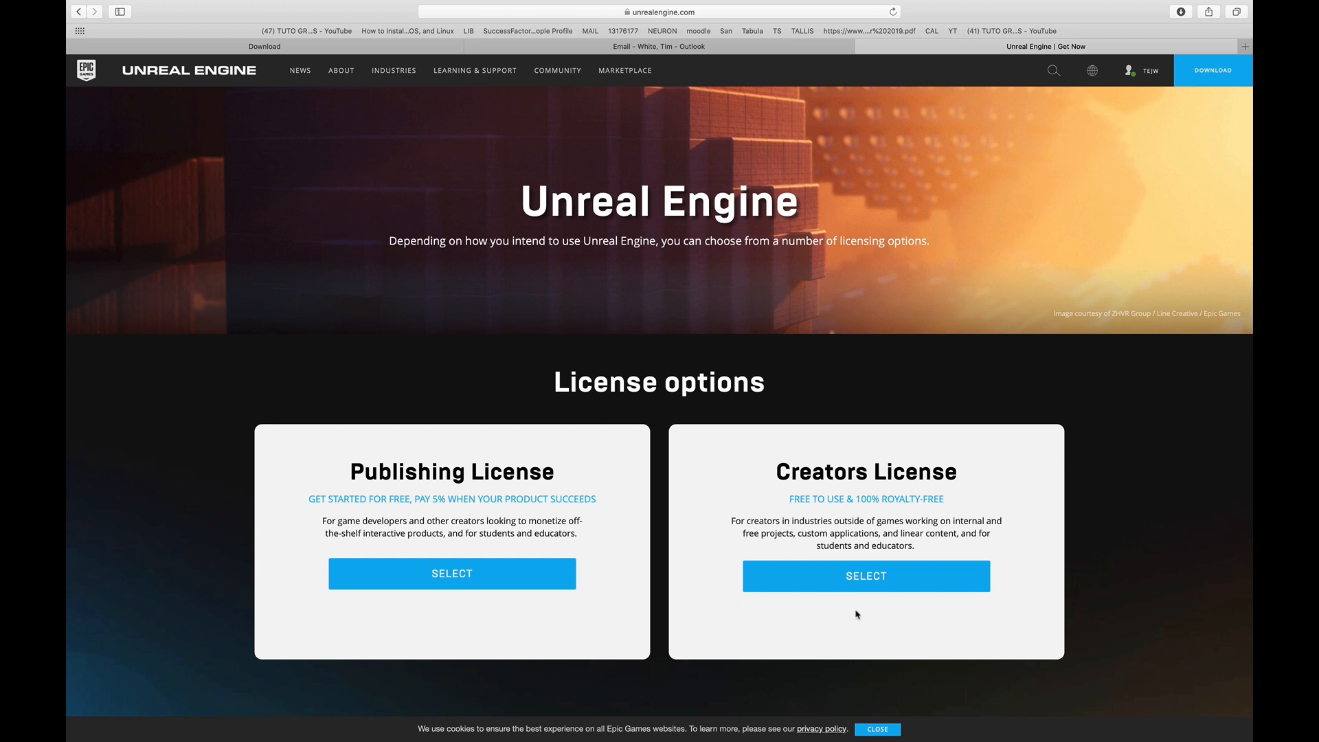
mouse_move(450, 573)
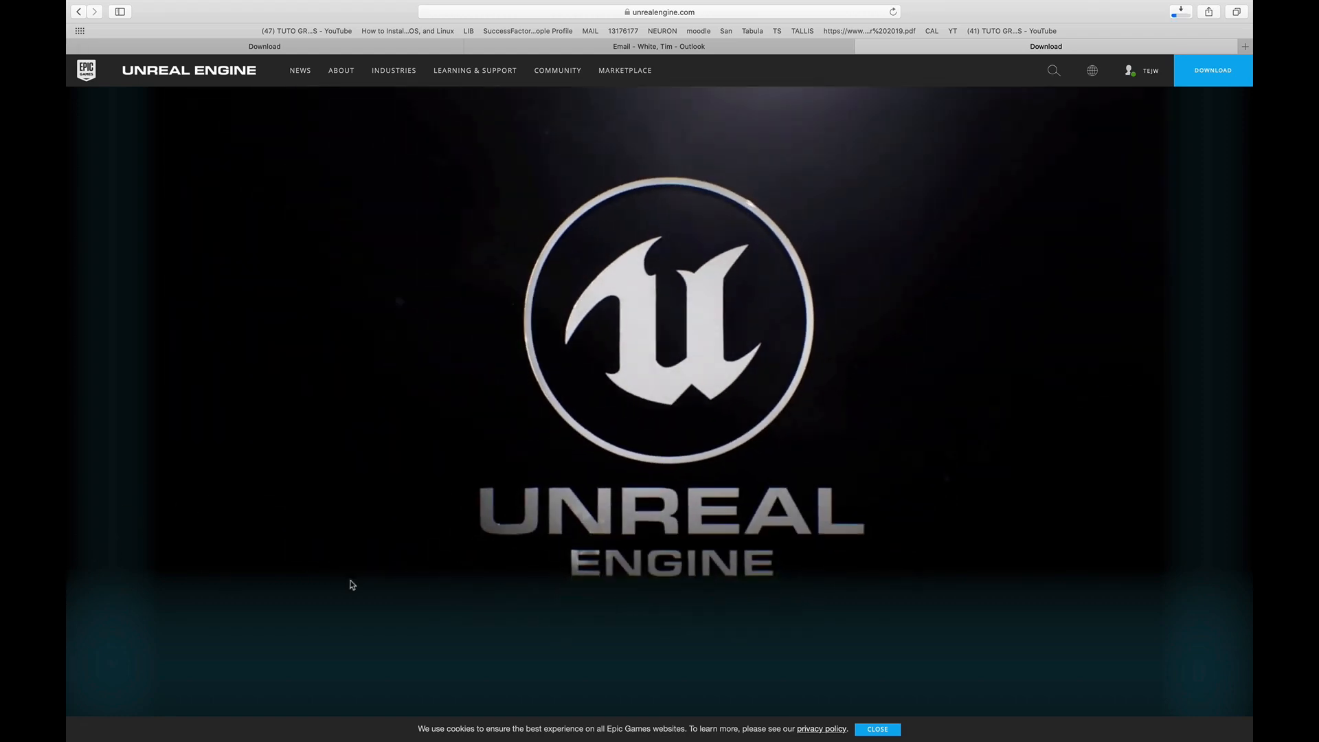
left_click(1212, 70)
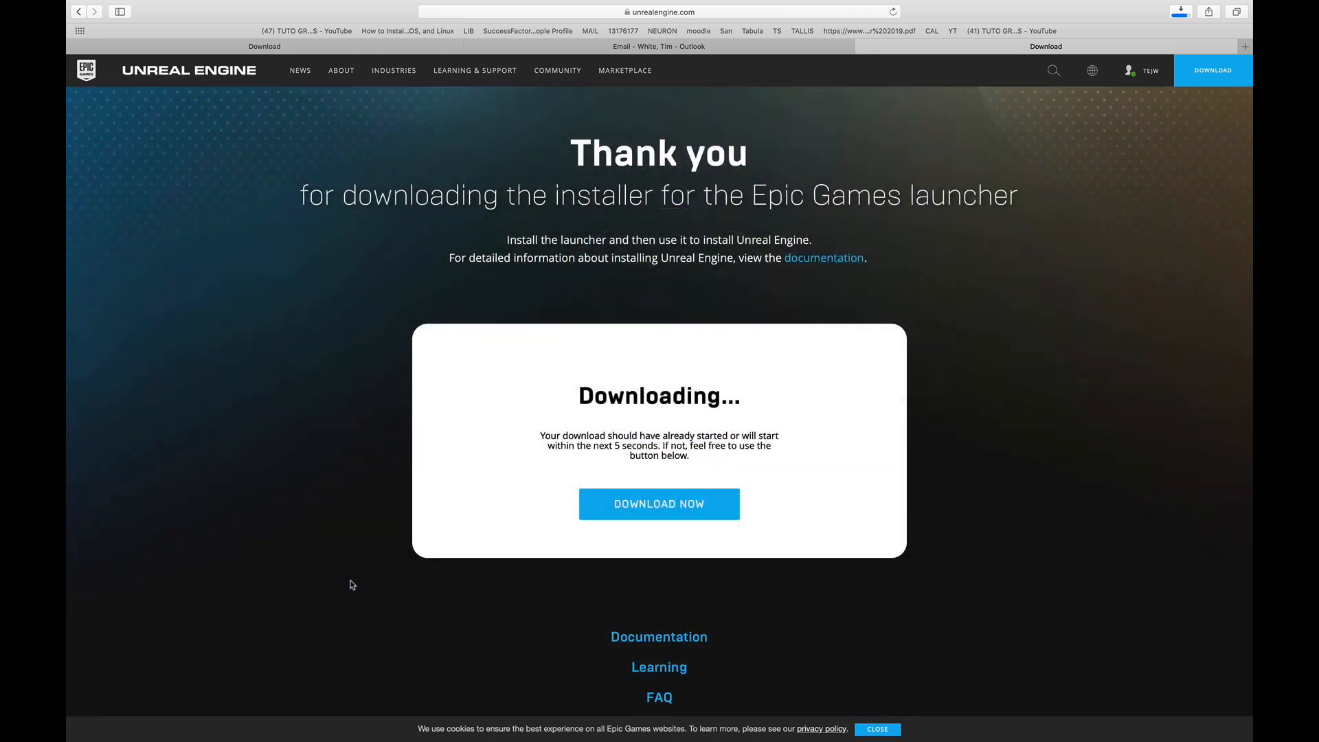
left_click(659, 504)
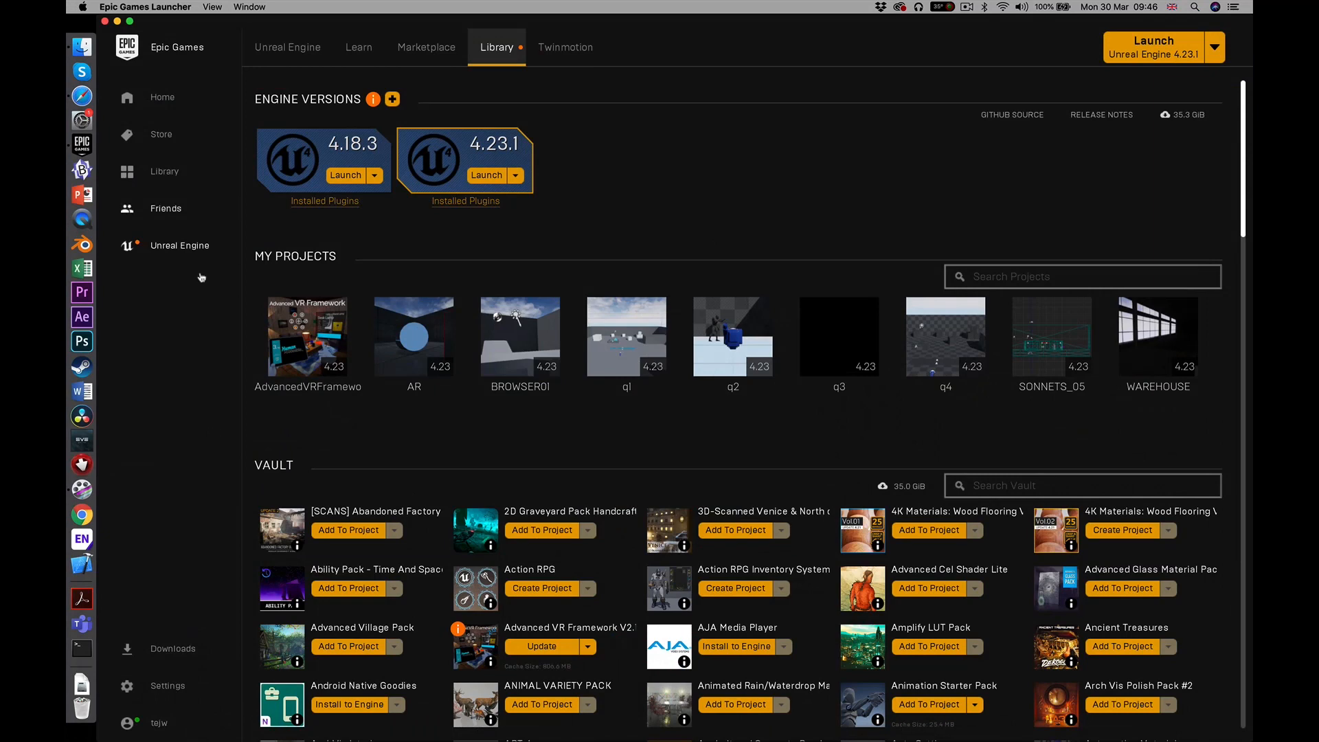
mouse_move(173, 471)
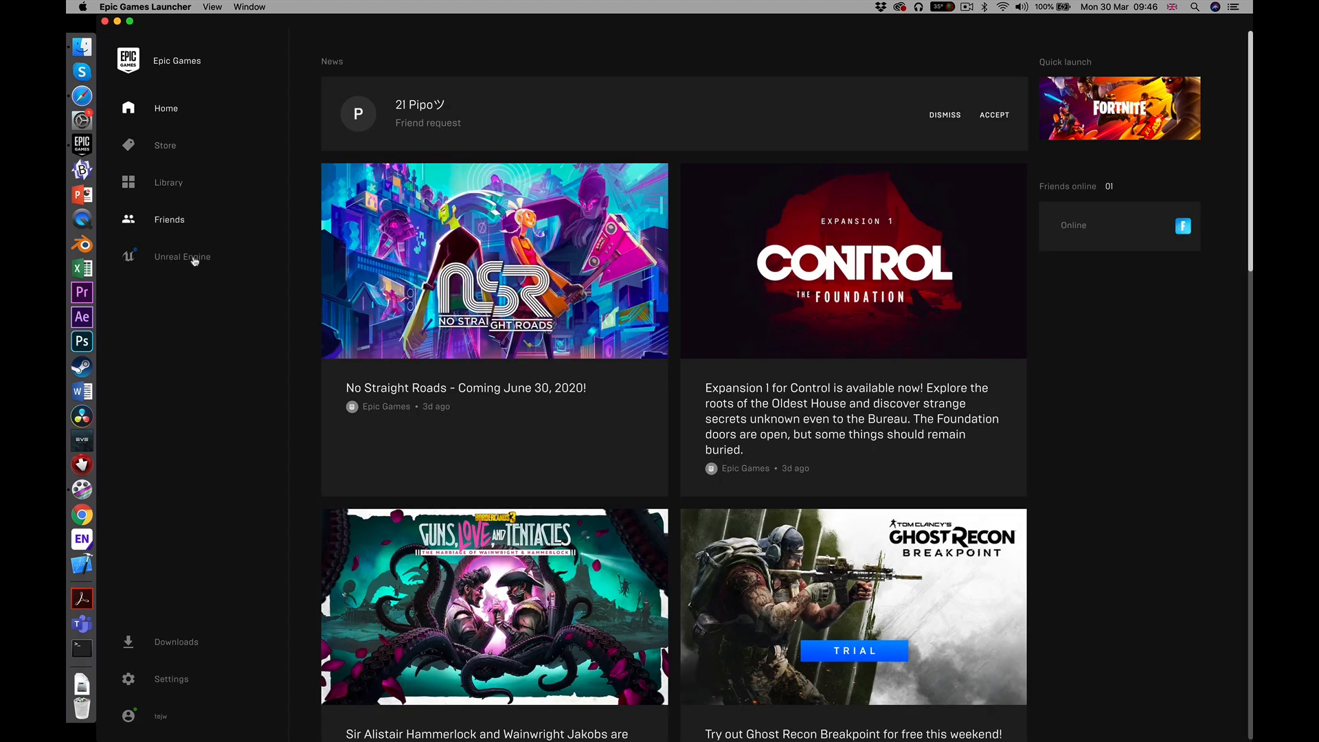
left_click(181, 256)
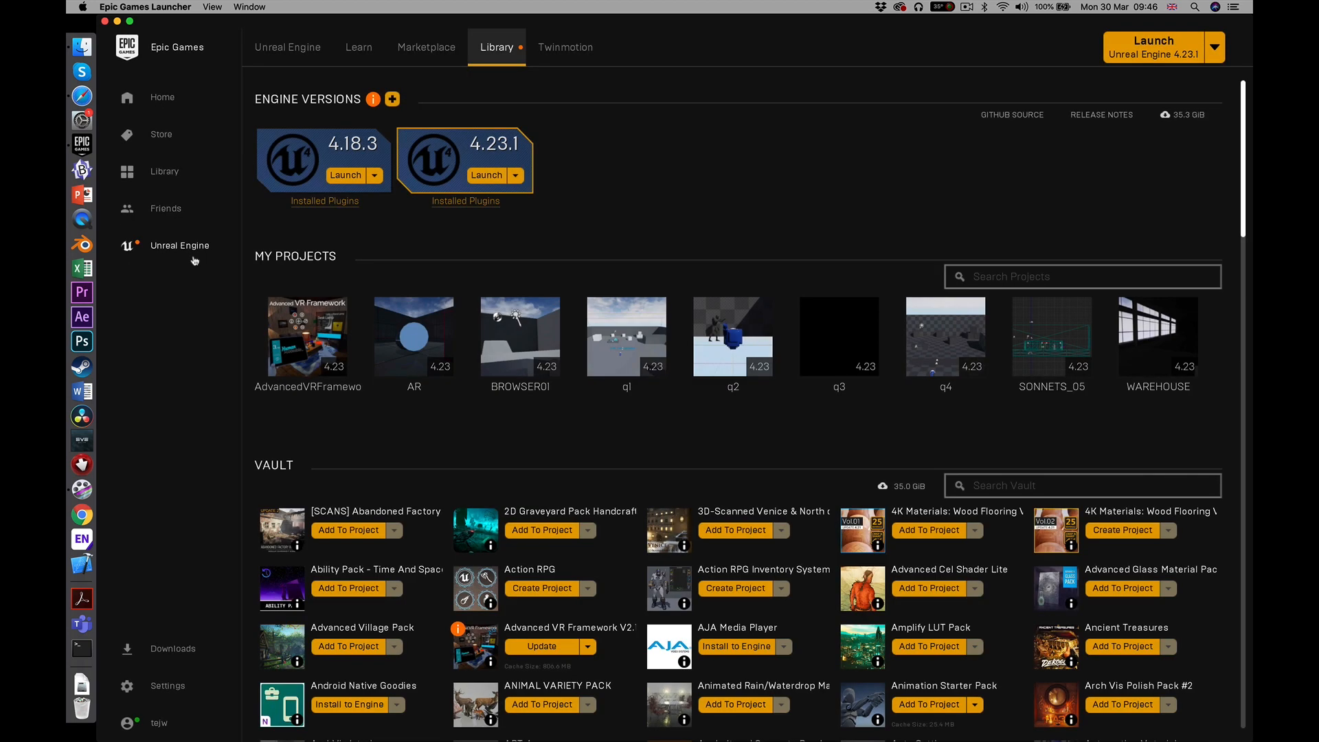
mouse_move(760, 187)
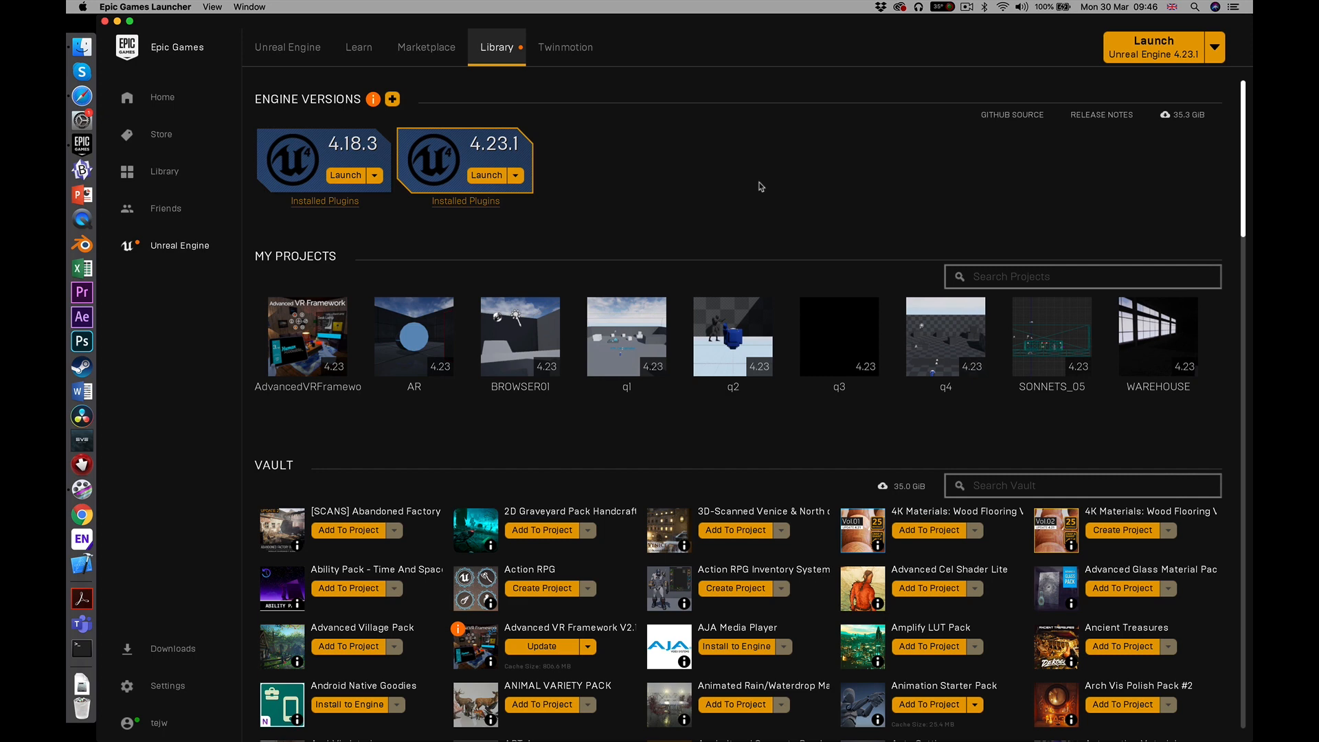
mouse_move(829, 164)
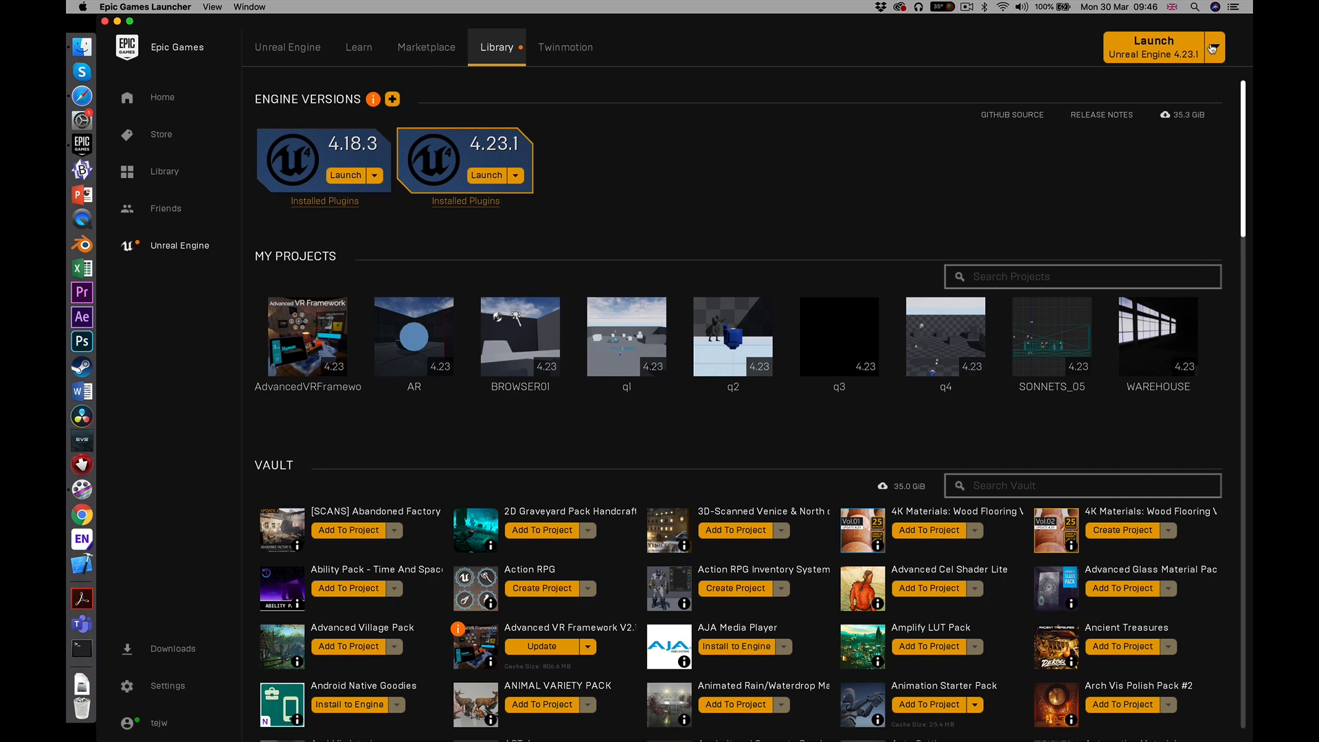
mouse_move(543, 145)
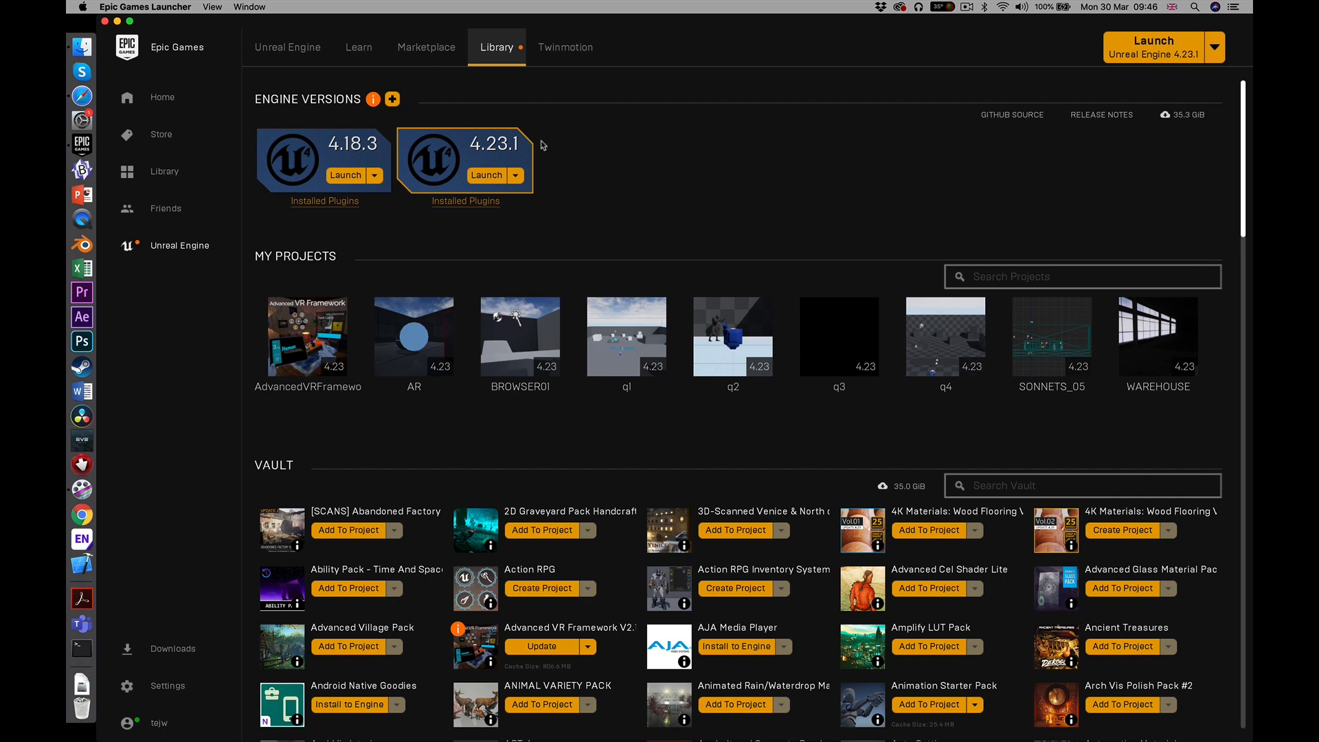
mouse_move(391, 99)
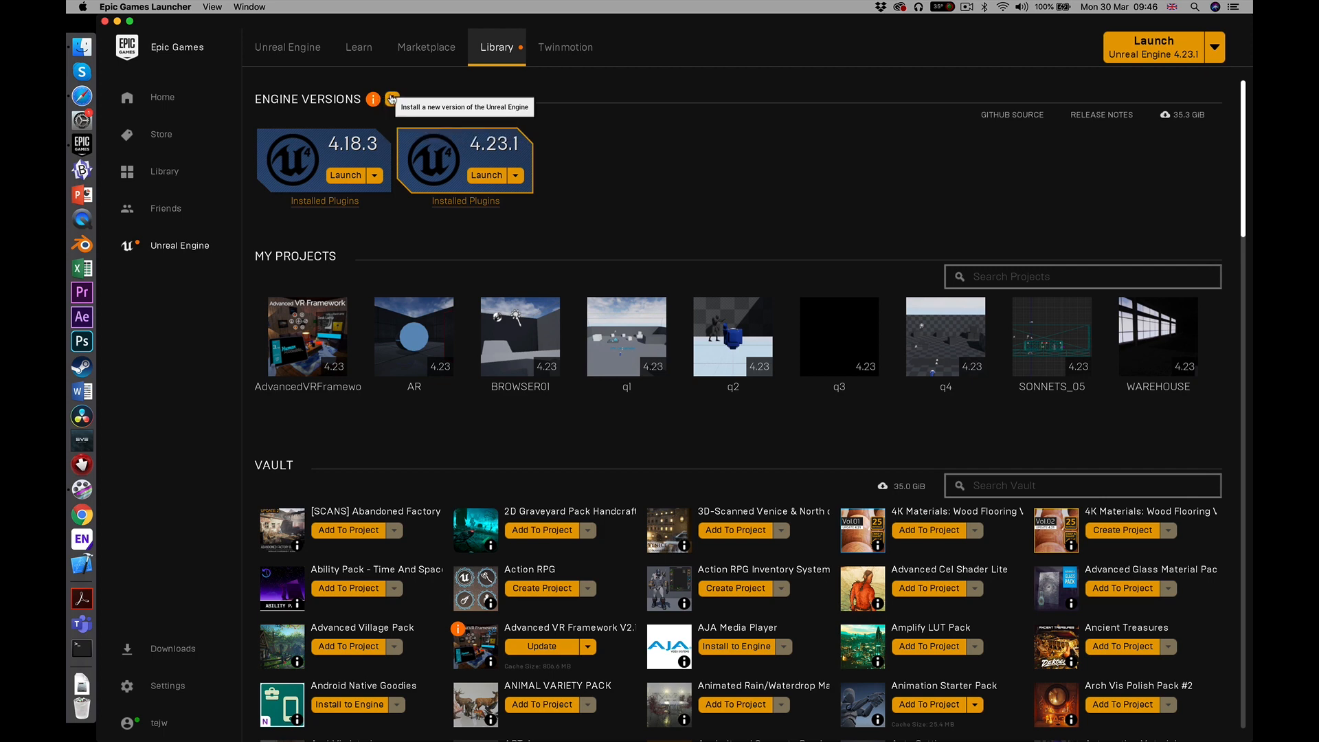
Add a new engine version slot in the Library and set it to 4.22.3
left_click(390, 98)
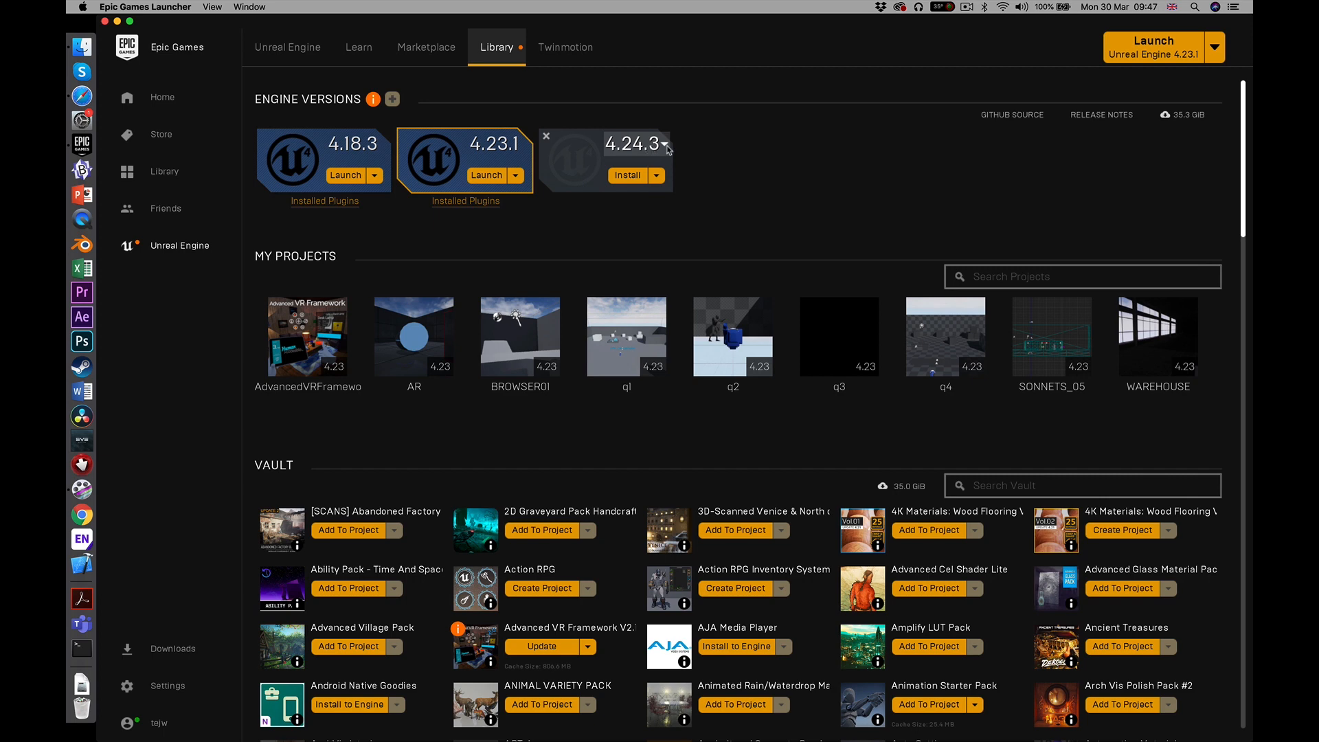
left_click(664, 144)
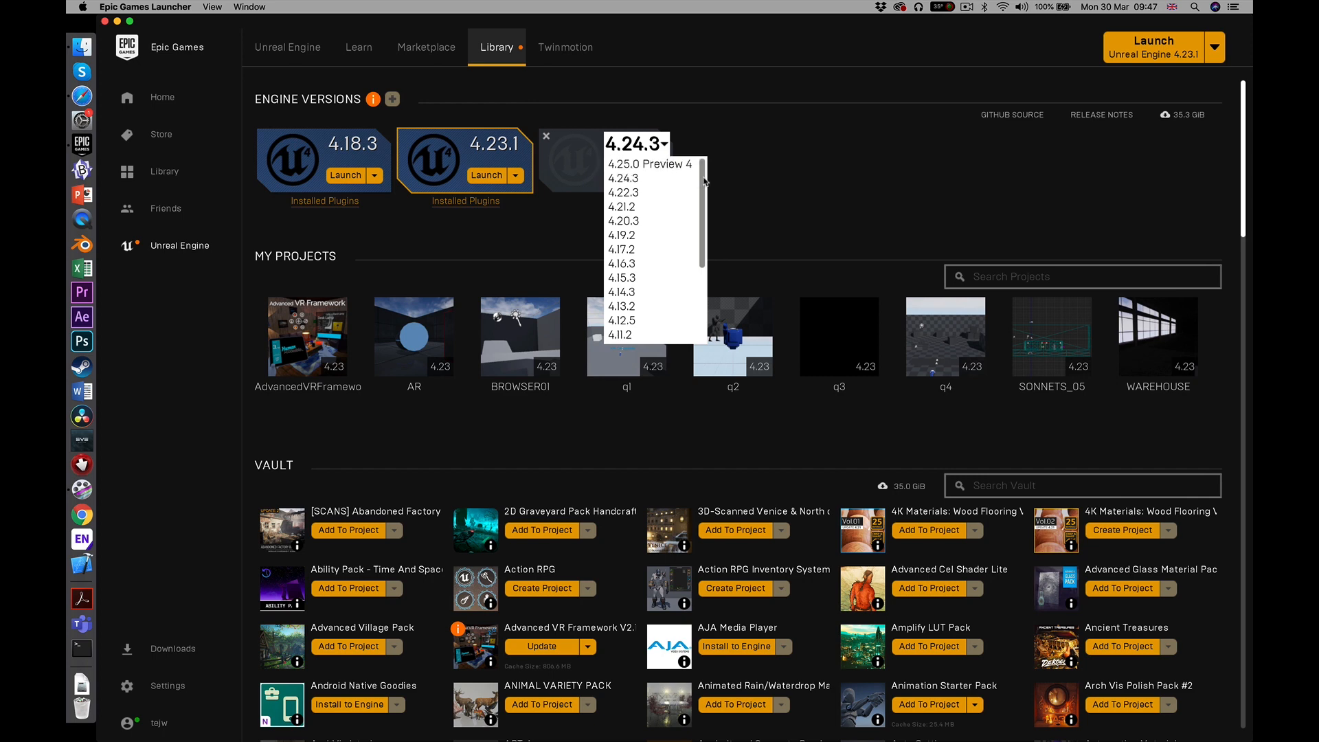
scroll("down", 3)
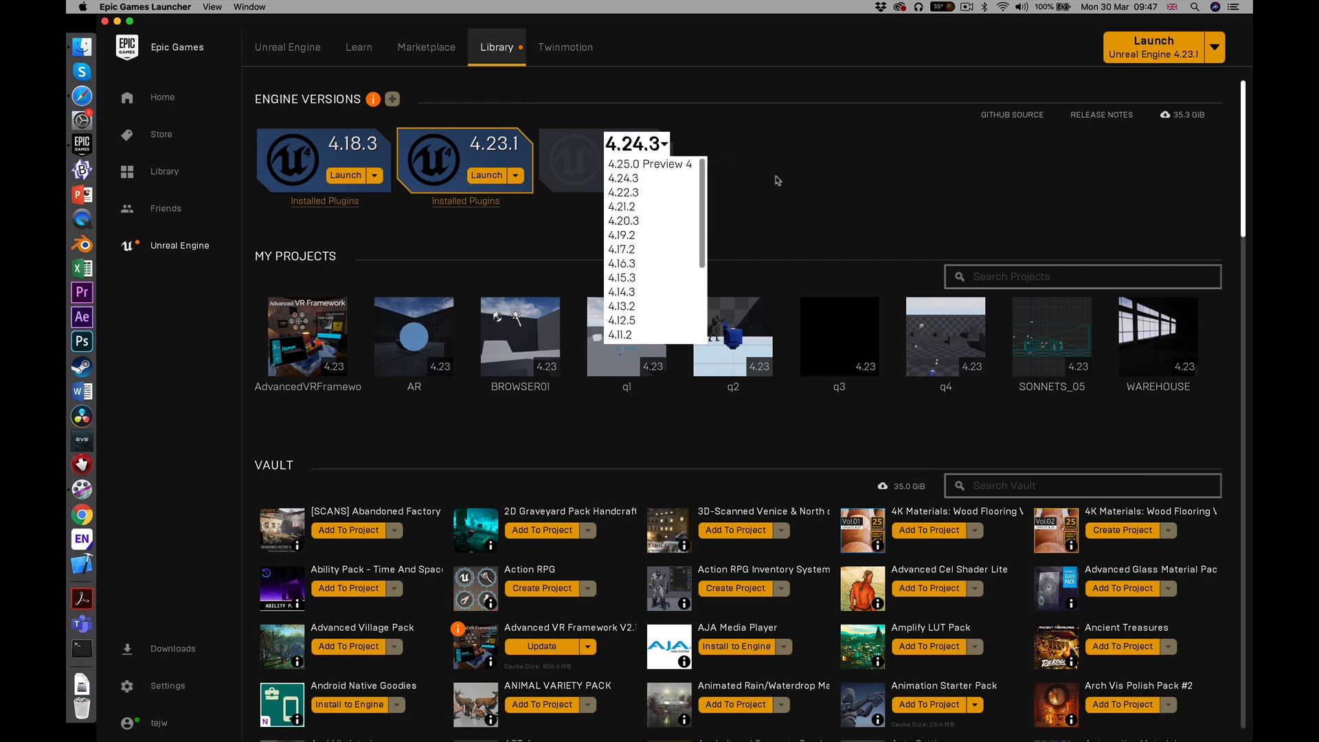
mouse_move(759, 186)
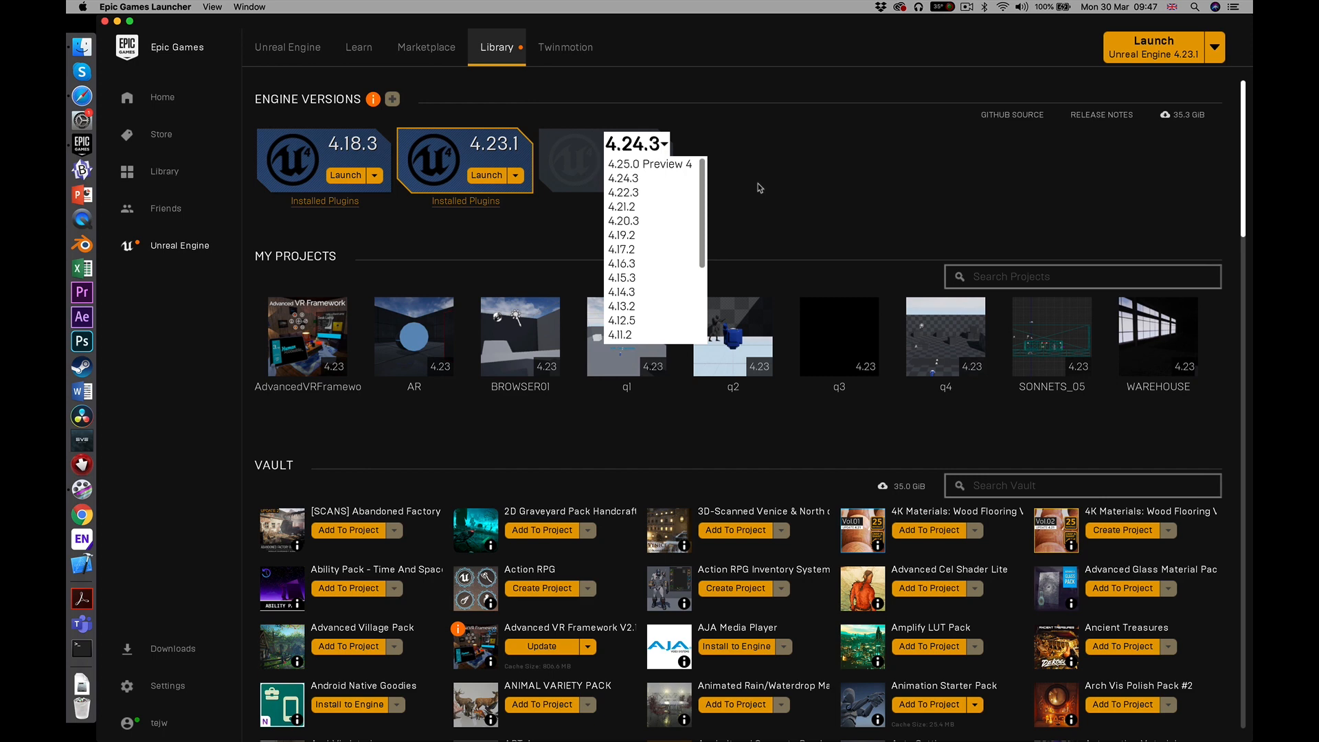
mouse_move(765, 188)
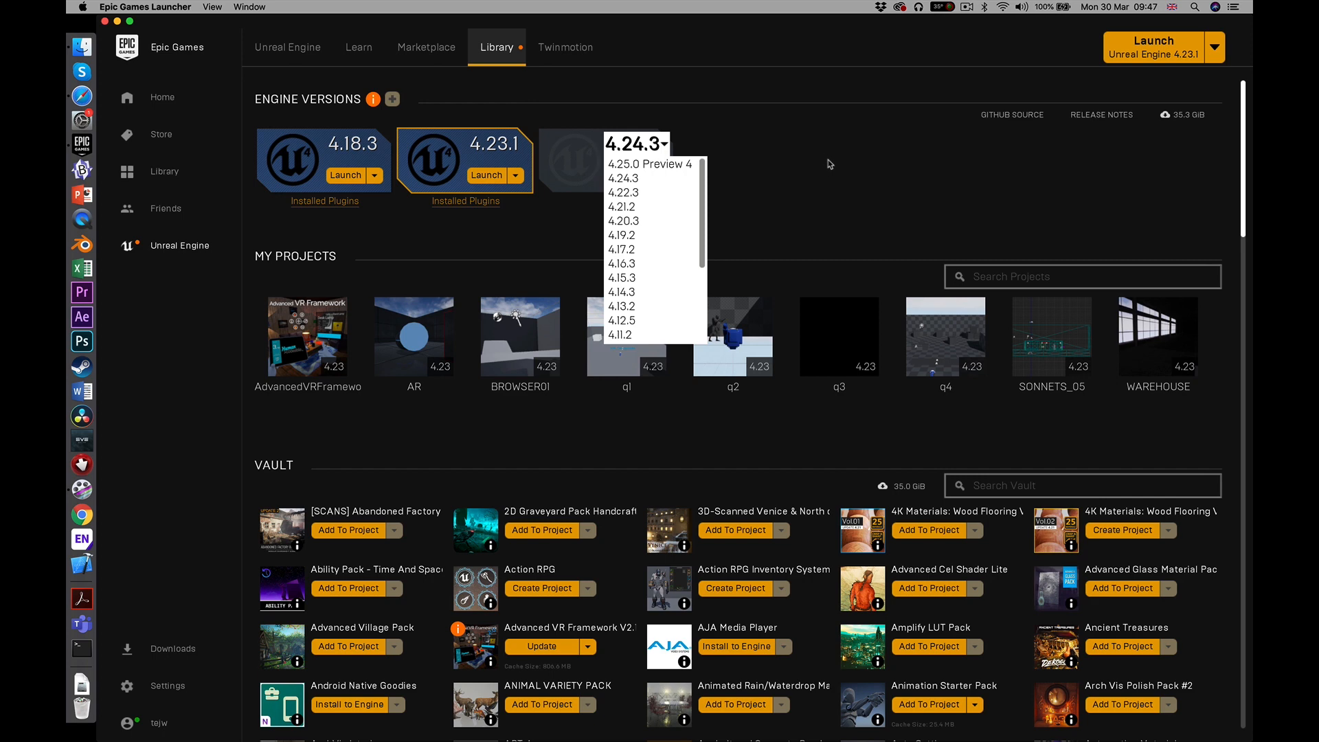
mouse_move(833, 168)
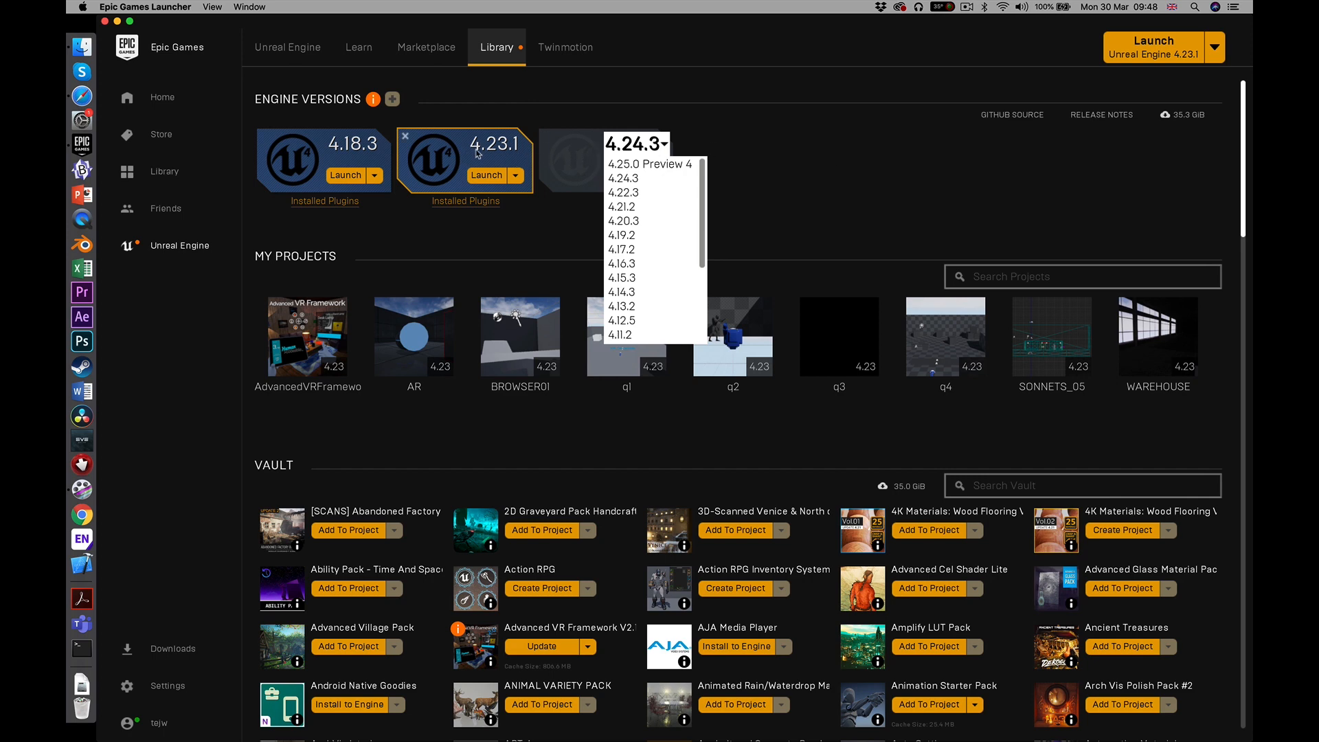
mouse_move(496, 157)
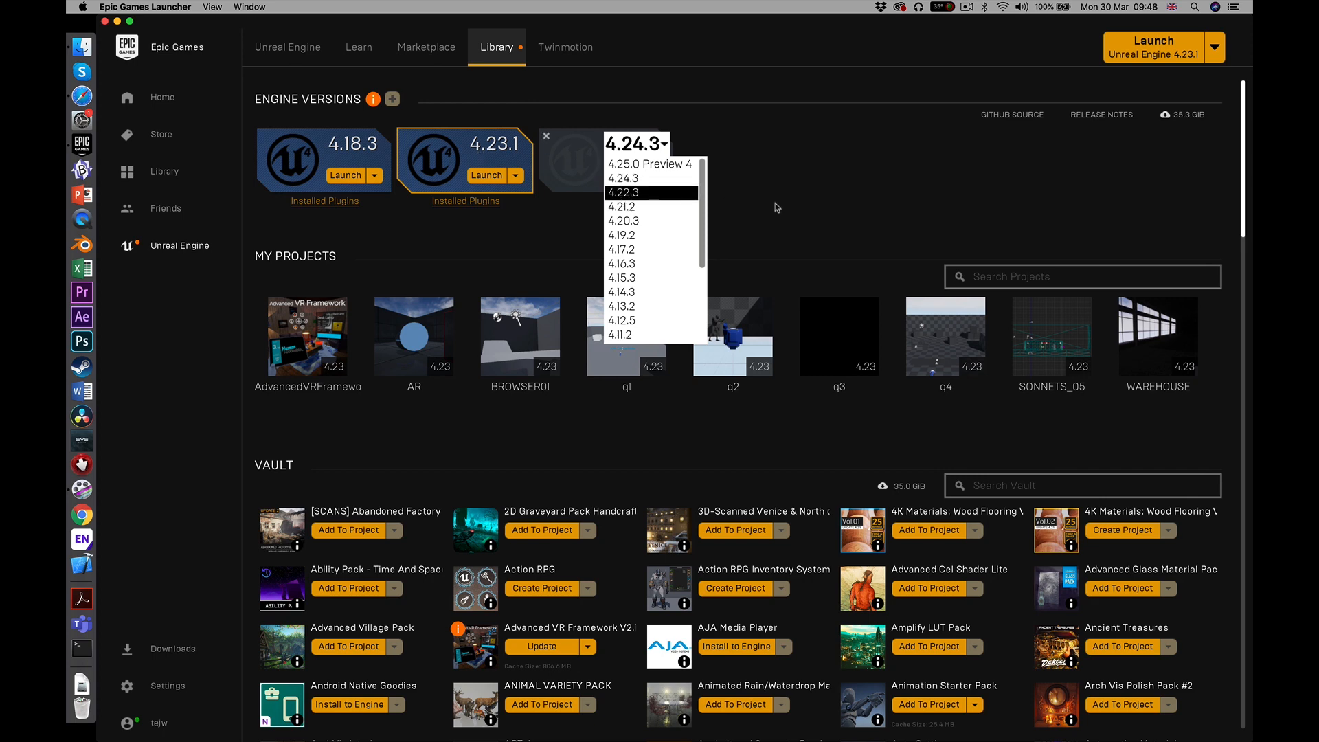
left_click(623, 179)
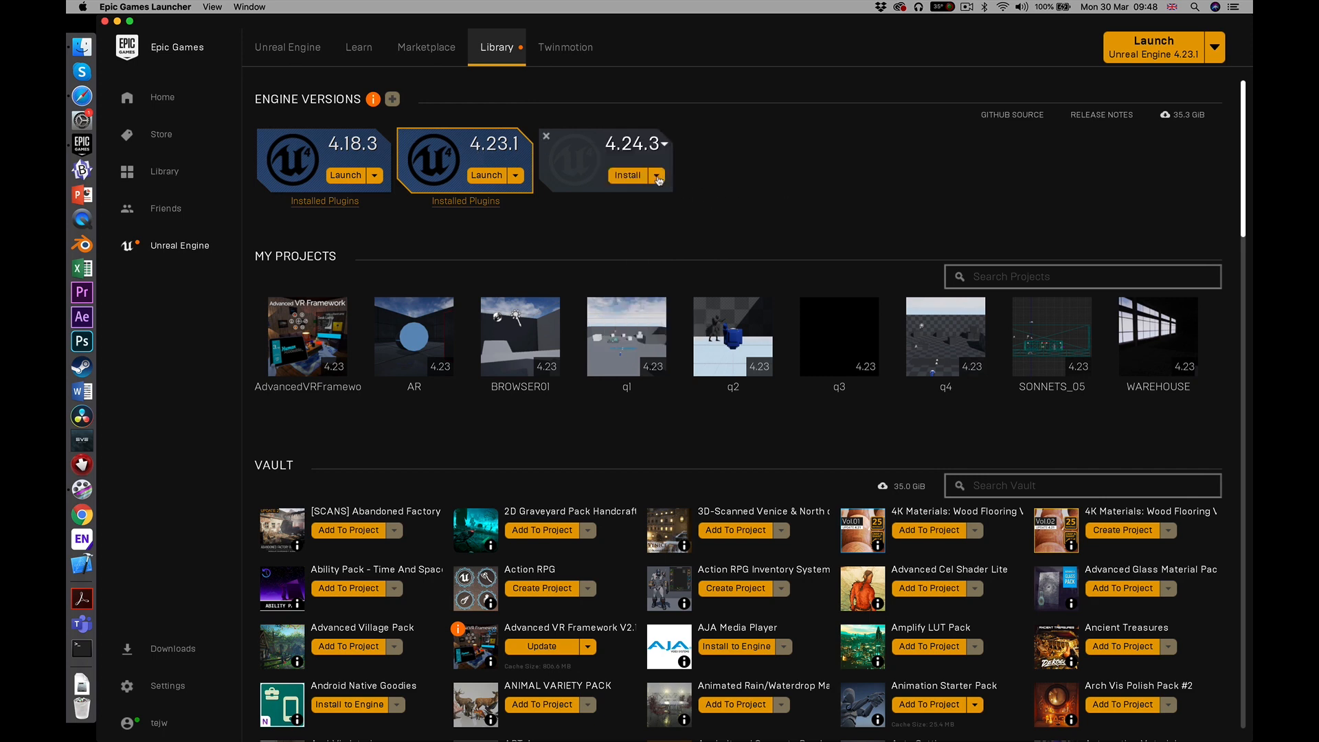
left_click(664, 143)
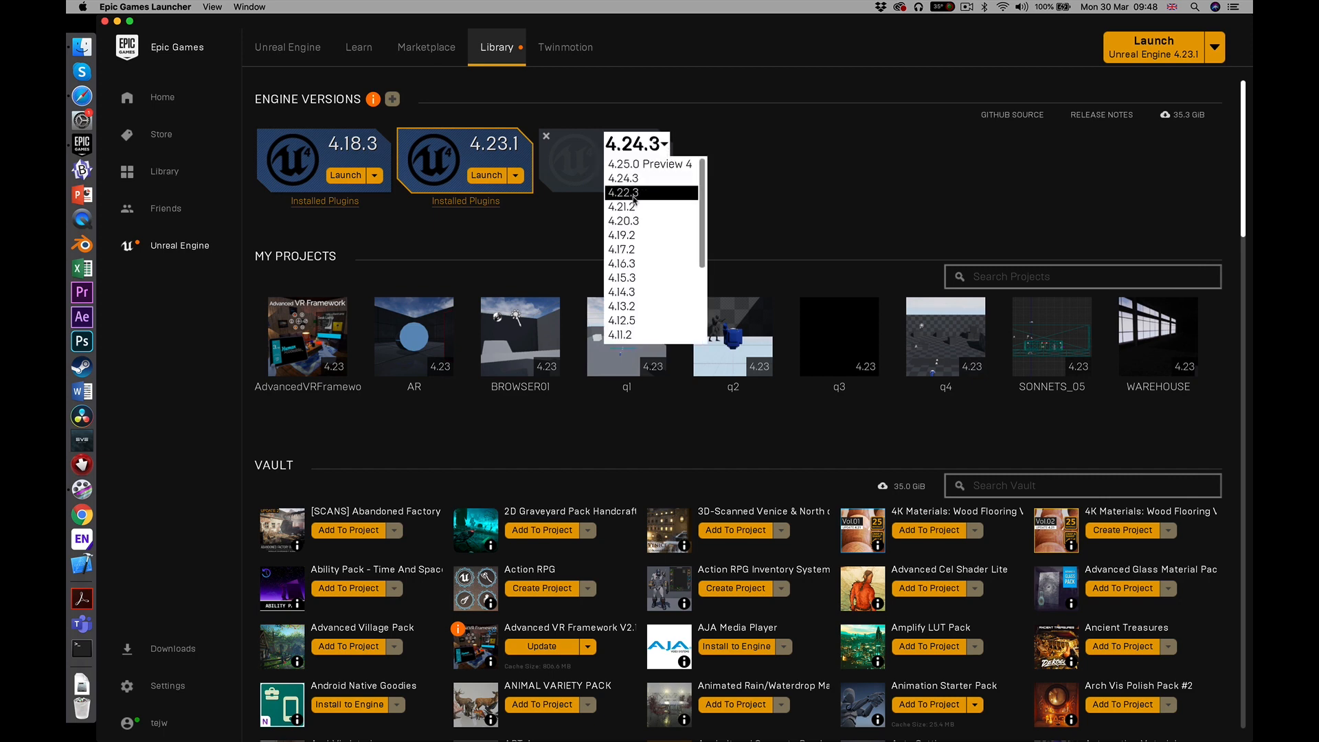
left_click(621, 192)
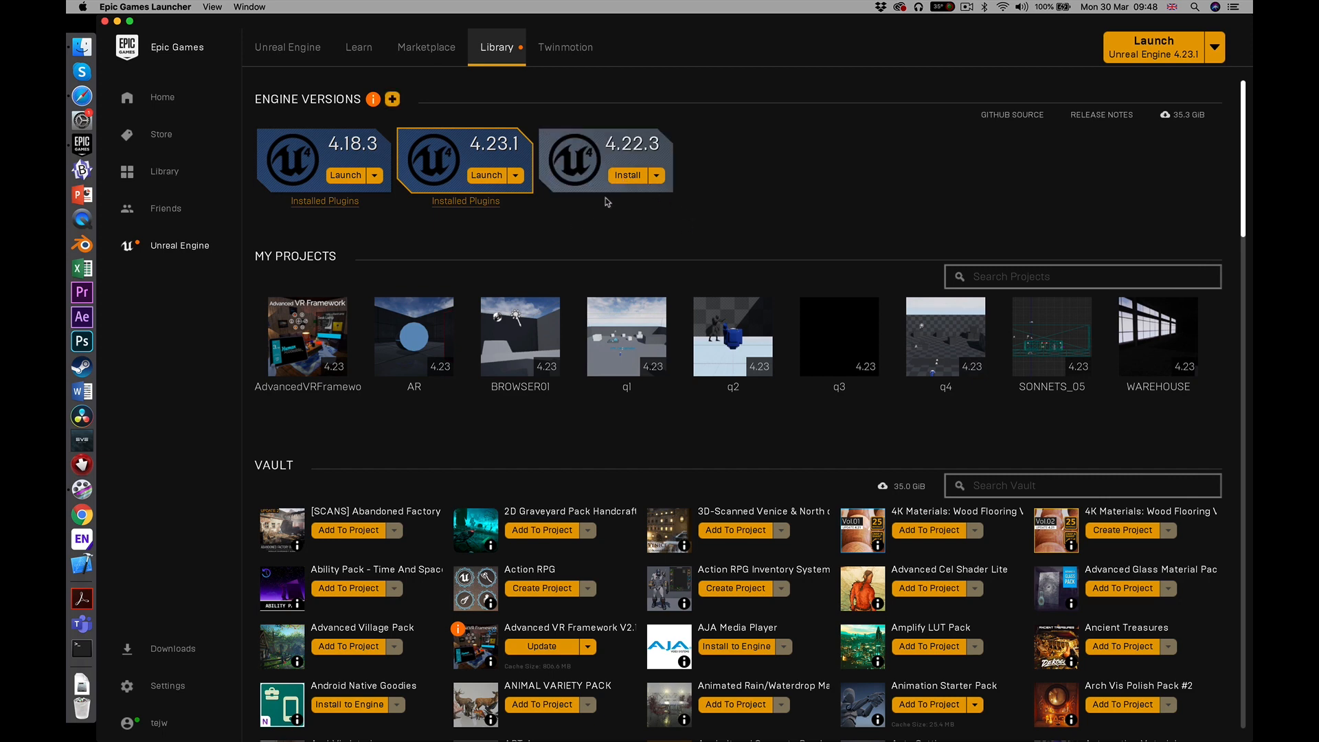
Start installing engine 4.22.3, then cancel the install-location prompt
left_click(627, 176)
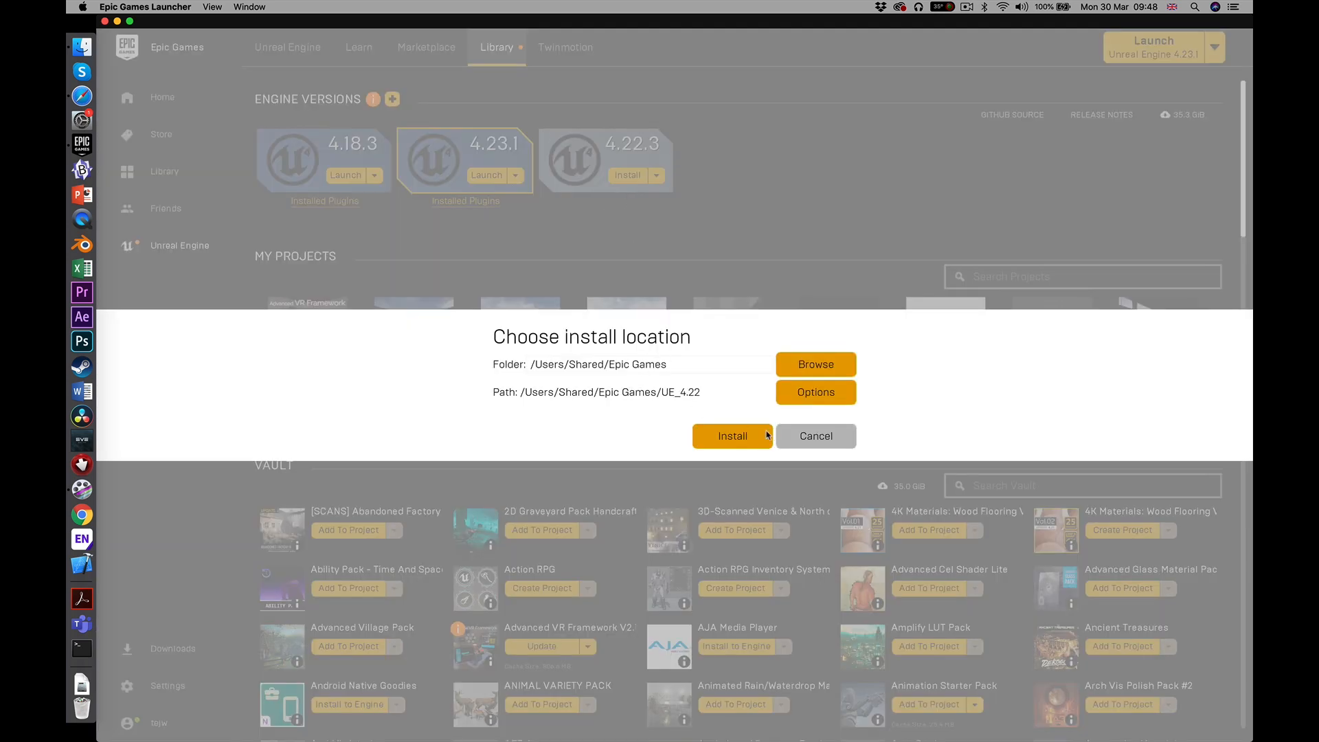
left_click(815, 436)
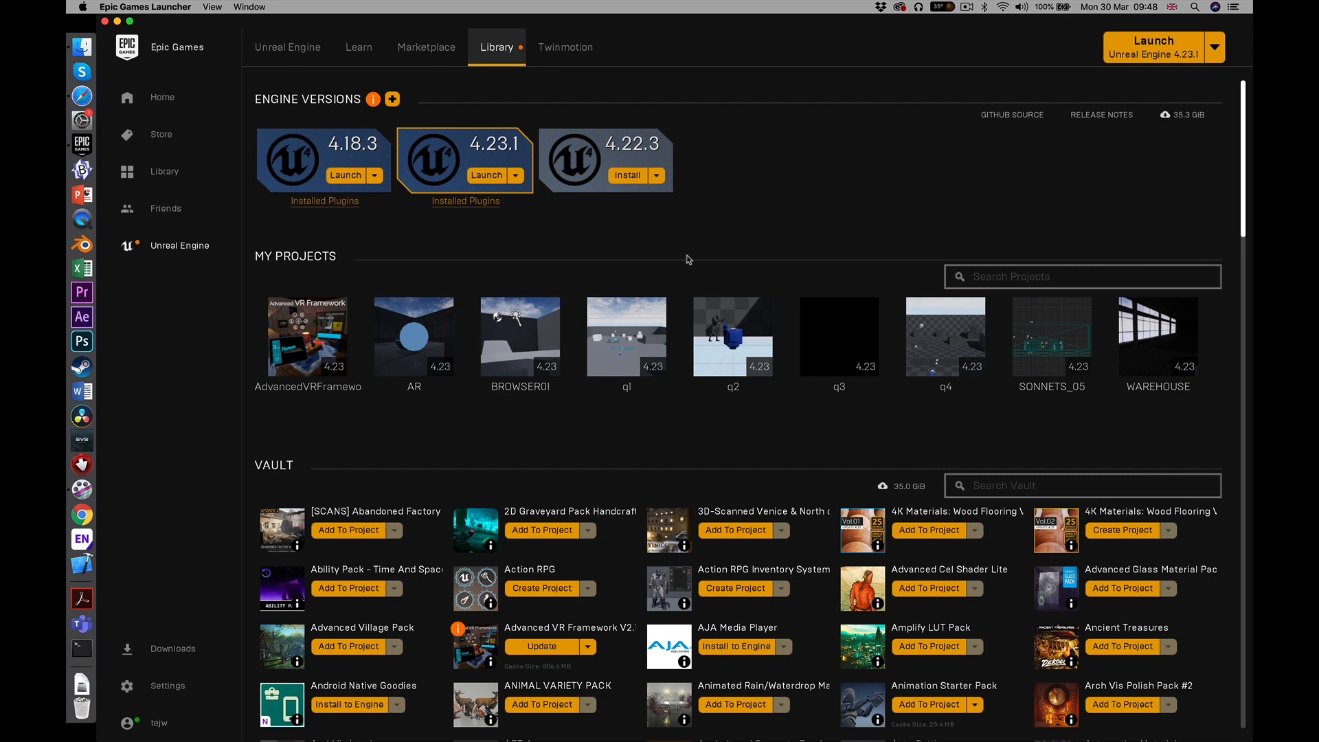
mouse_move(660, 221)
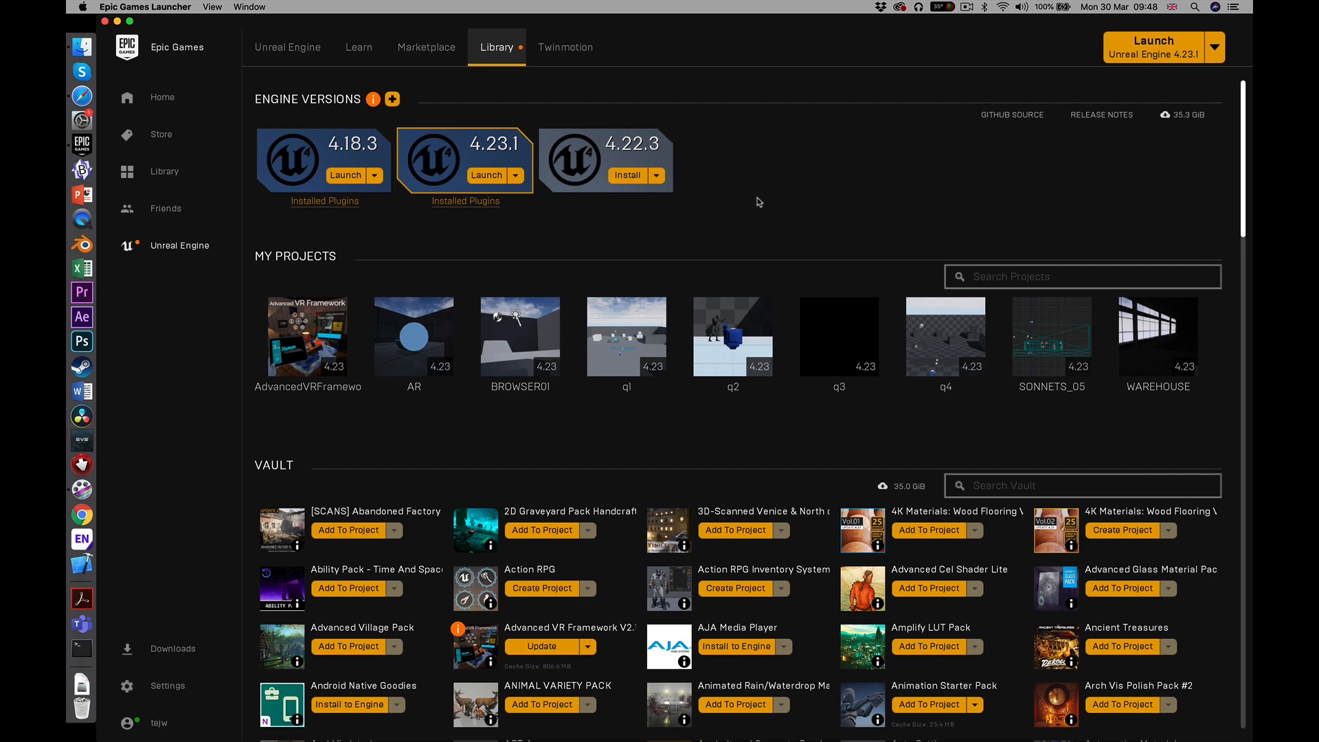
mouse_move(478, 187)
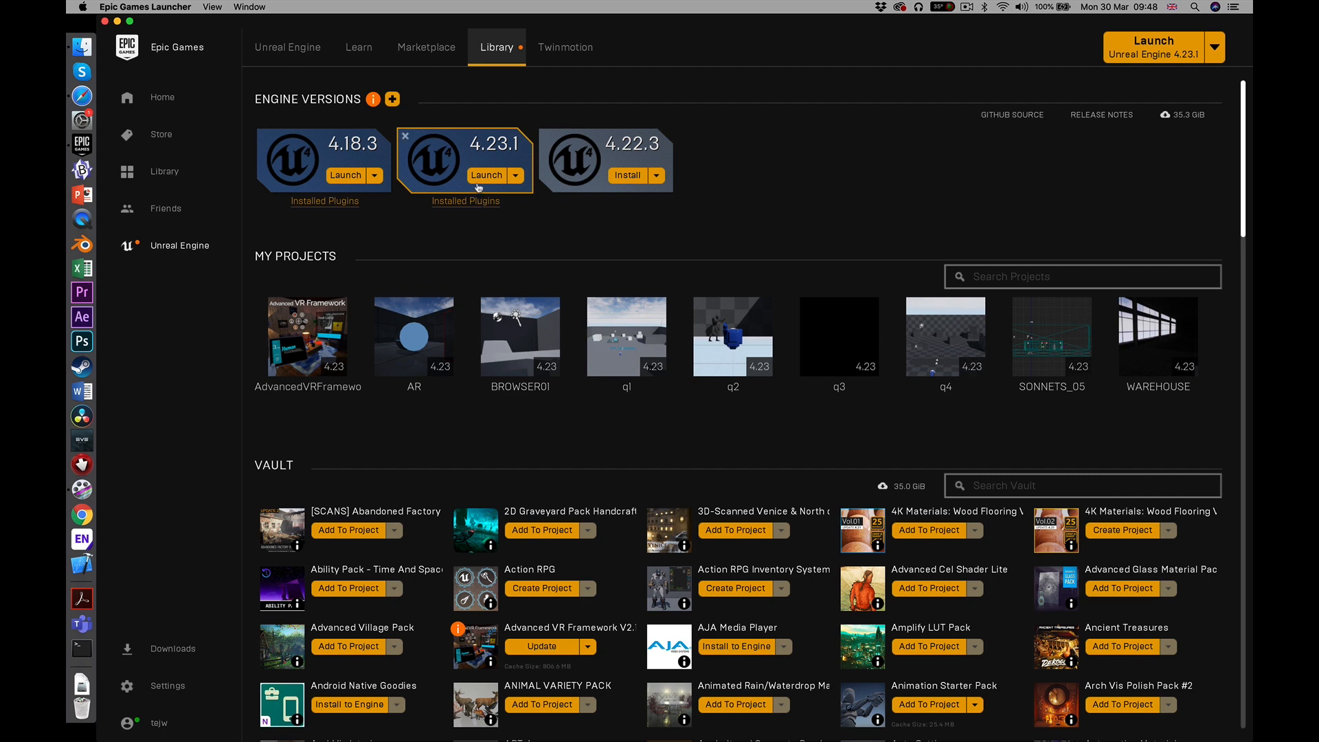
mouse_move(668, 248)
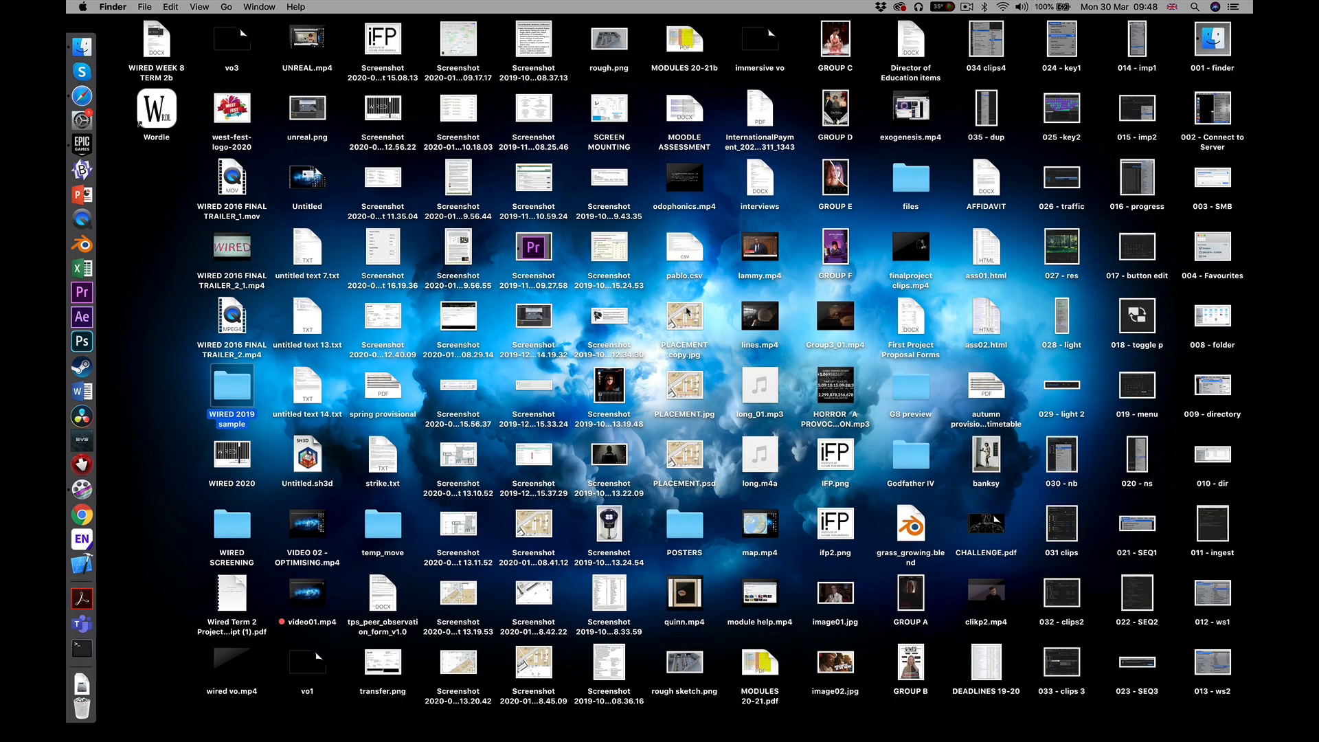
Maximise the Project Browser, open New Project, and pick the Blueprint Third Person template
left_click(82, 652)
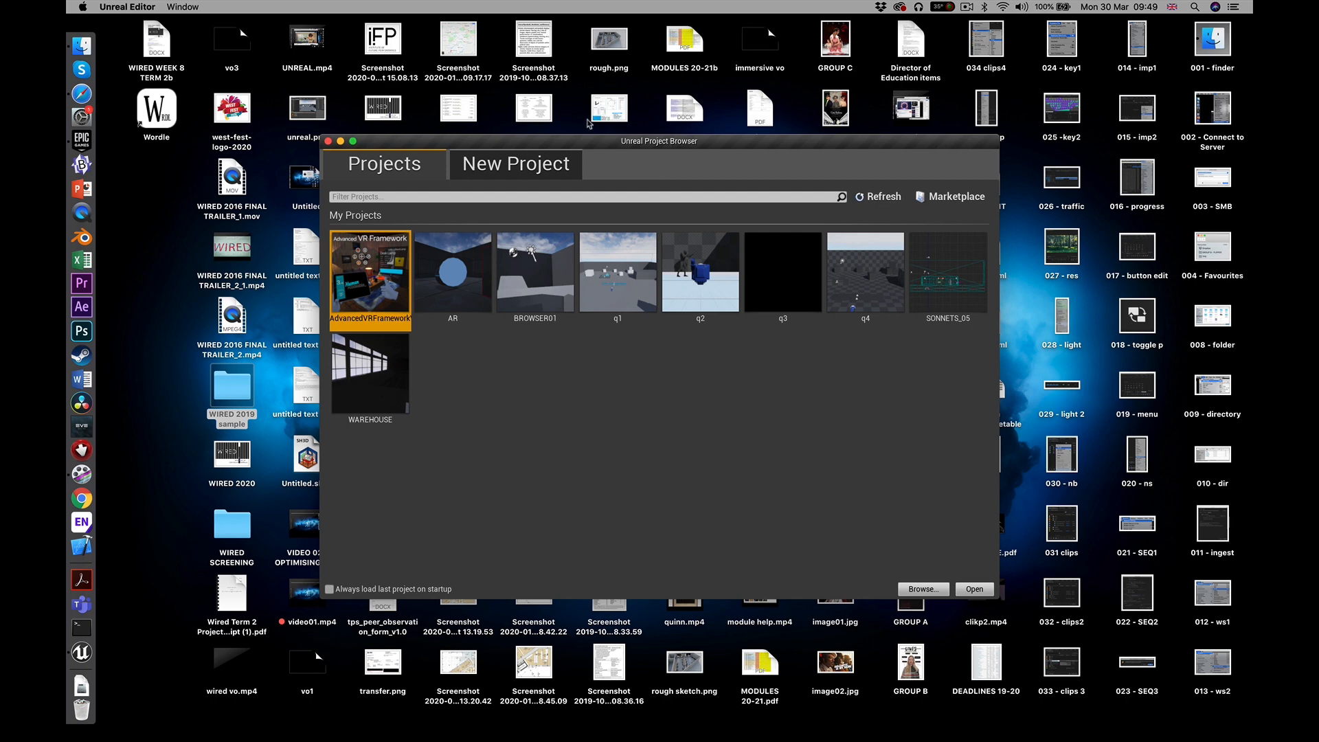
left_click(352, 140)
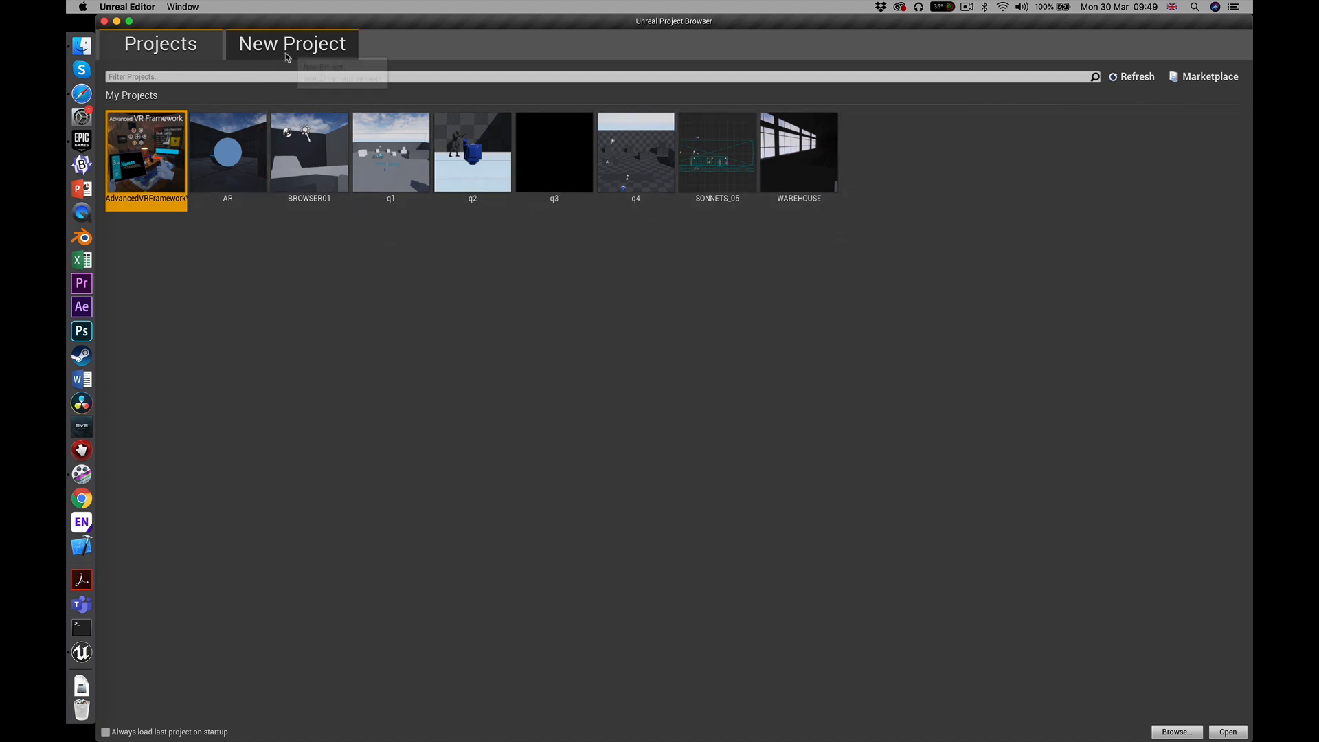
left_click(292, 43)
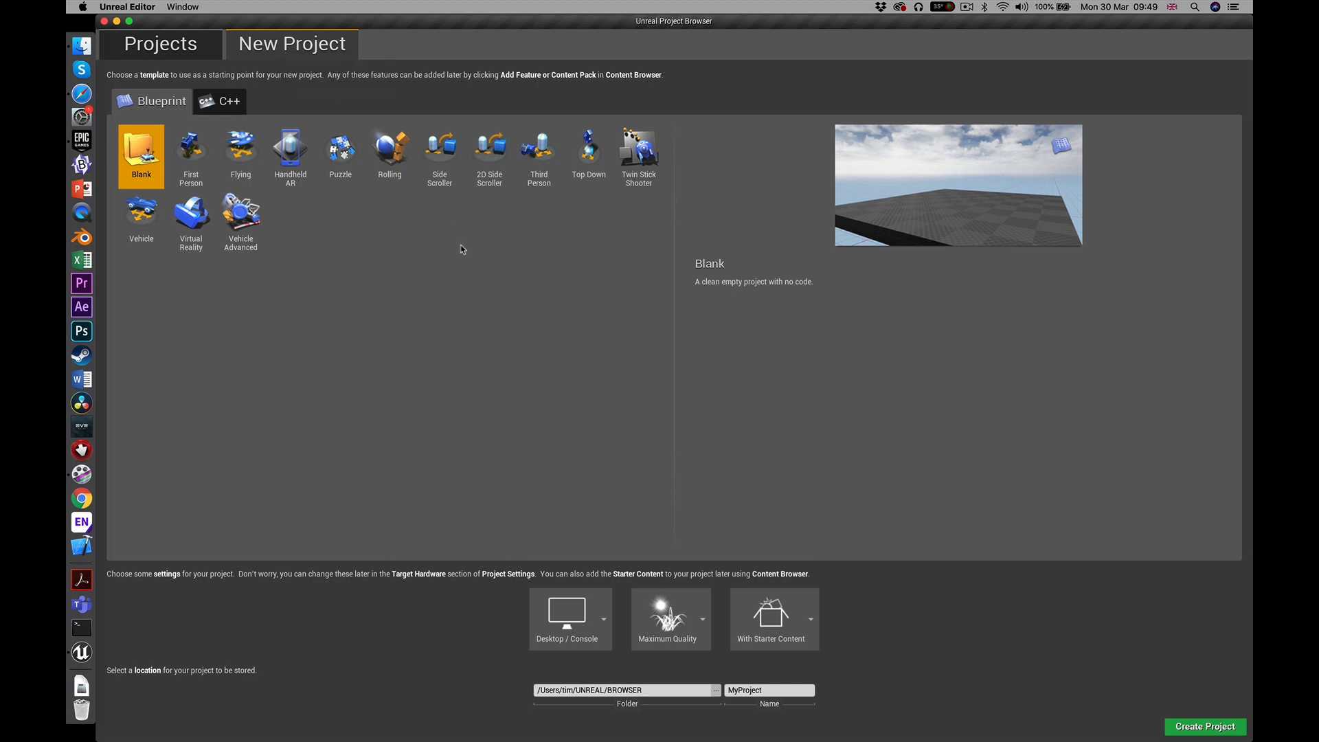
mouse_move(295, 323)
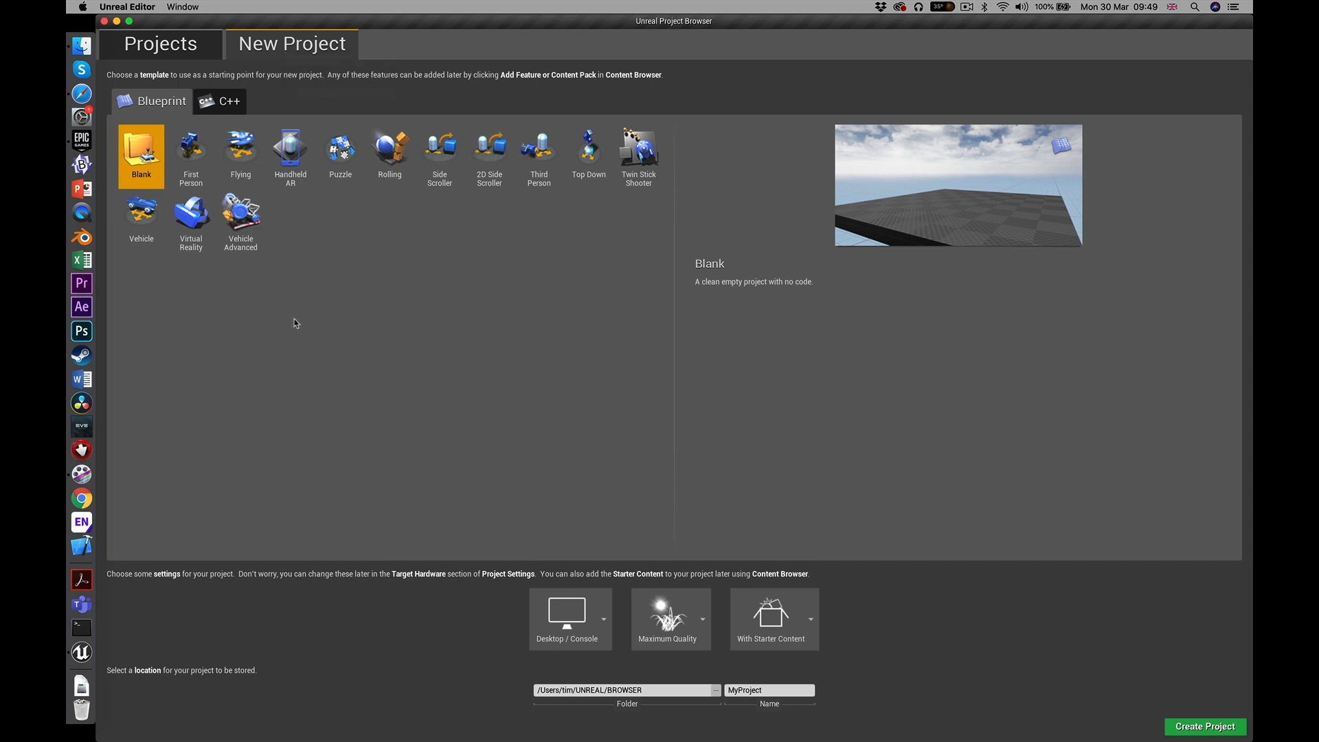
mouse_move(241, 156)
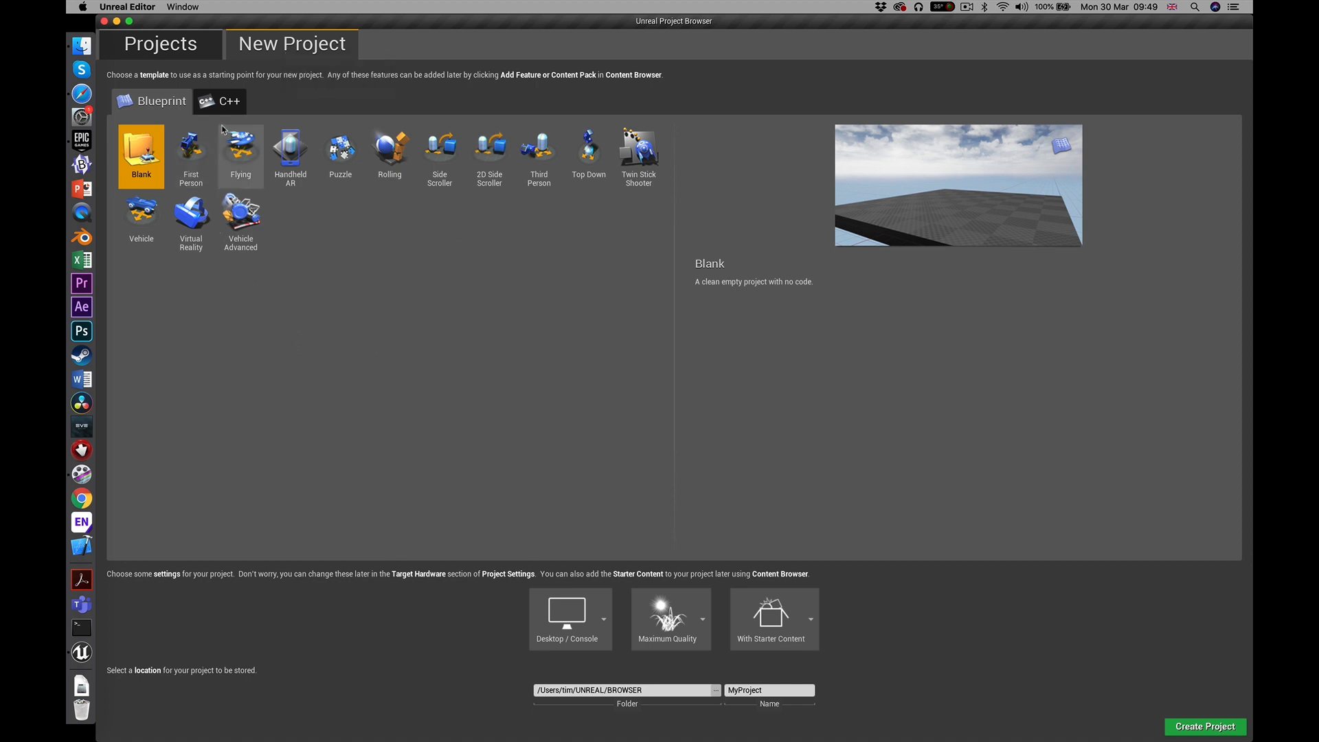
left_click(220, 101)
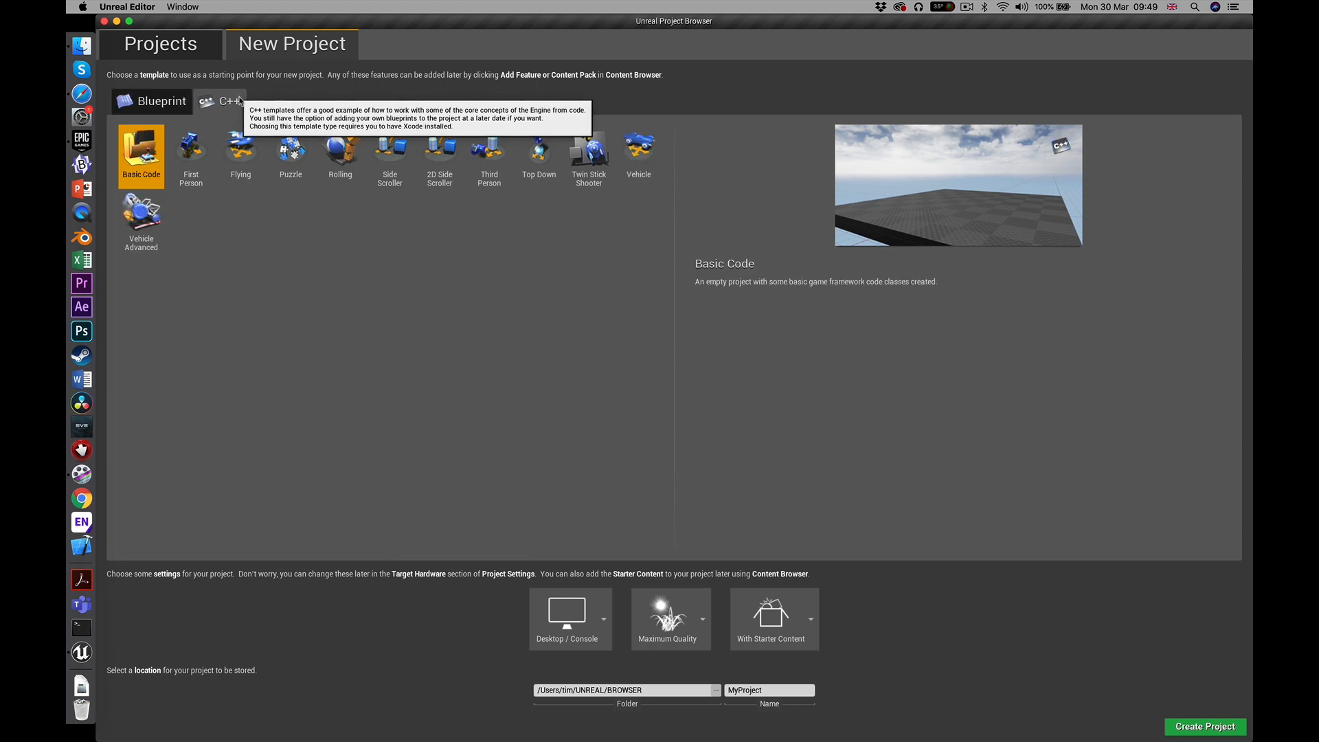
left_click(160, 101)
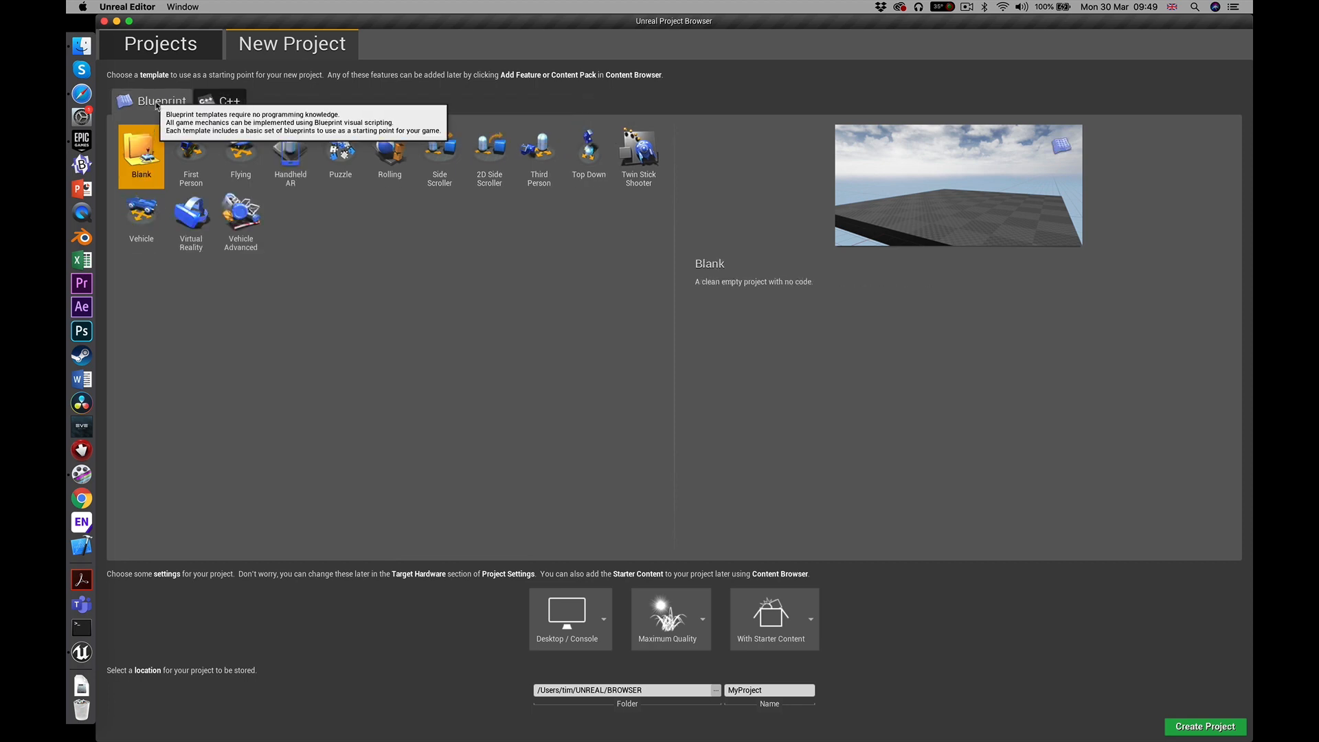
mouse_move(408, 233)
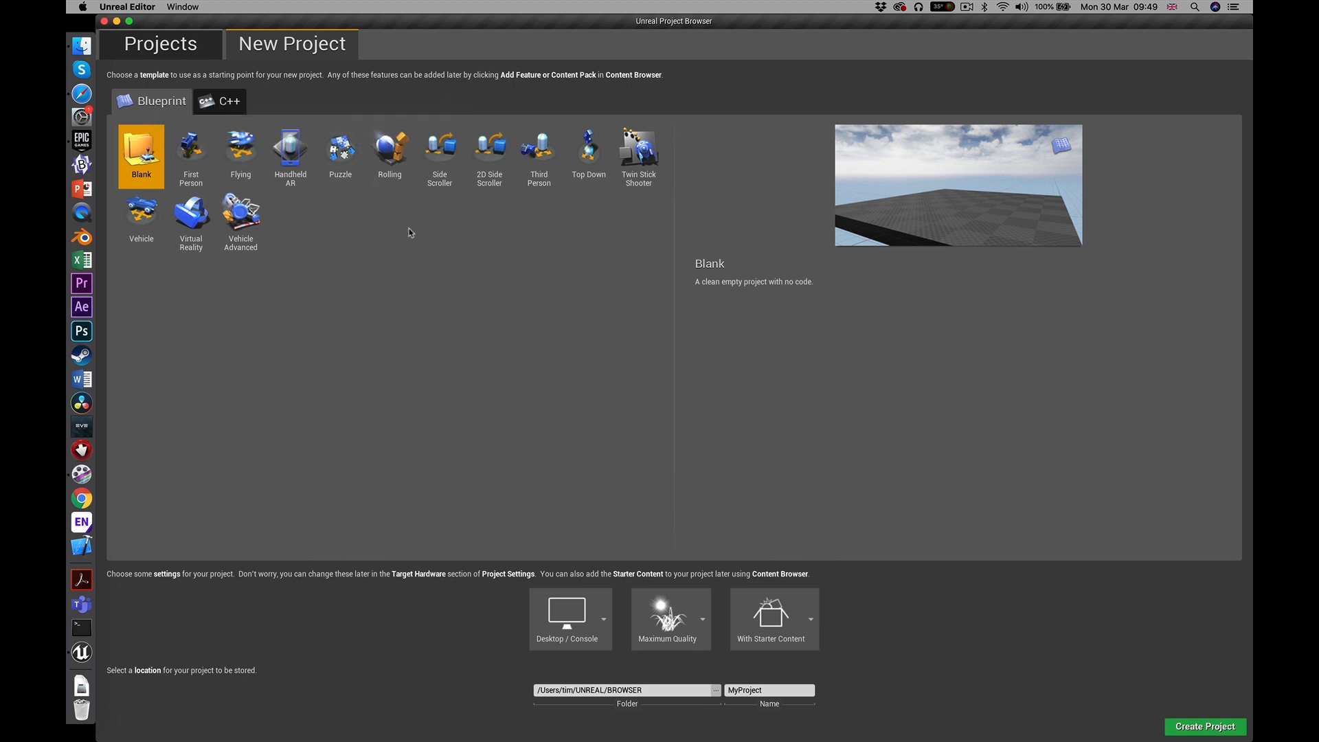
left_click(191, 151)
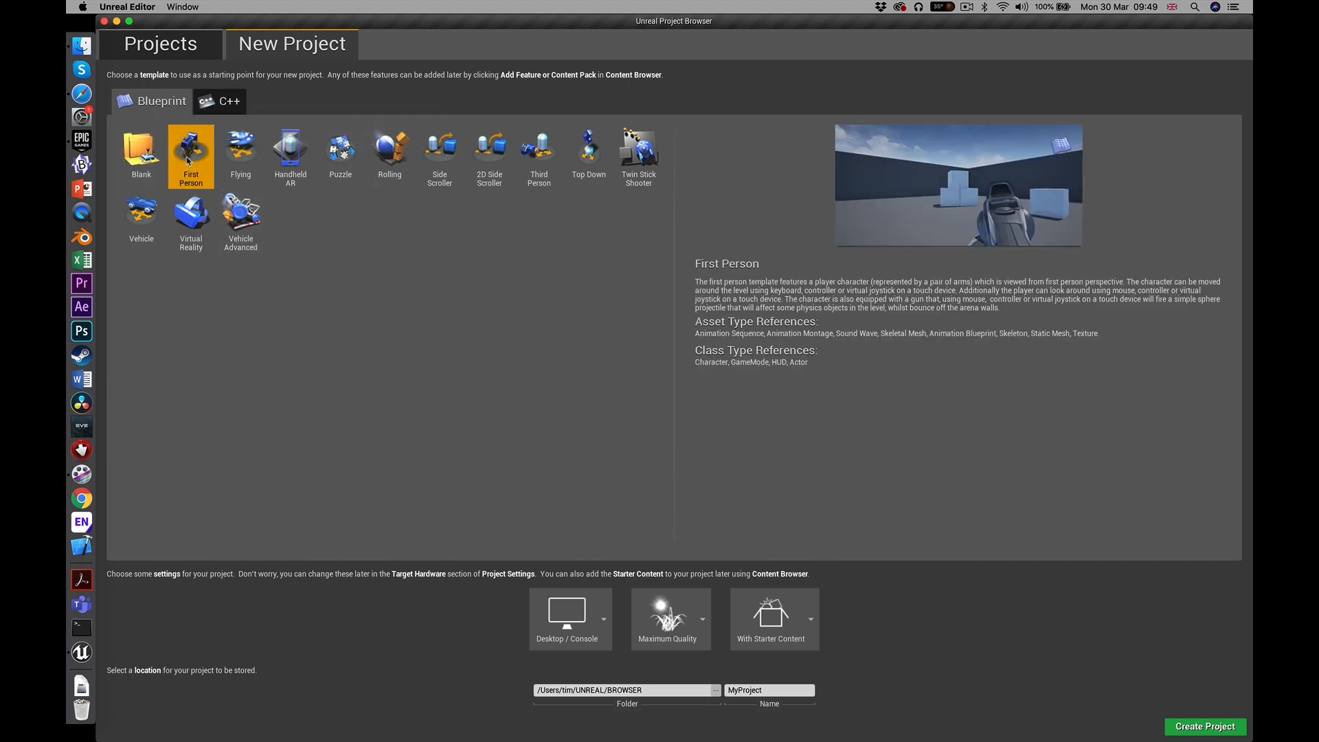
mouse_move(240, 157)
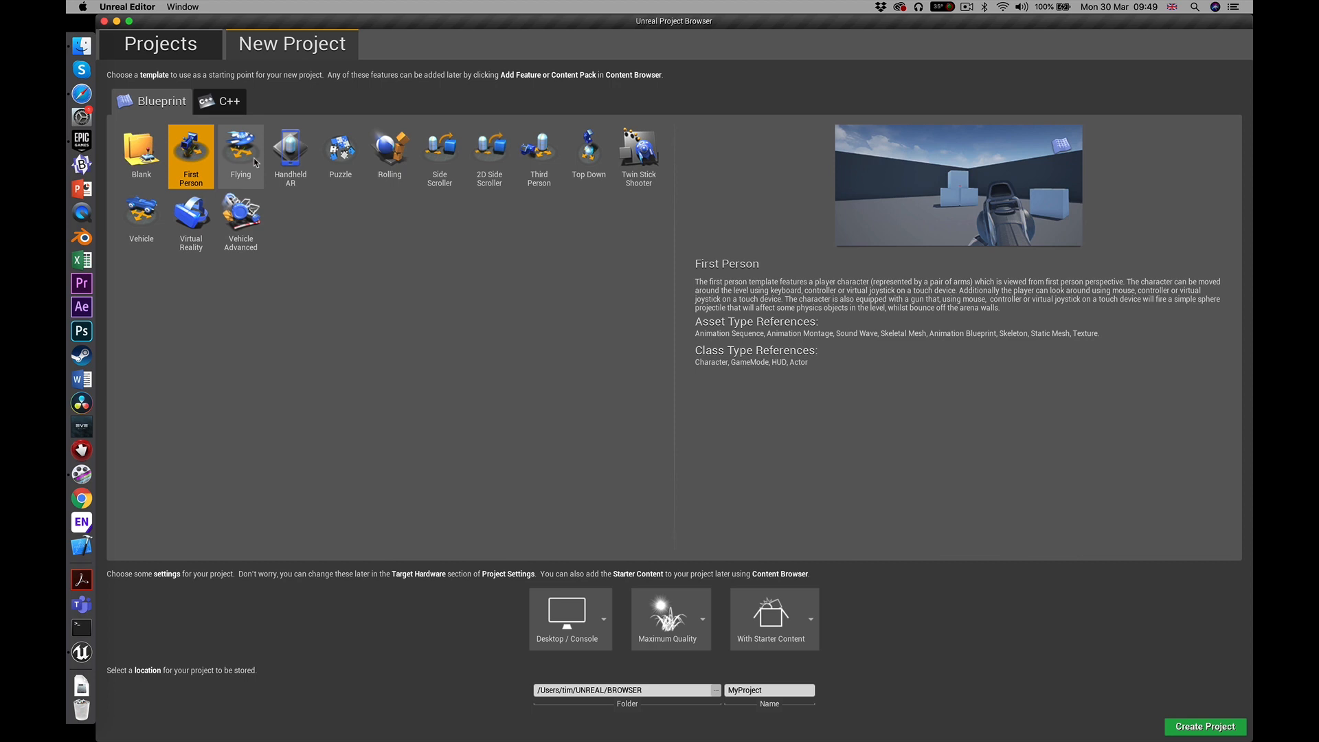
mouse_move(505, 194)
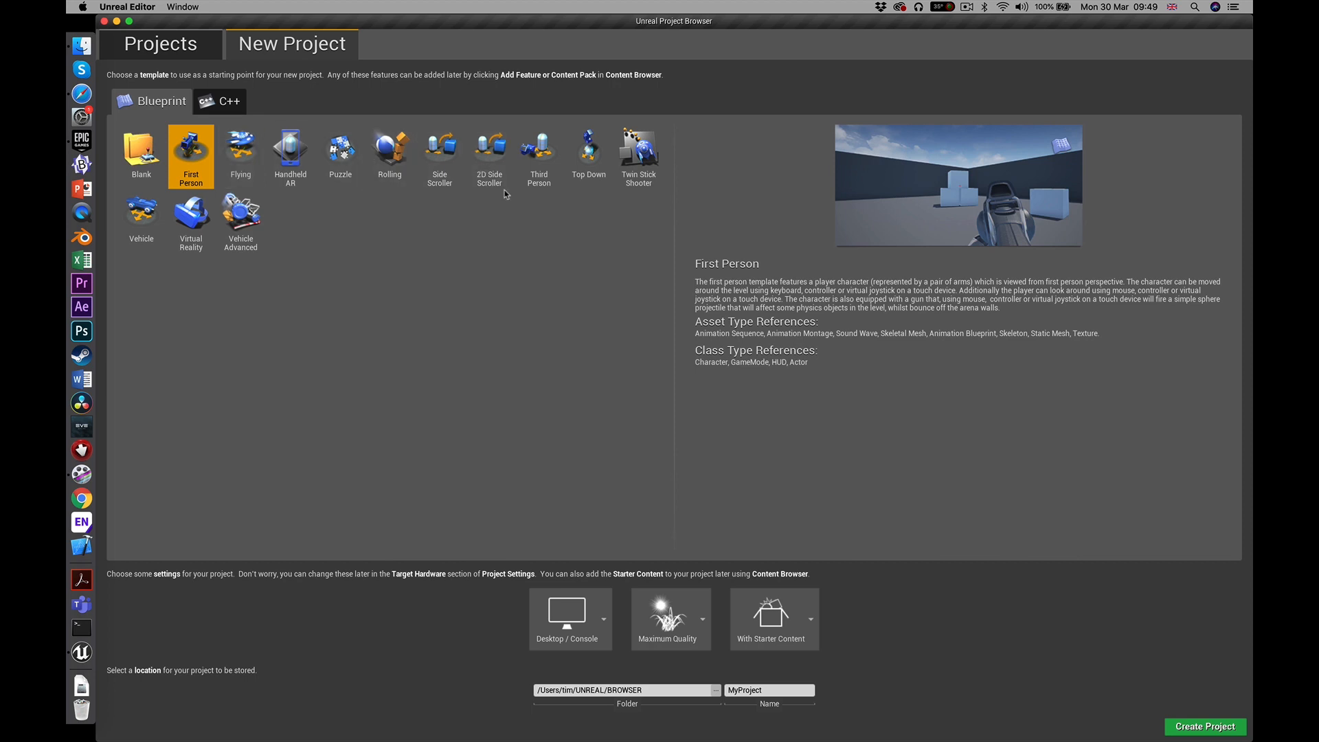
mouse_move(538, 152)
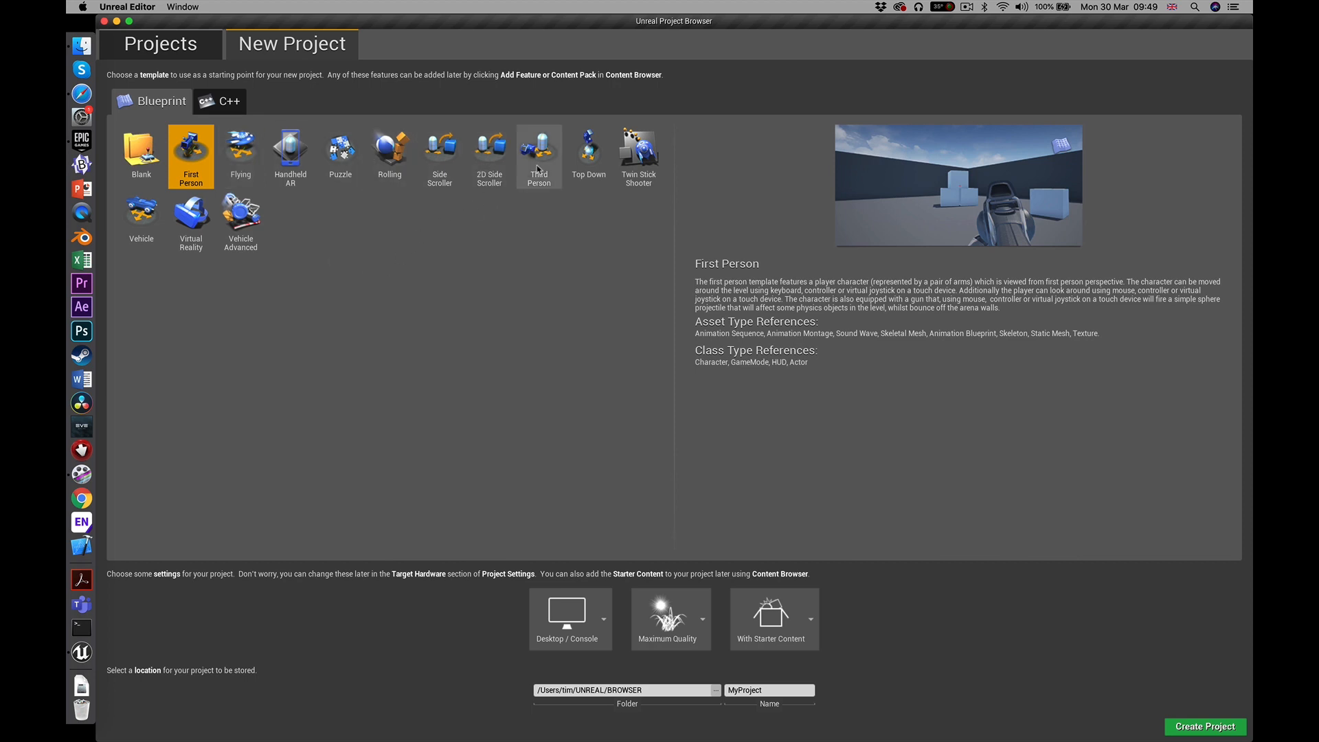
left_click(539, 157)
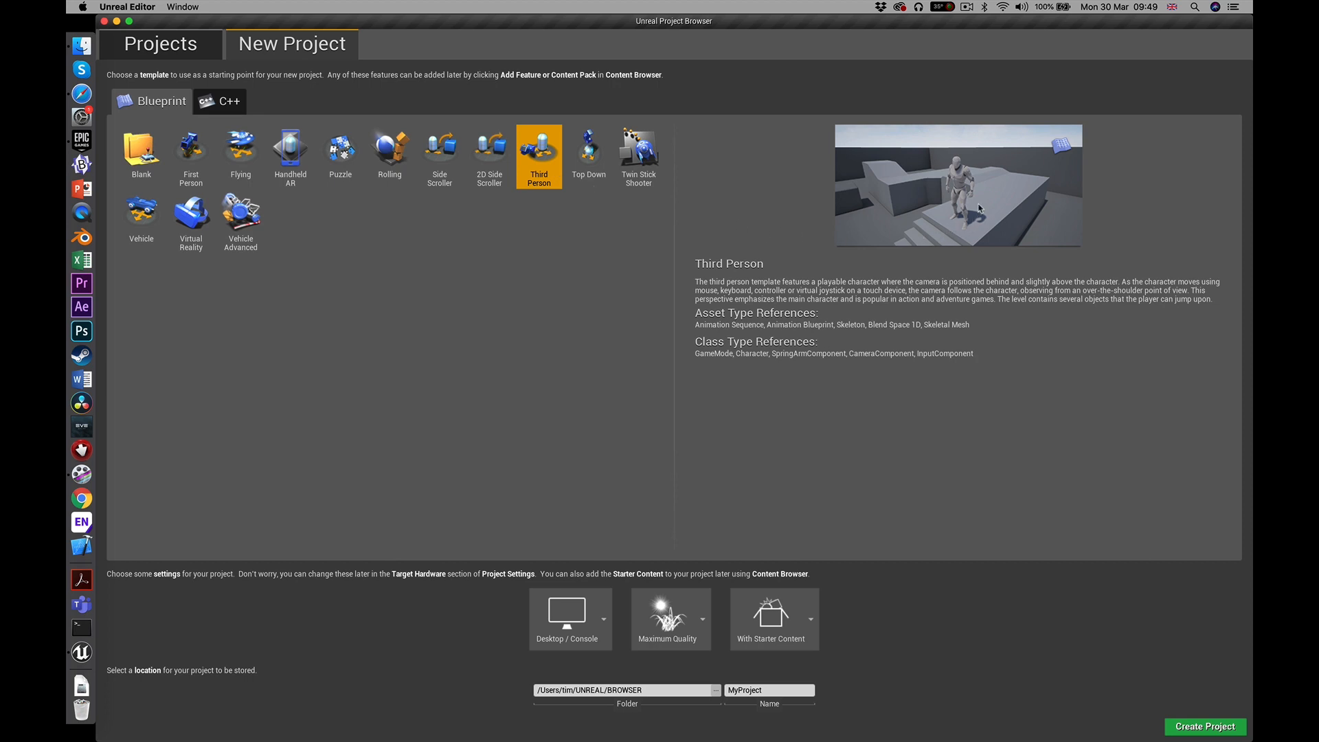
mouse_move(749, 275)
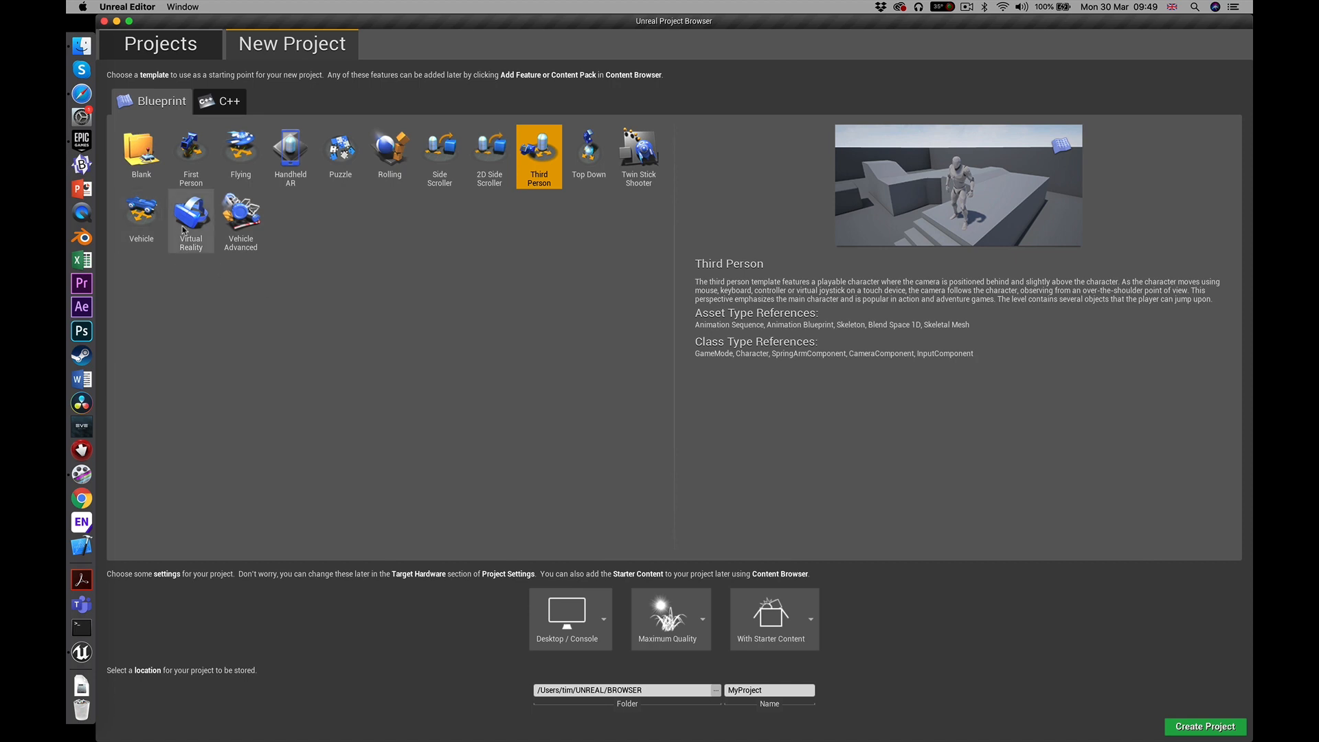
mouse_move(446, 297)
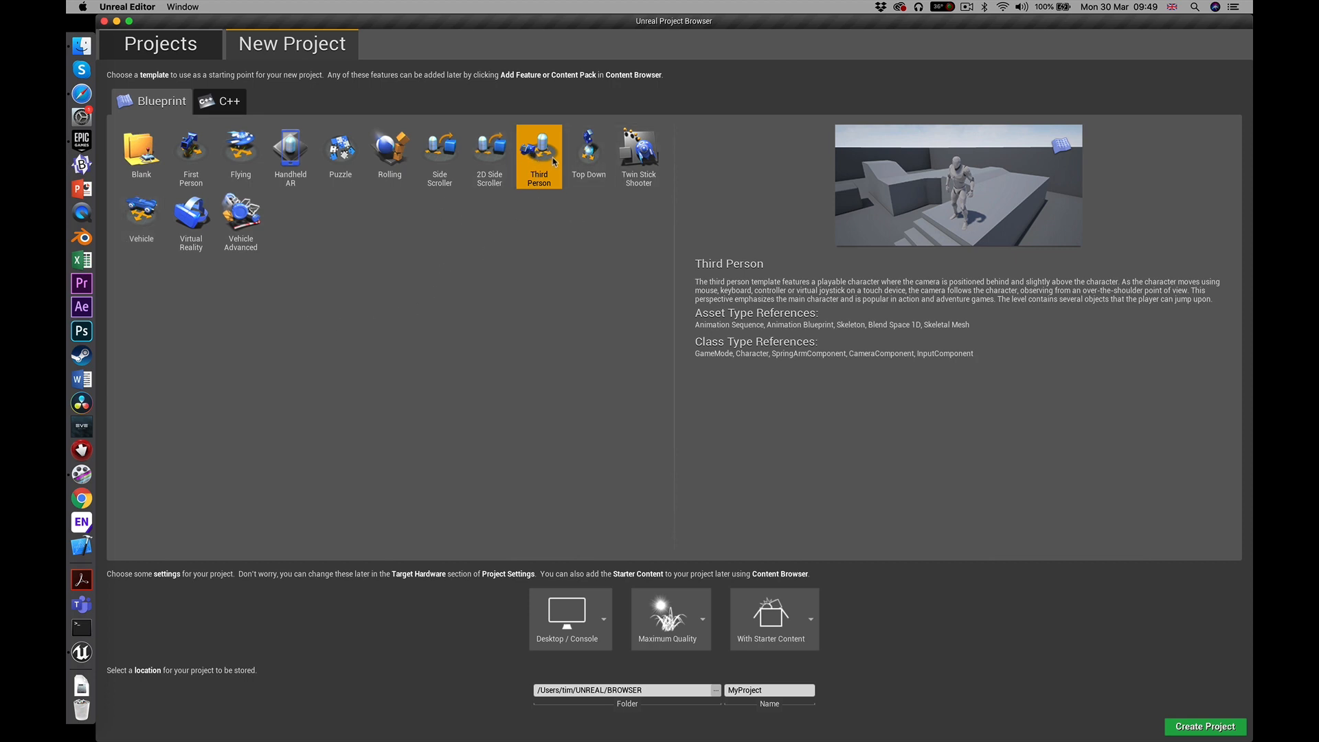
mouse_move(594, 555)
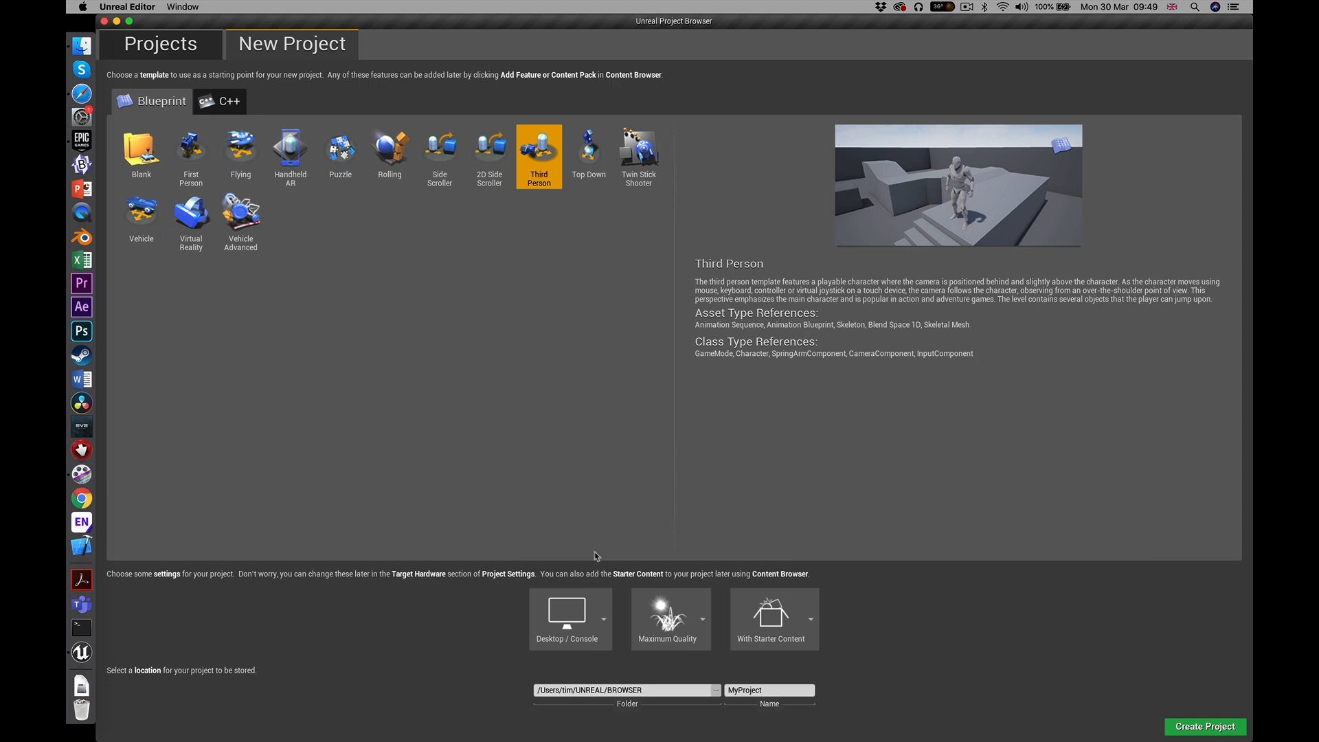
mouse_move(558, 464)
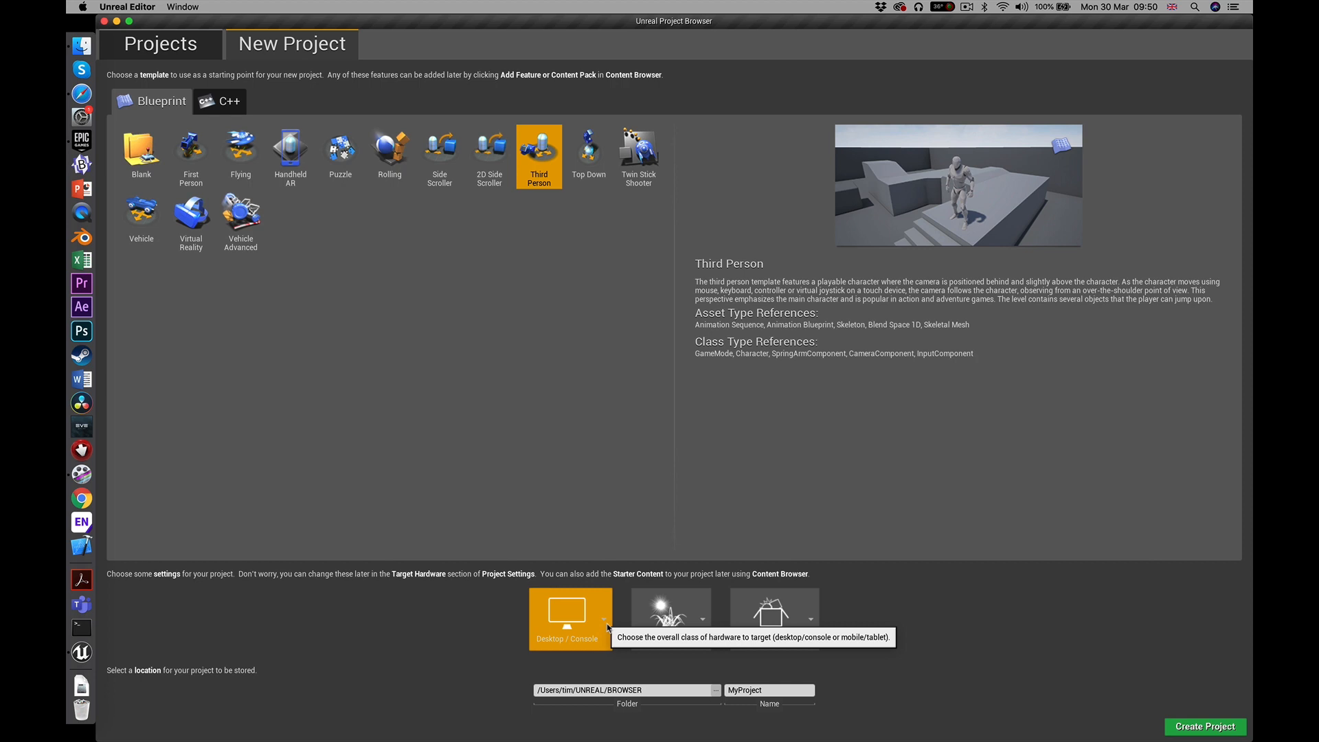
Set the project to Mobile/Tablet, Scalable 3D or 2D, with starter content included
left_click(602, 619)
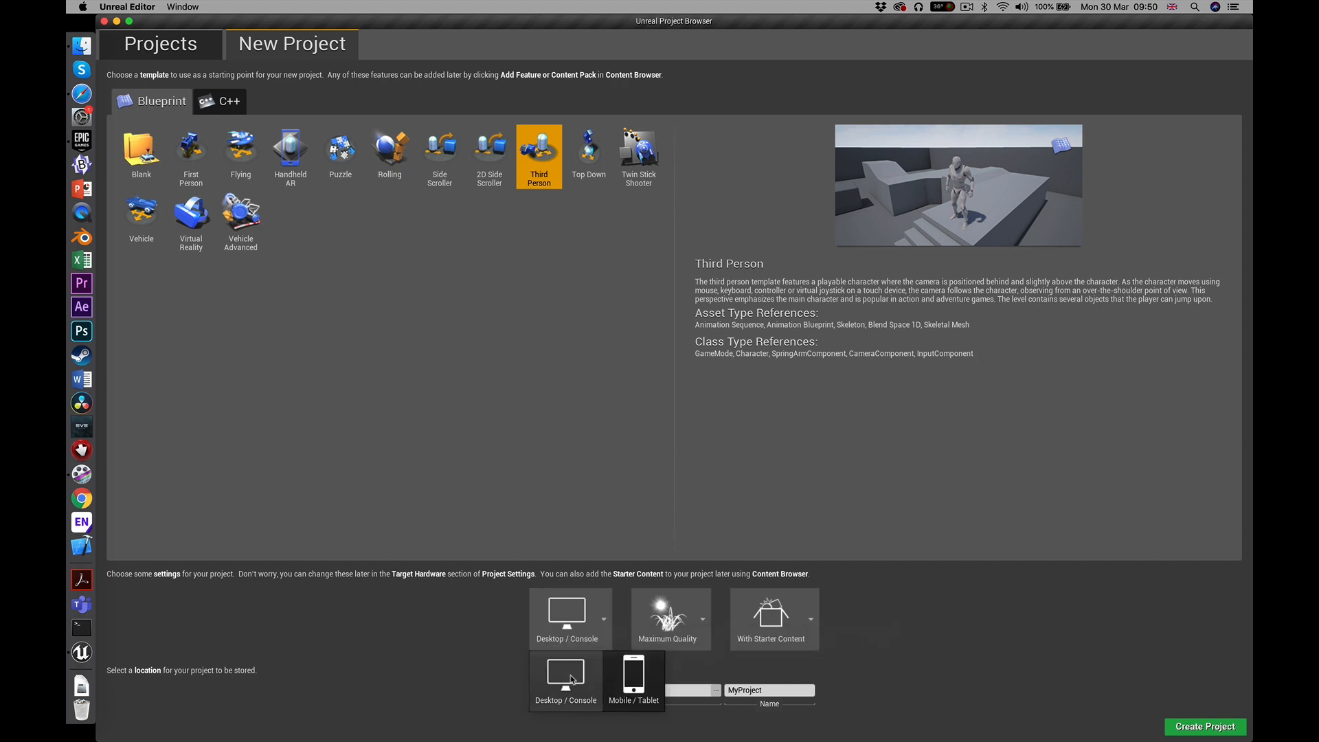
left_click(633, 680)
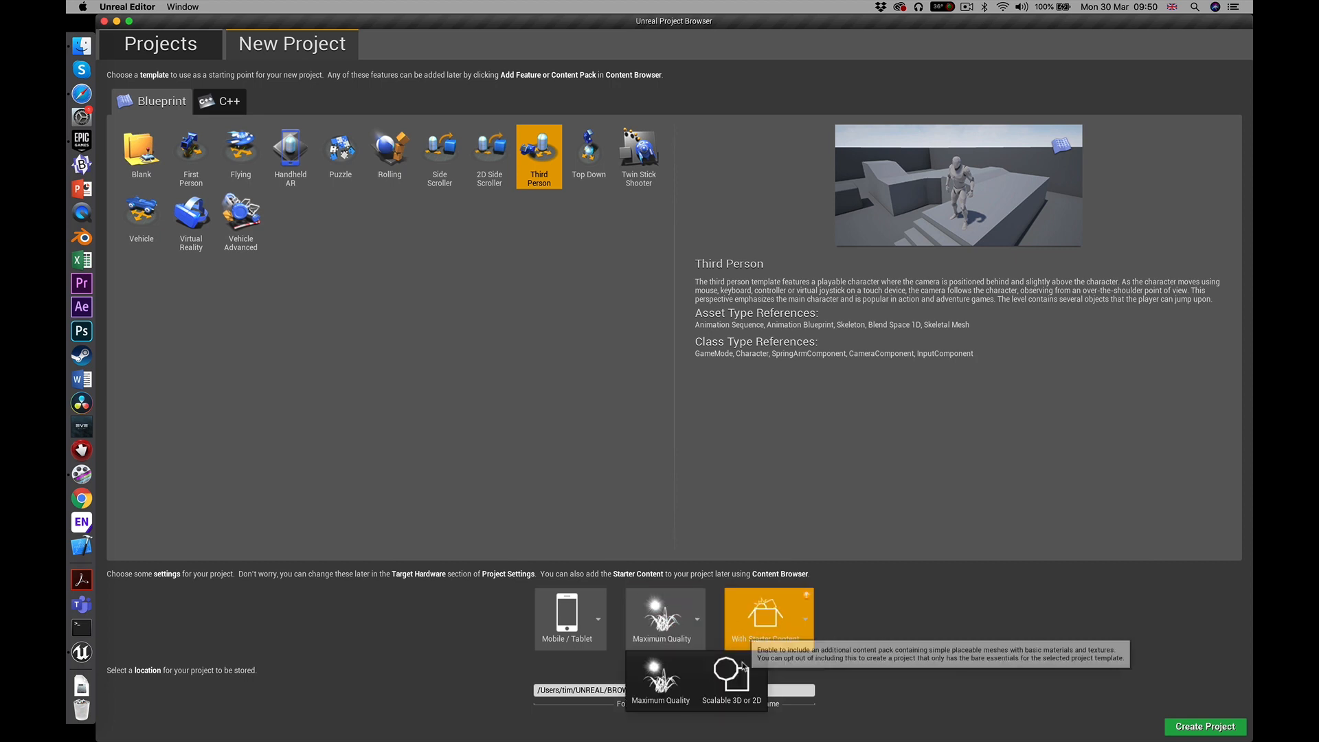
left_click(746, 679)
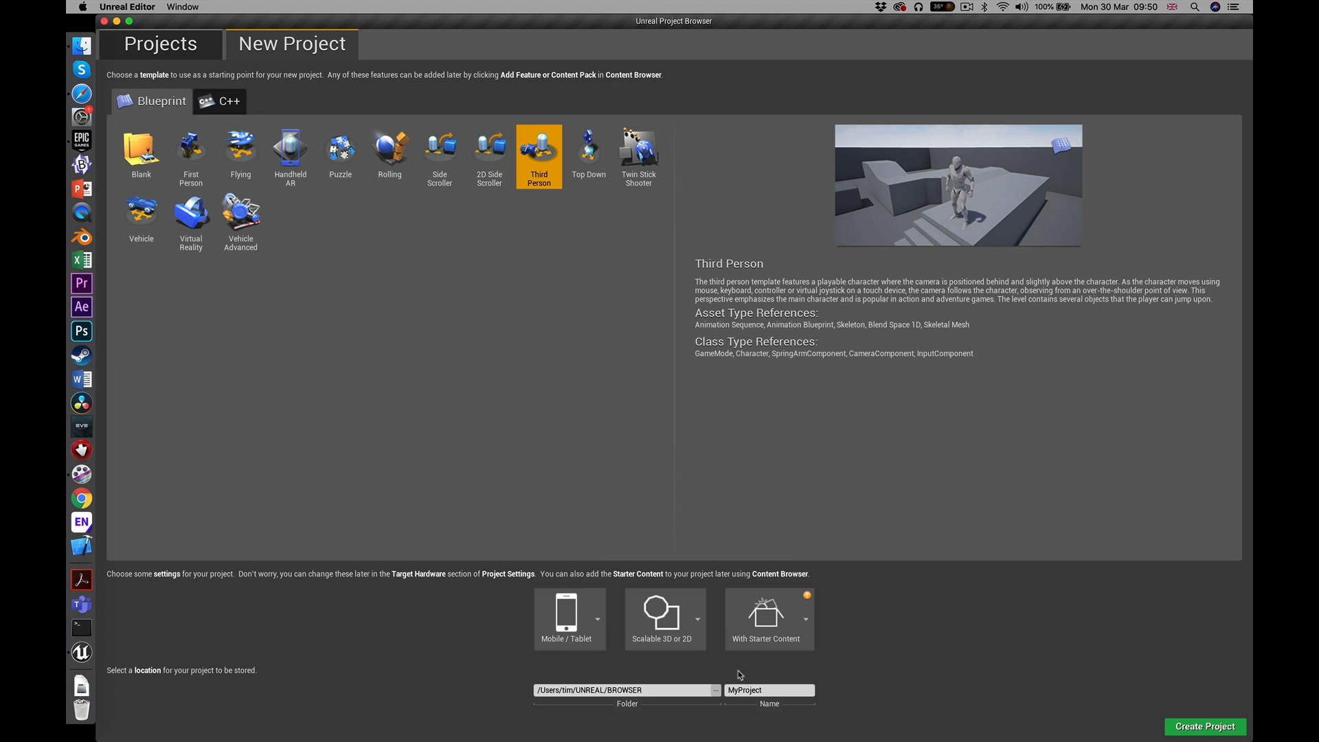
left_click(768, 618)
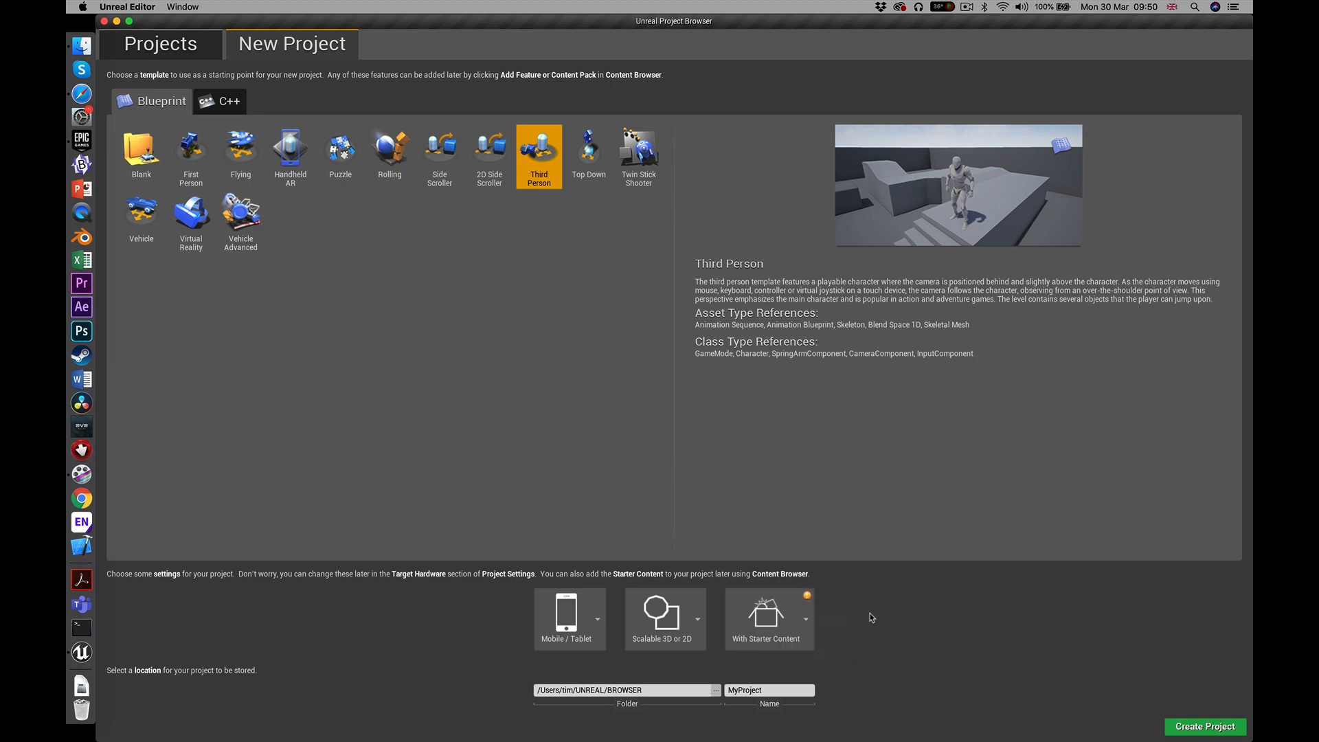
mouse_move(806, 597)
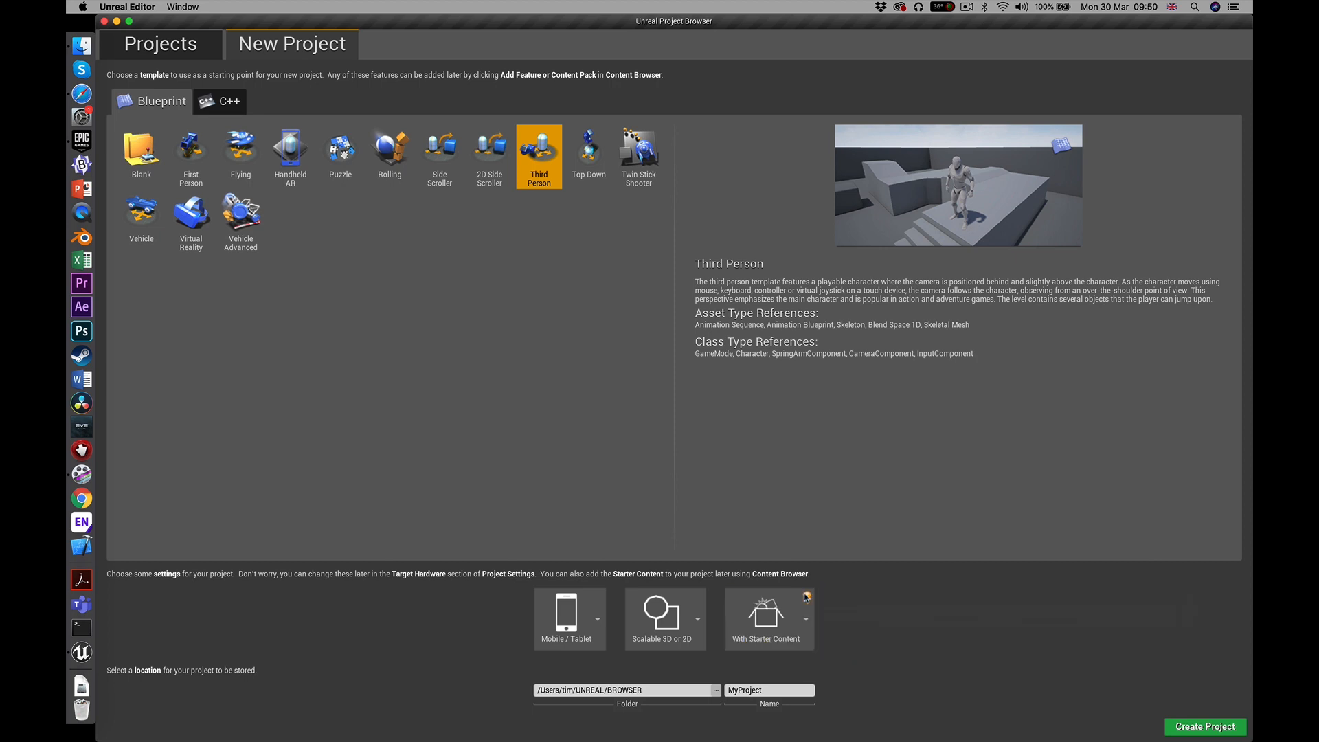
mouse_move(806, 598)
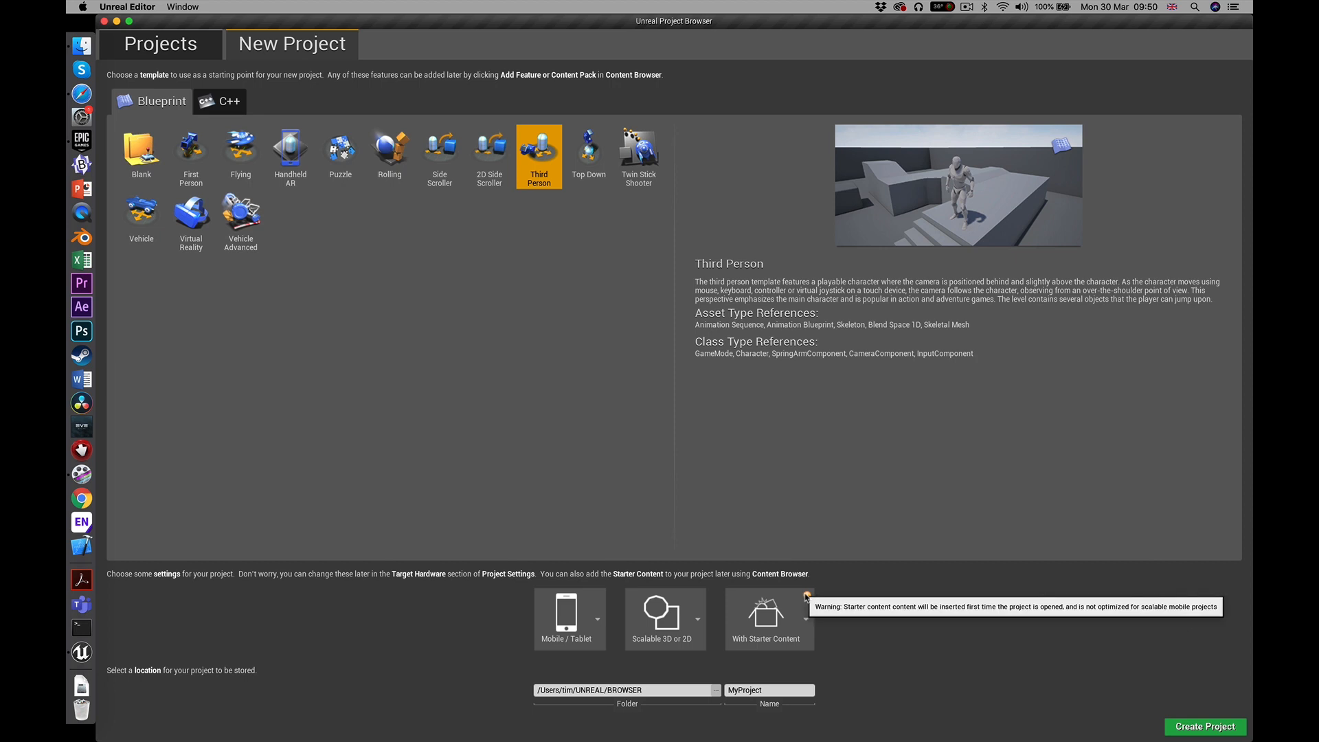
mouse_move(930, 618)
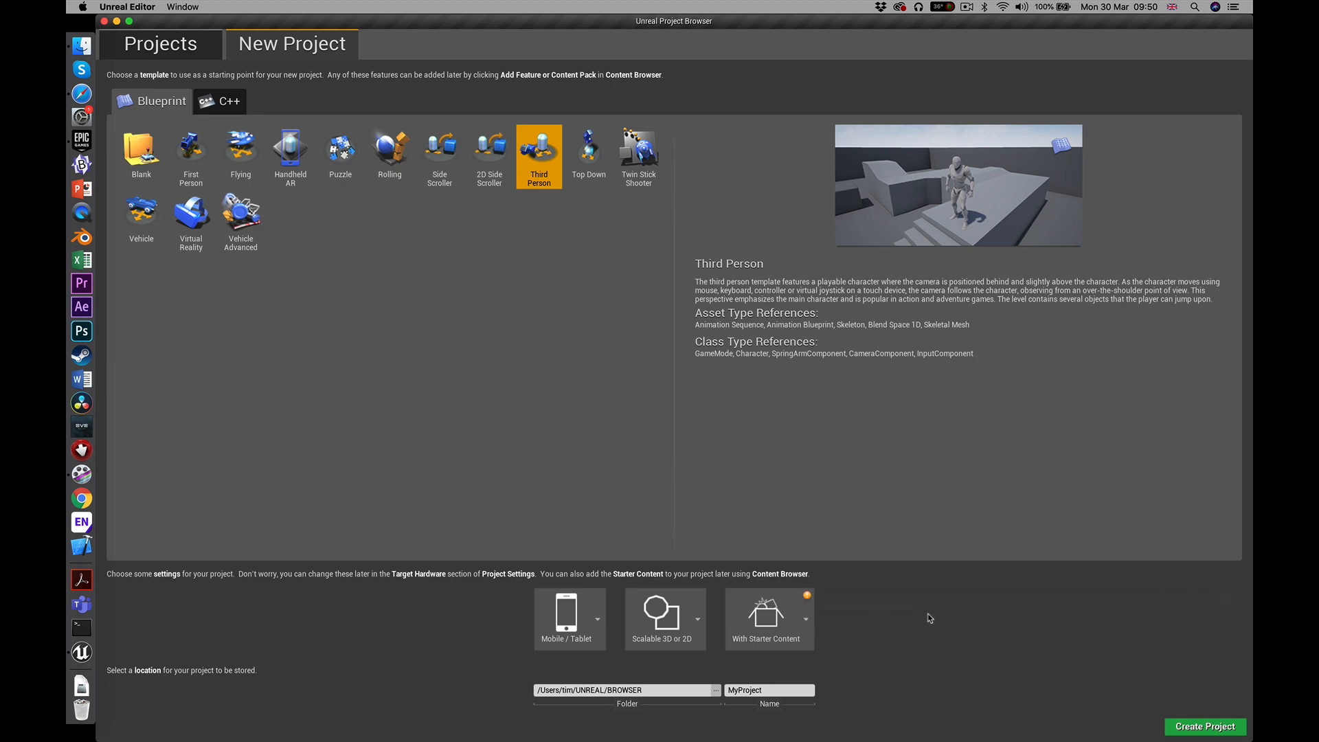
left_click(805, 619)
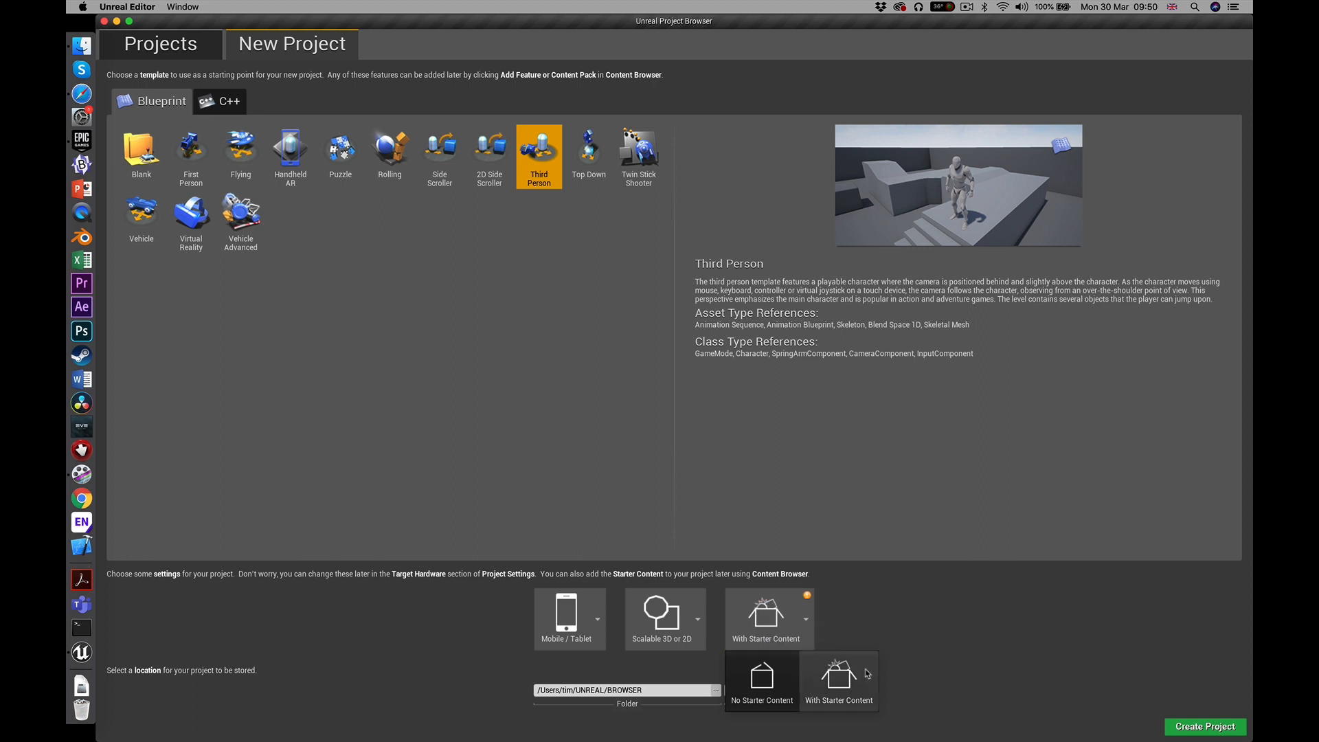
left_click(838, 680)
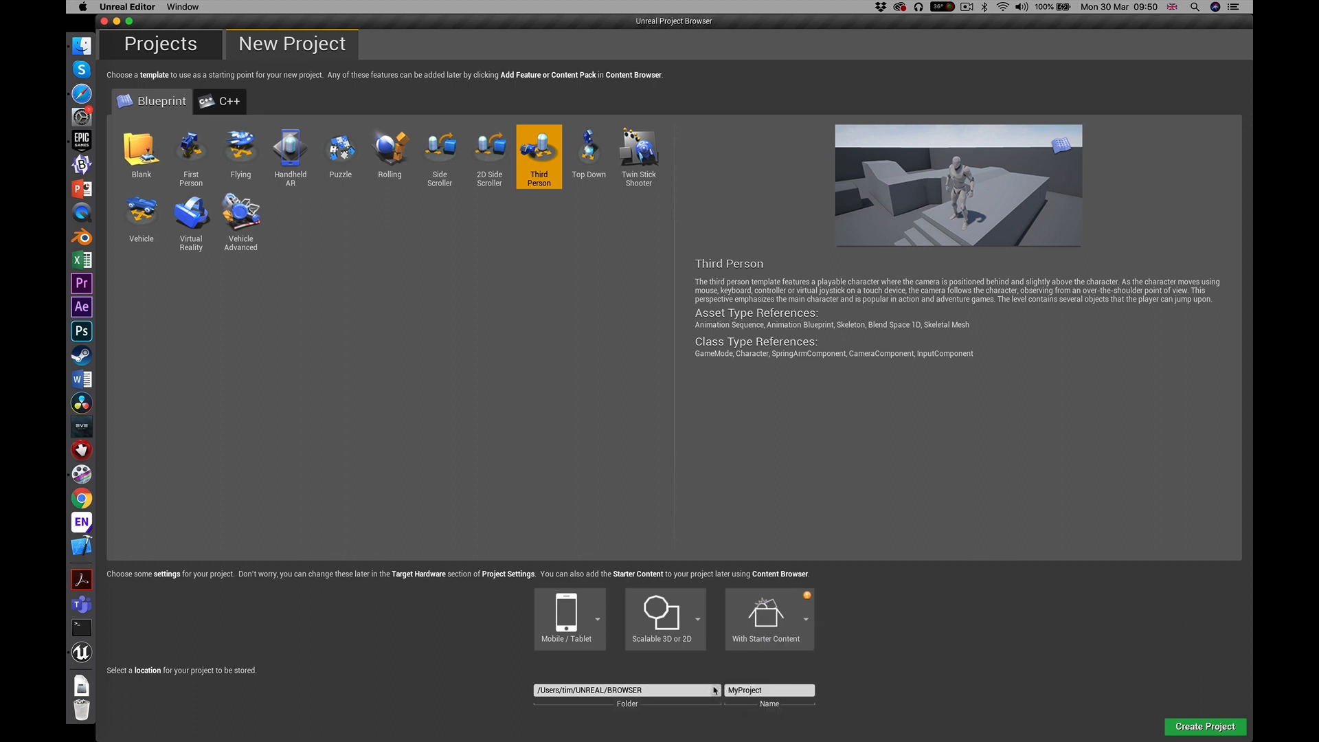
Create a BROWSER02 folder inside BROWSER as the project location and enter the project name
left_click(714, 690)
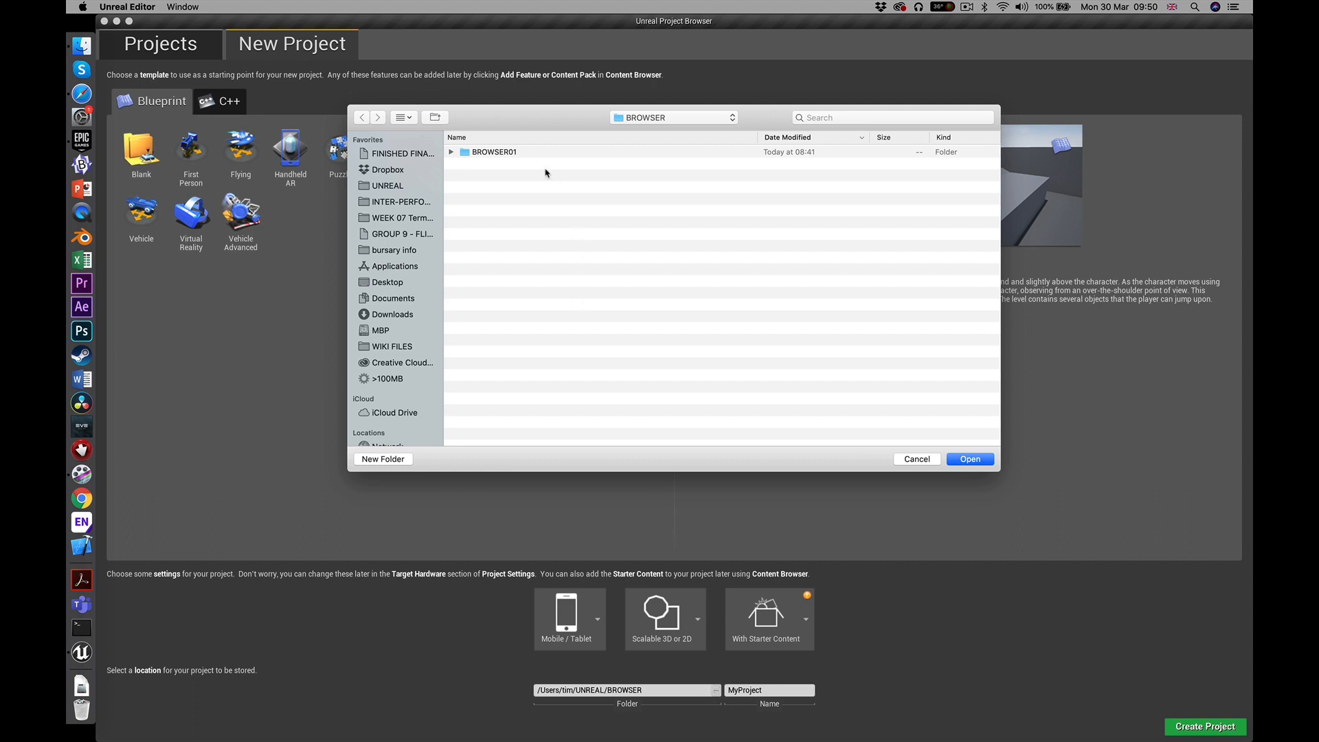
mouse_move(418, 409)
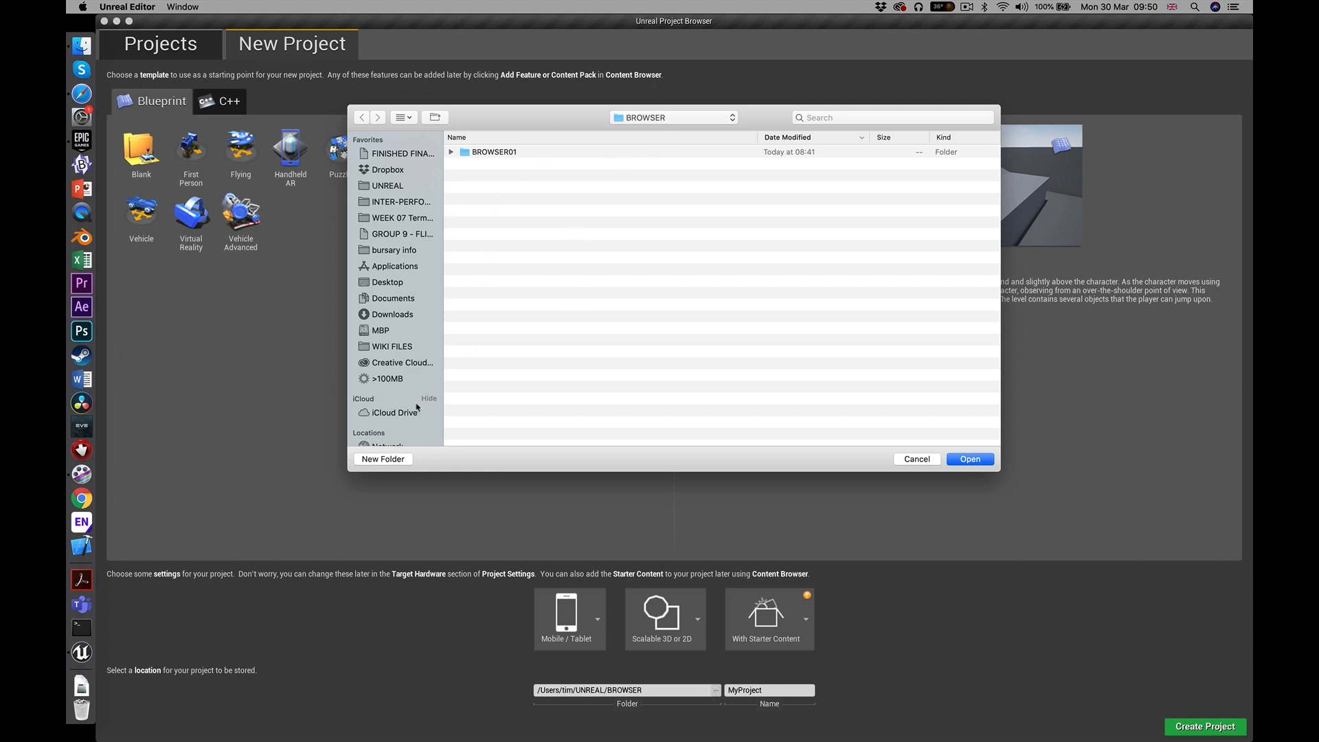
left_click(382, 458)
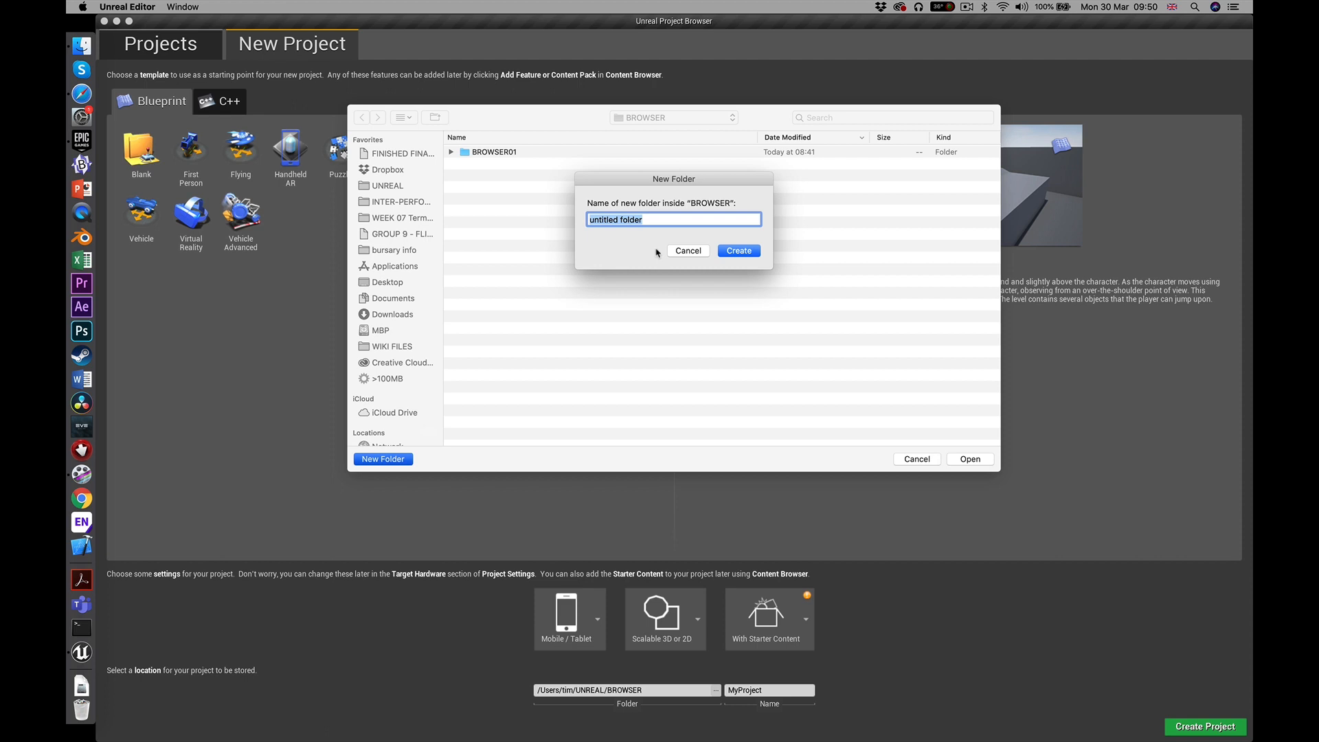
type("BROWSER02")
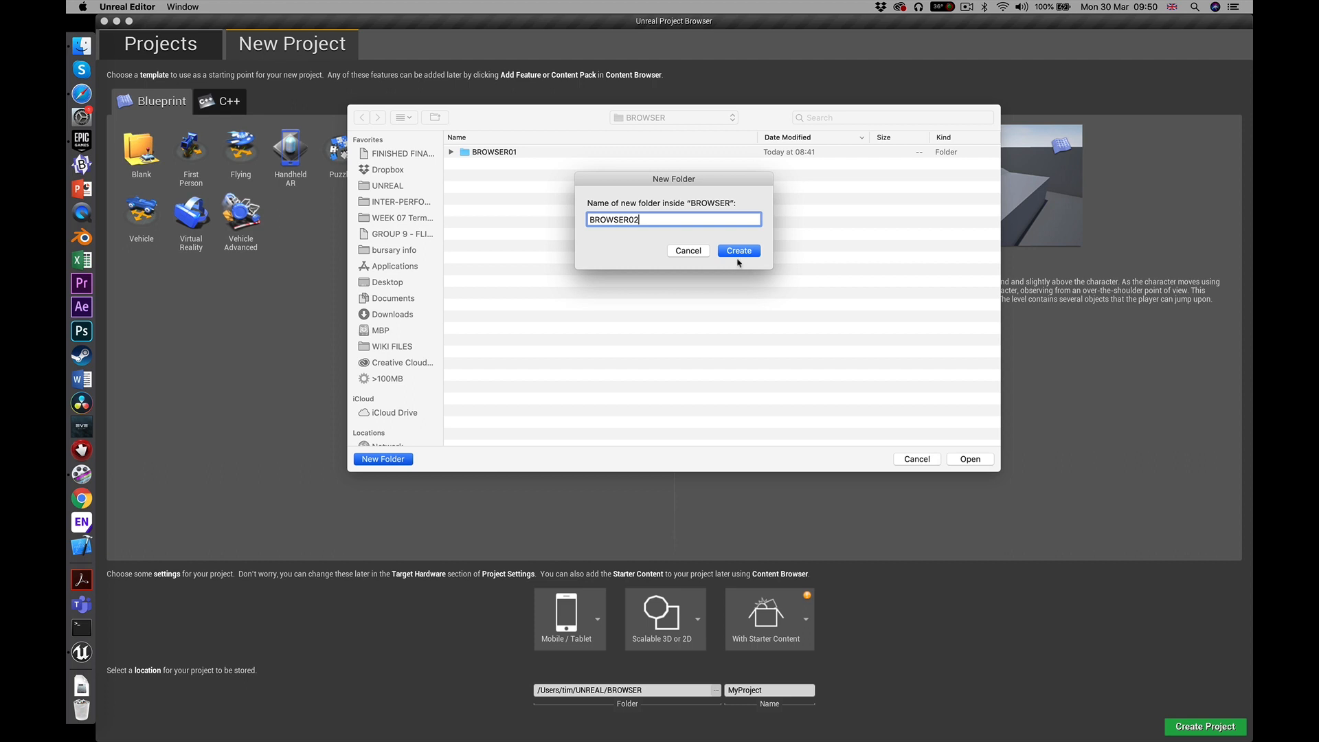
left_click(738, 251)
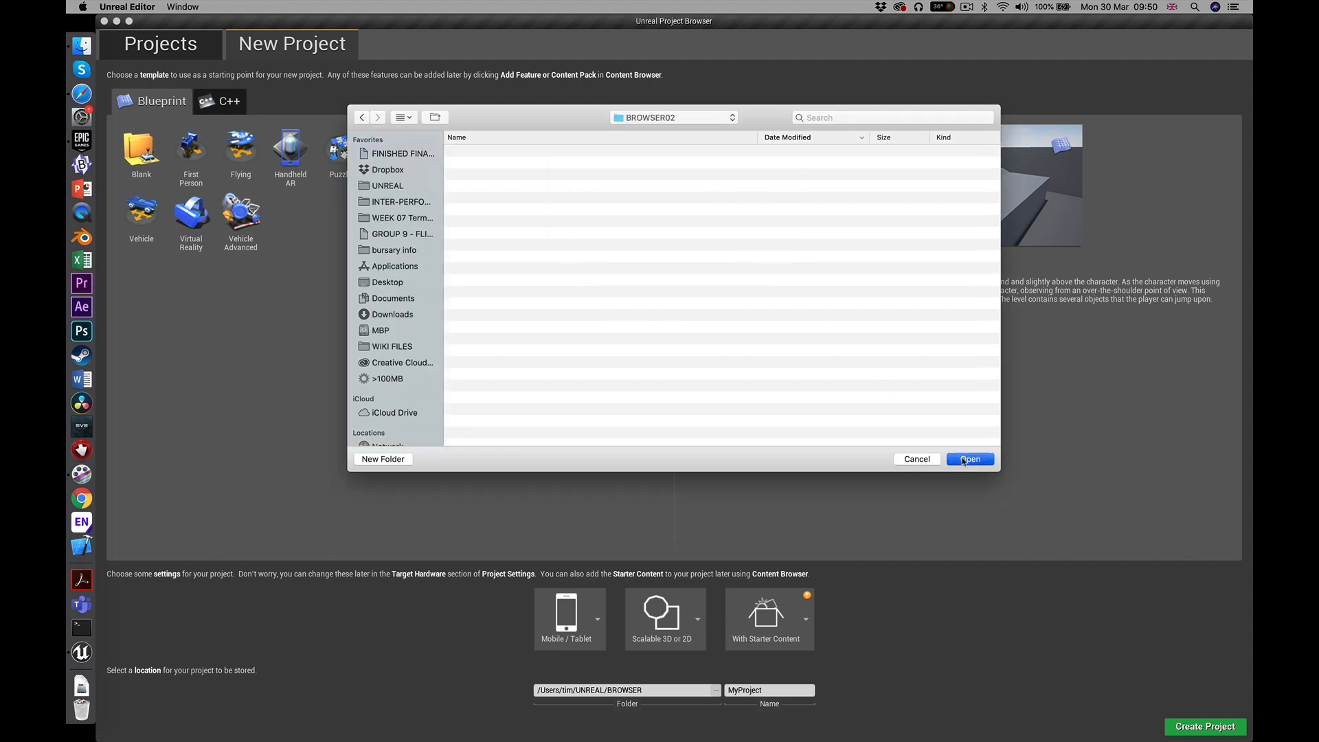
left_click(970, 458)
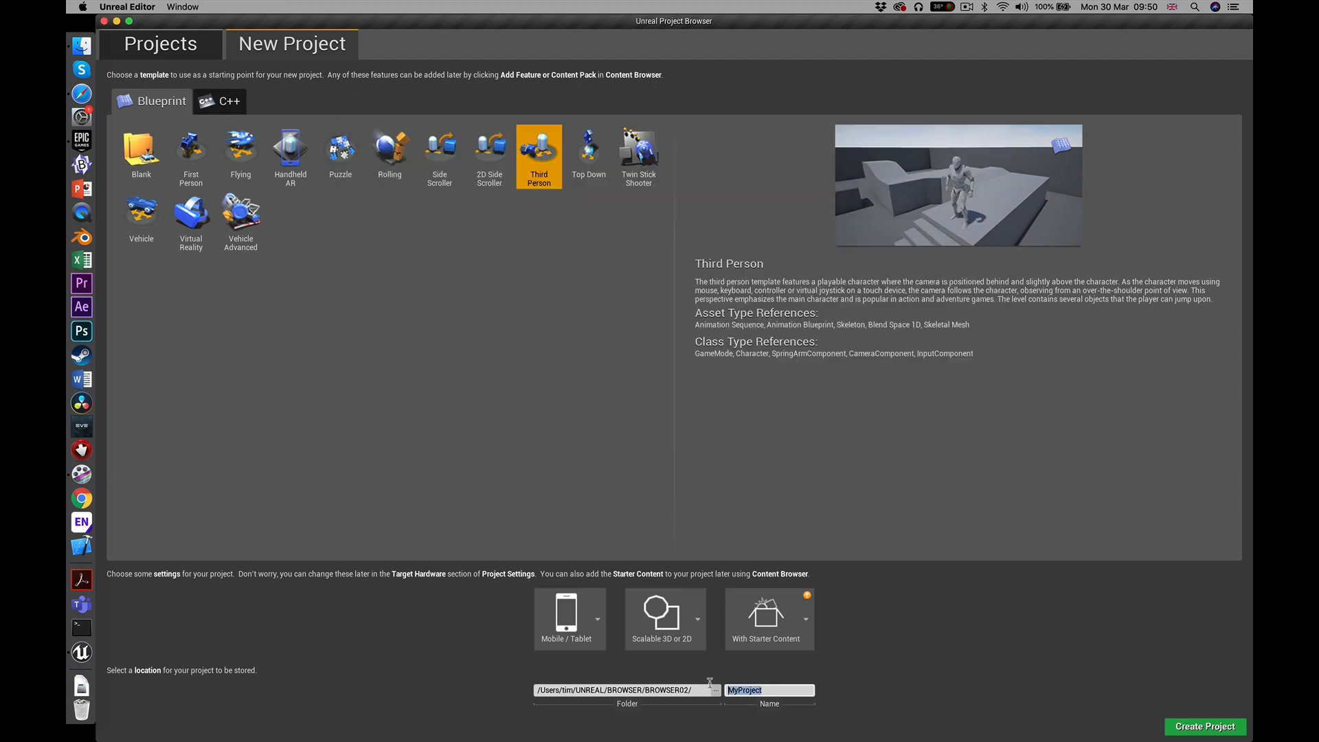
type("BROWS")
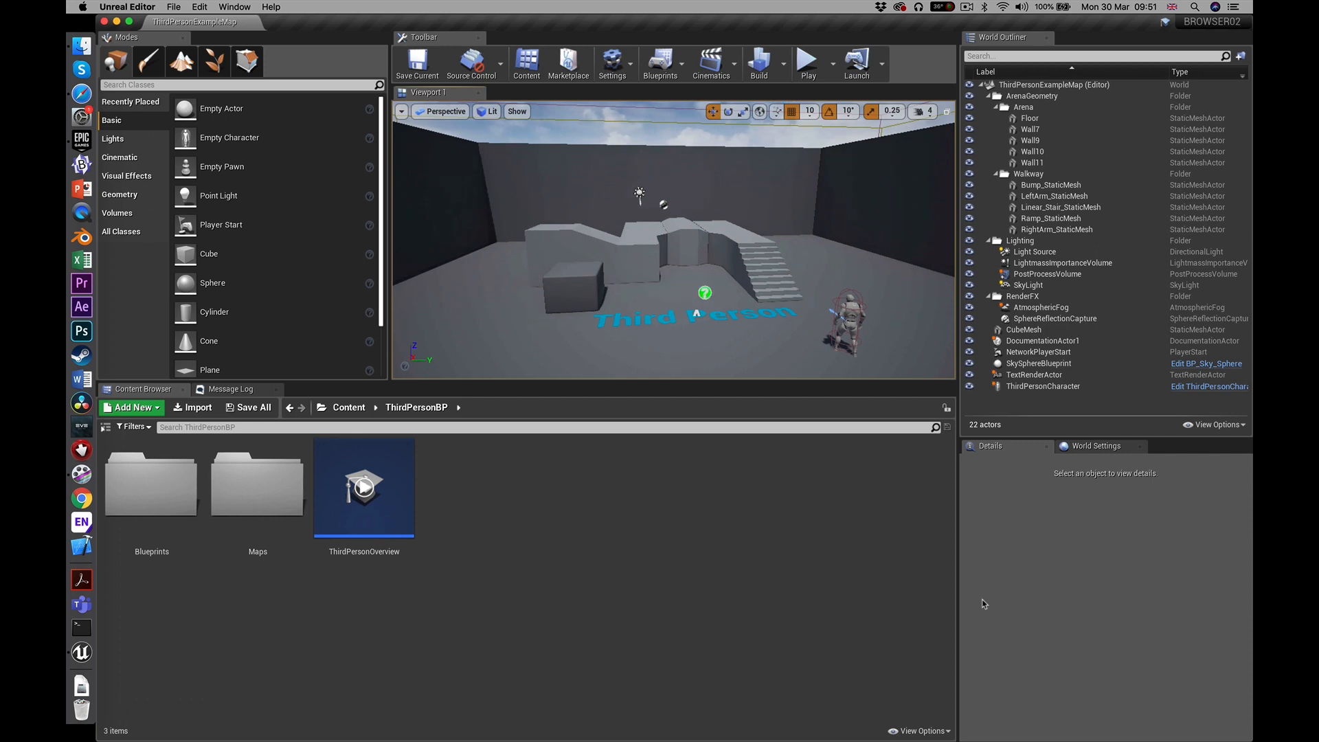
mouse_move(658, 292)
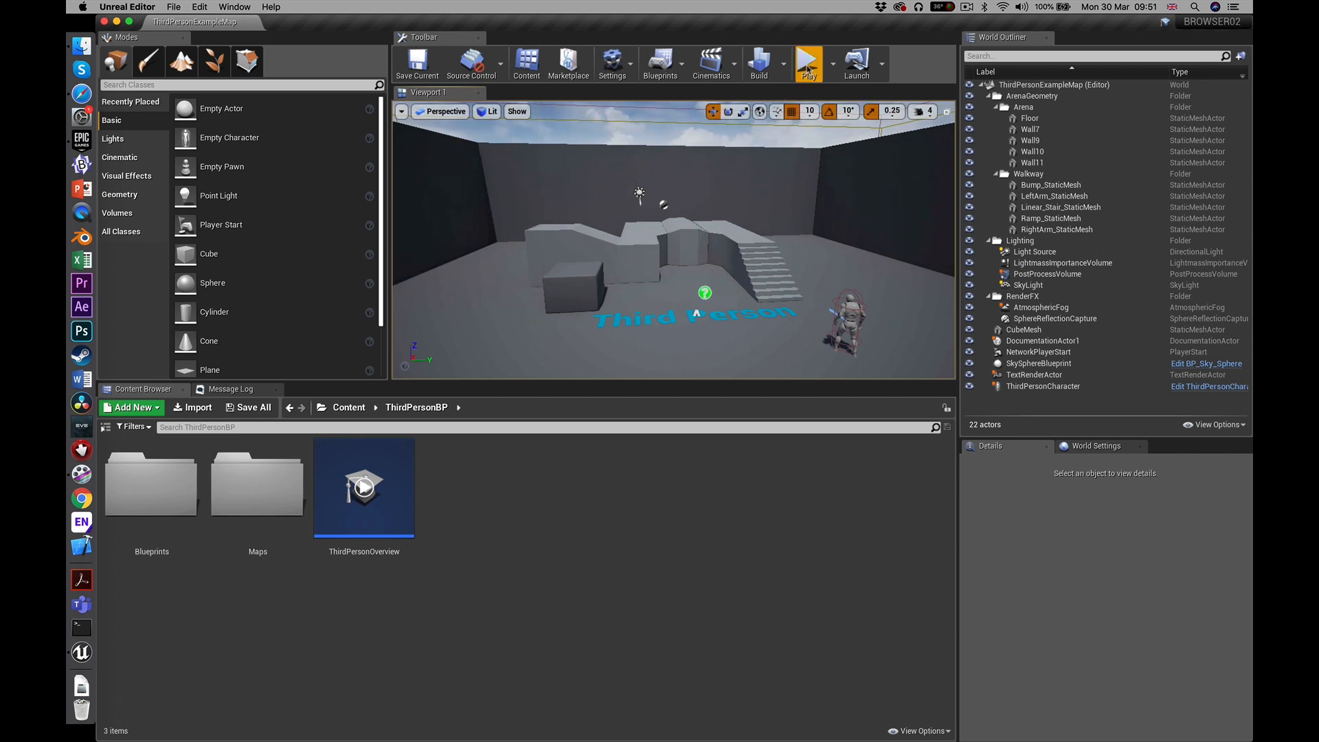
left_click(807, 63)
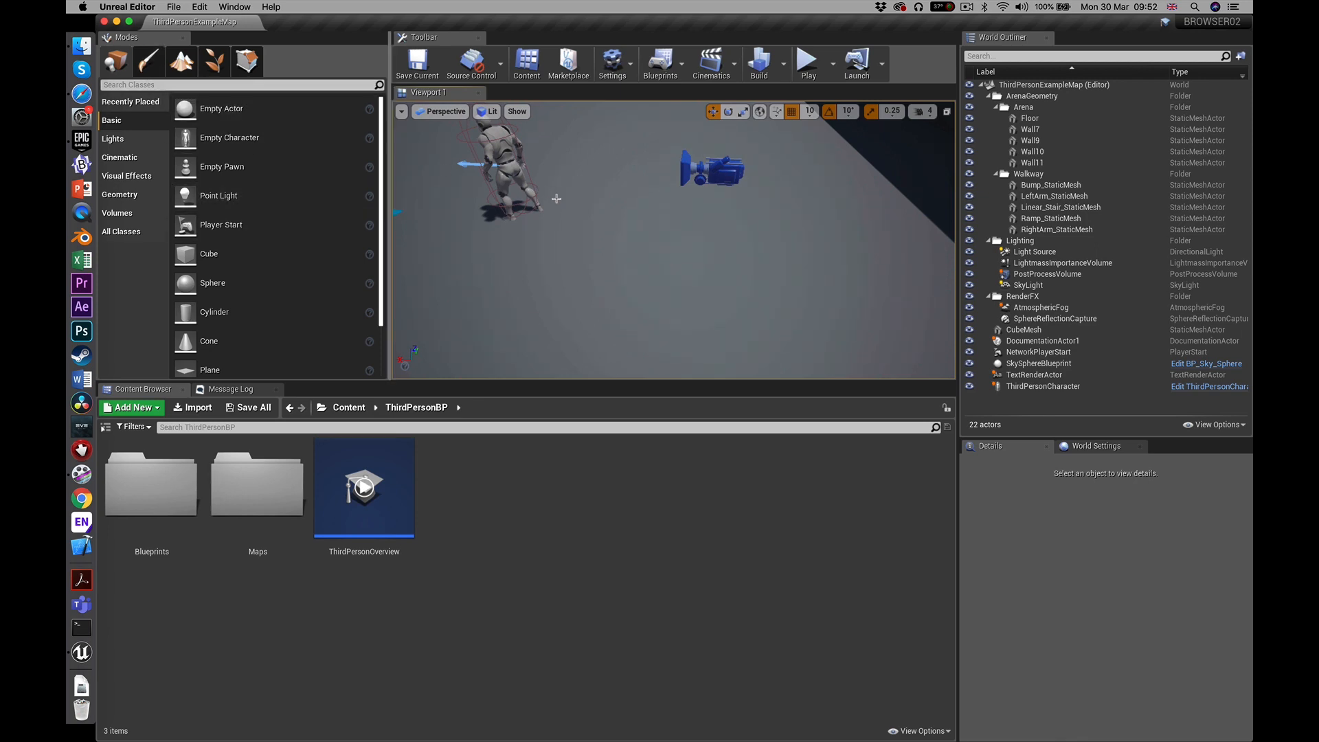
mouse_move(221, 108)
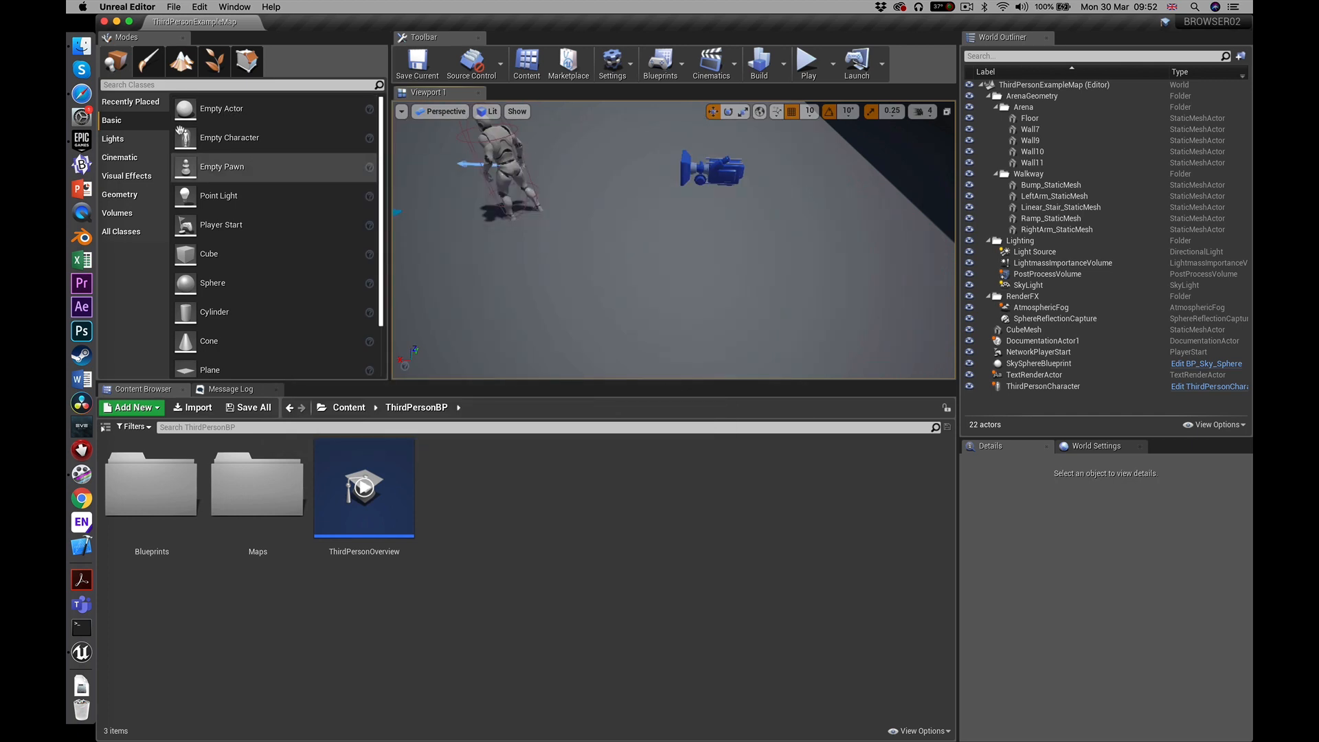
mouse_move(230, 138)
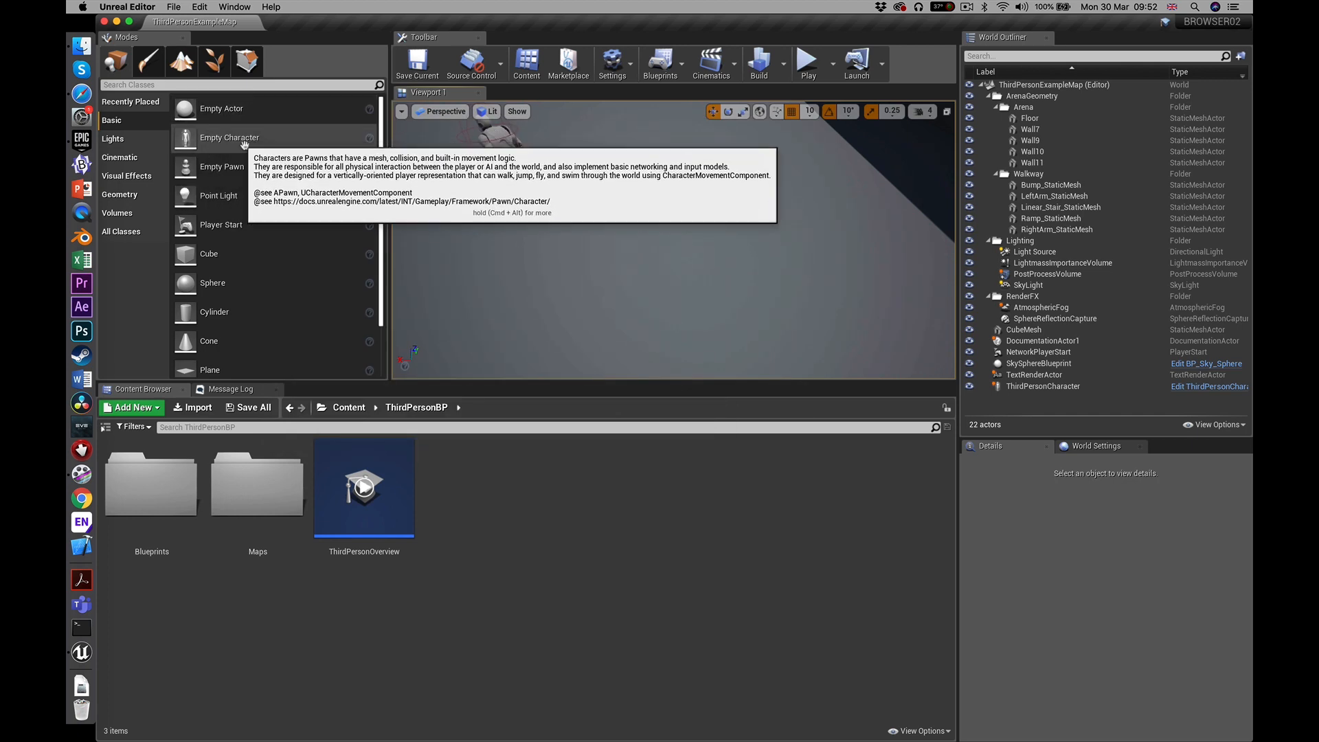
Choose File > Package Project > HTML5
left_click(173, 7)
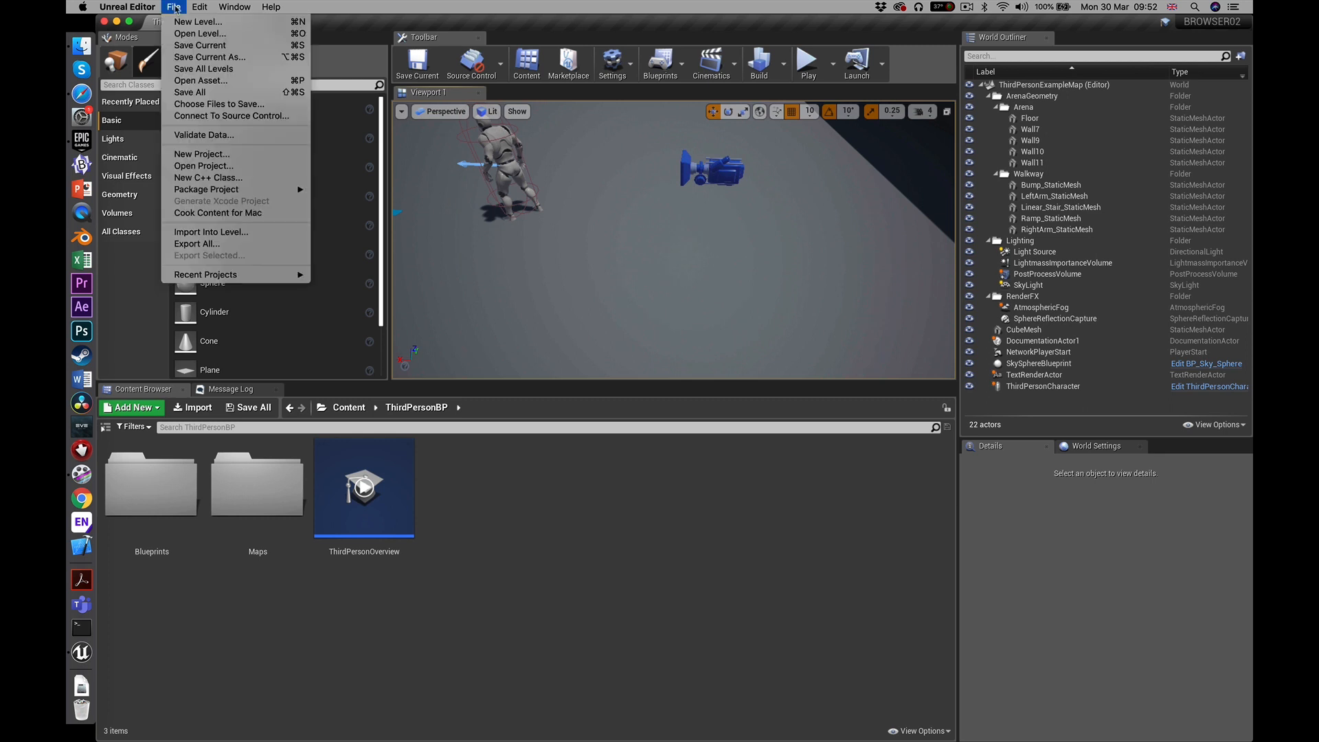
mouse_move(206, 189)
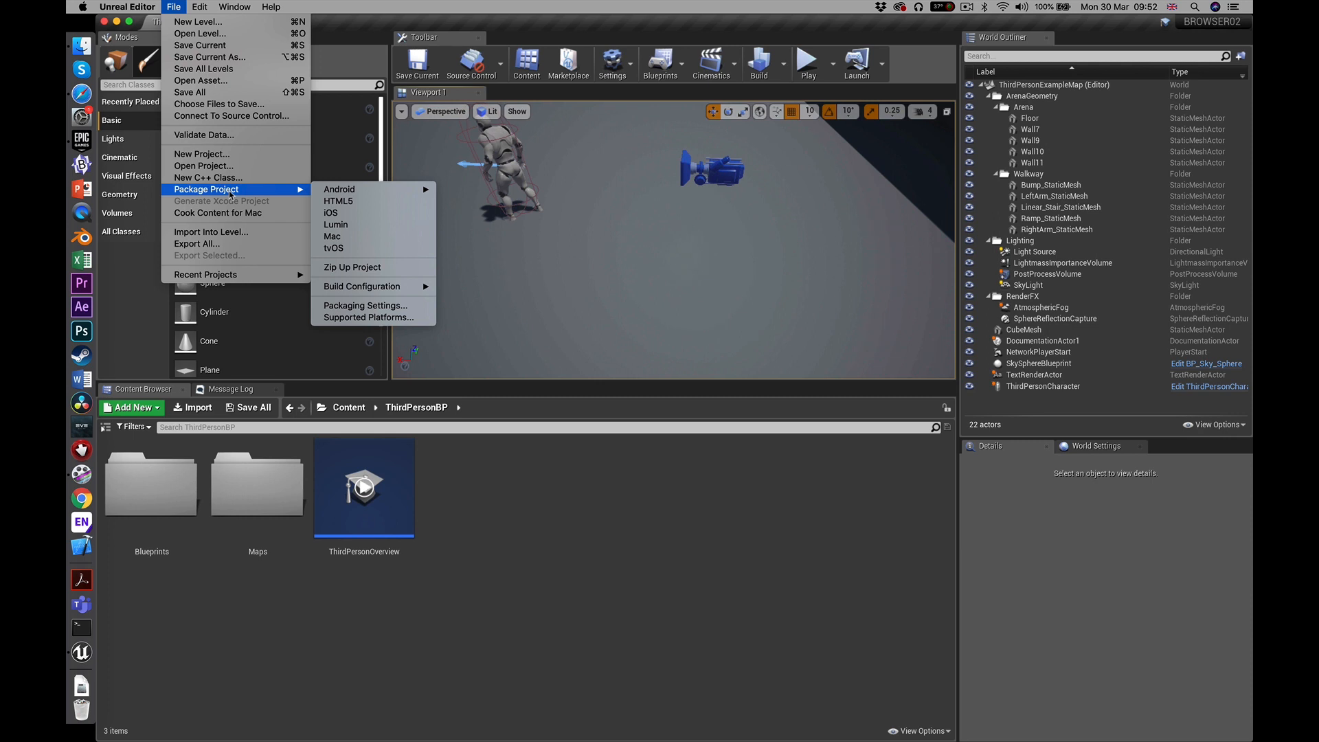
mouse_move(341, 188)
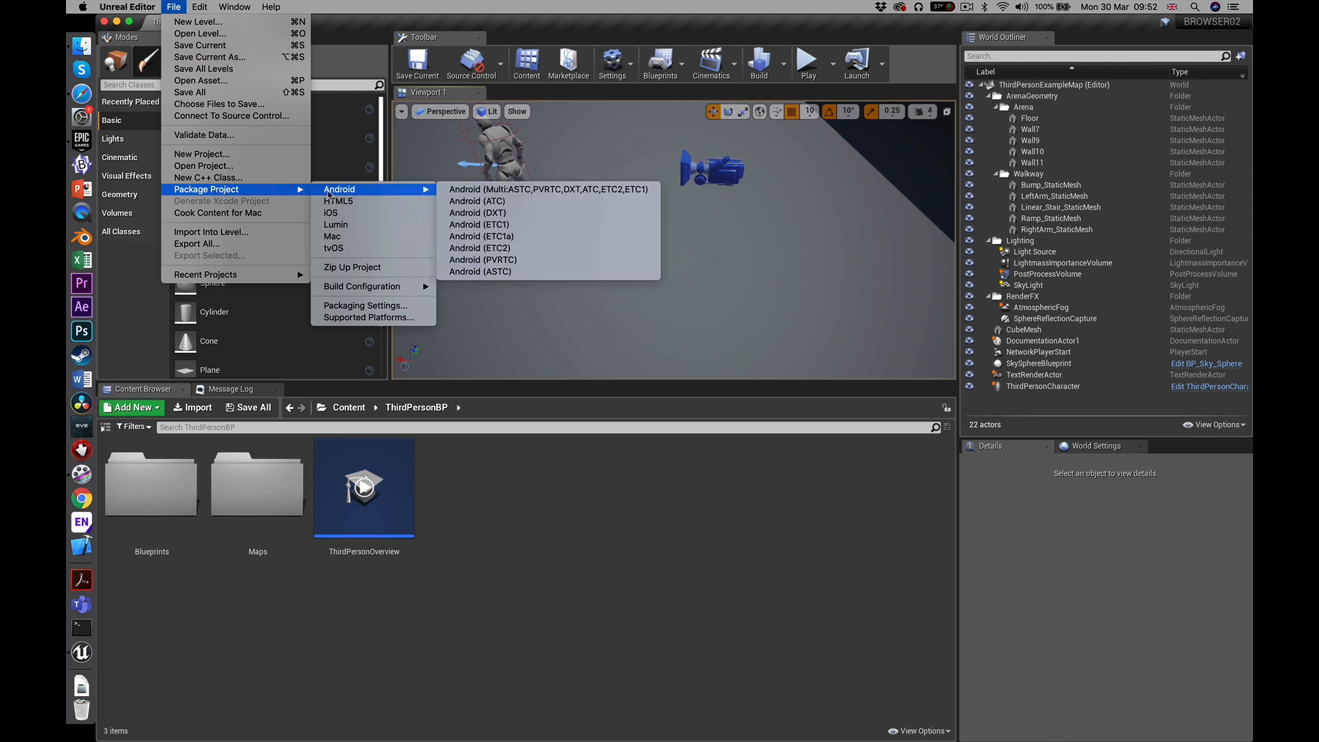
mouse_move(337, 201)
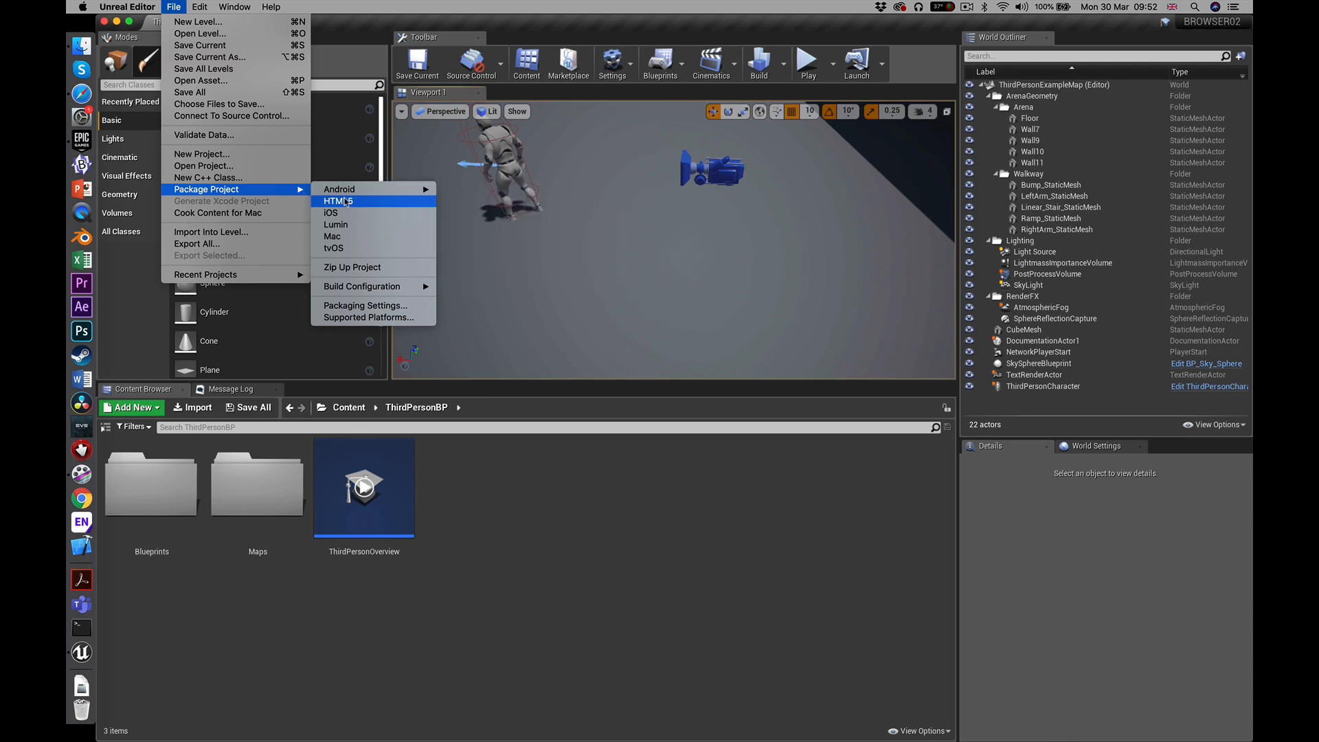
left_click(338, 201)
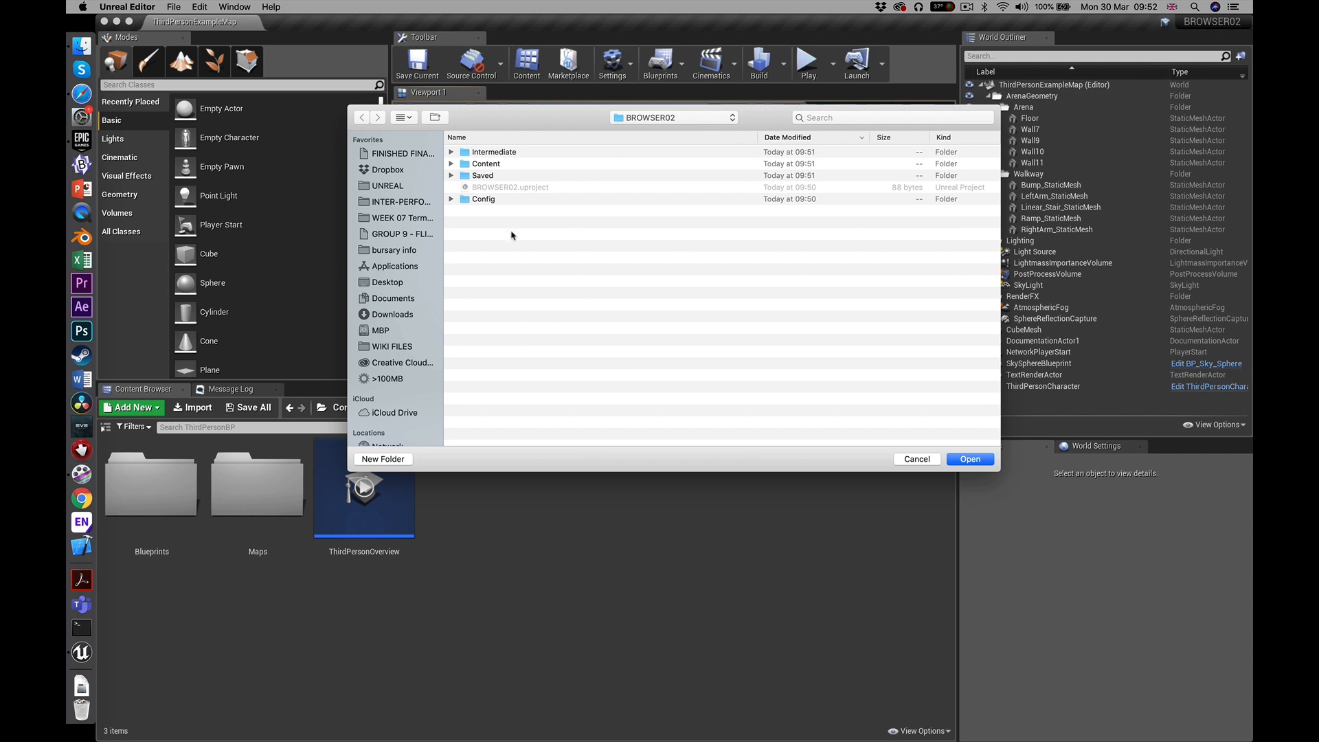
mouse_move(509, 252)
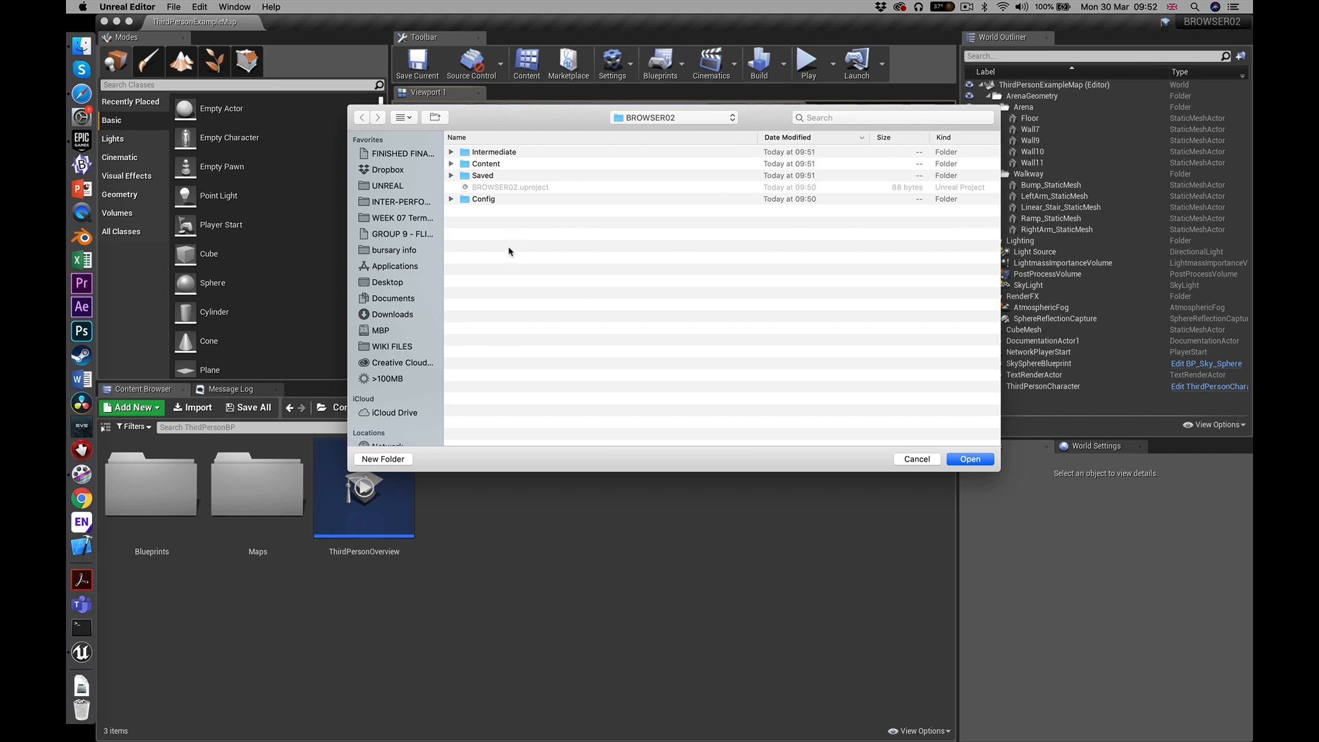
mouse_move(514, 168)
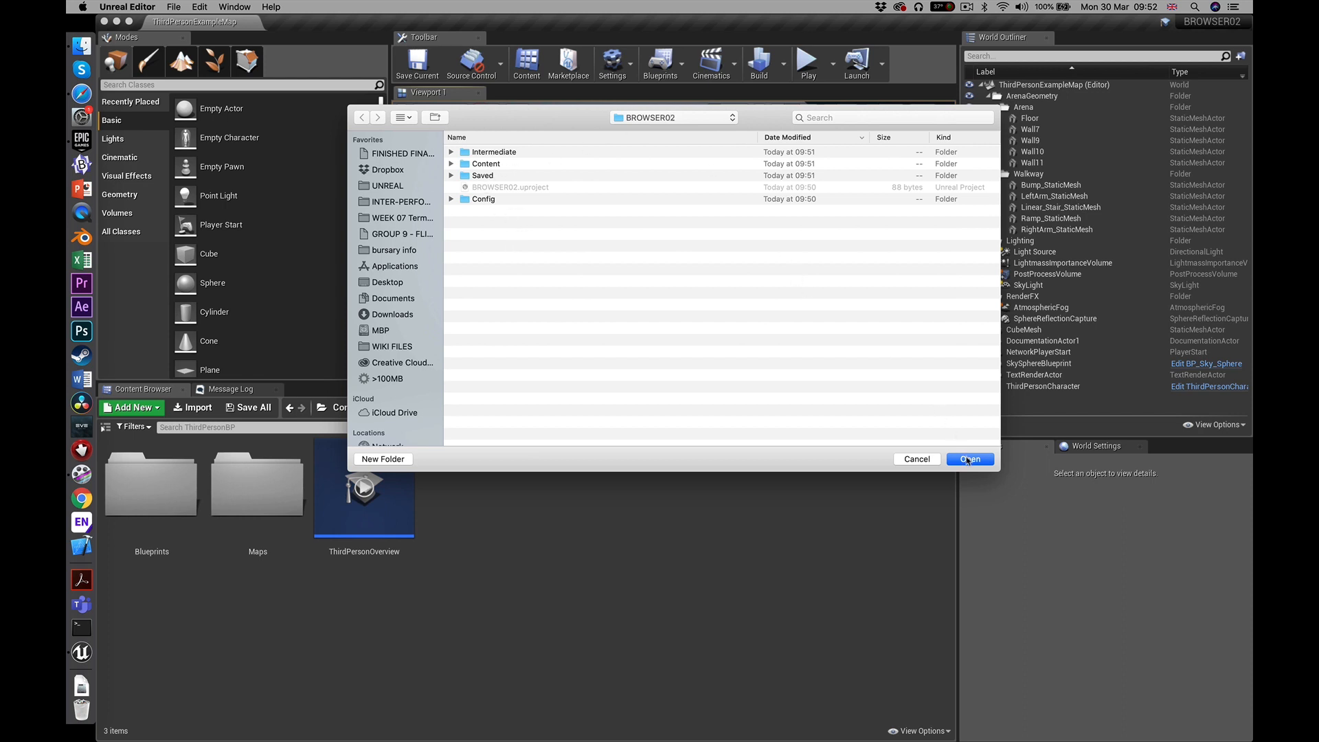
Confirm BROWSER02 as the HTML5 package output folder
left_click(969, 459)
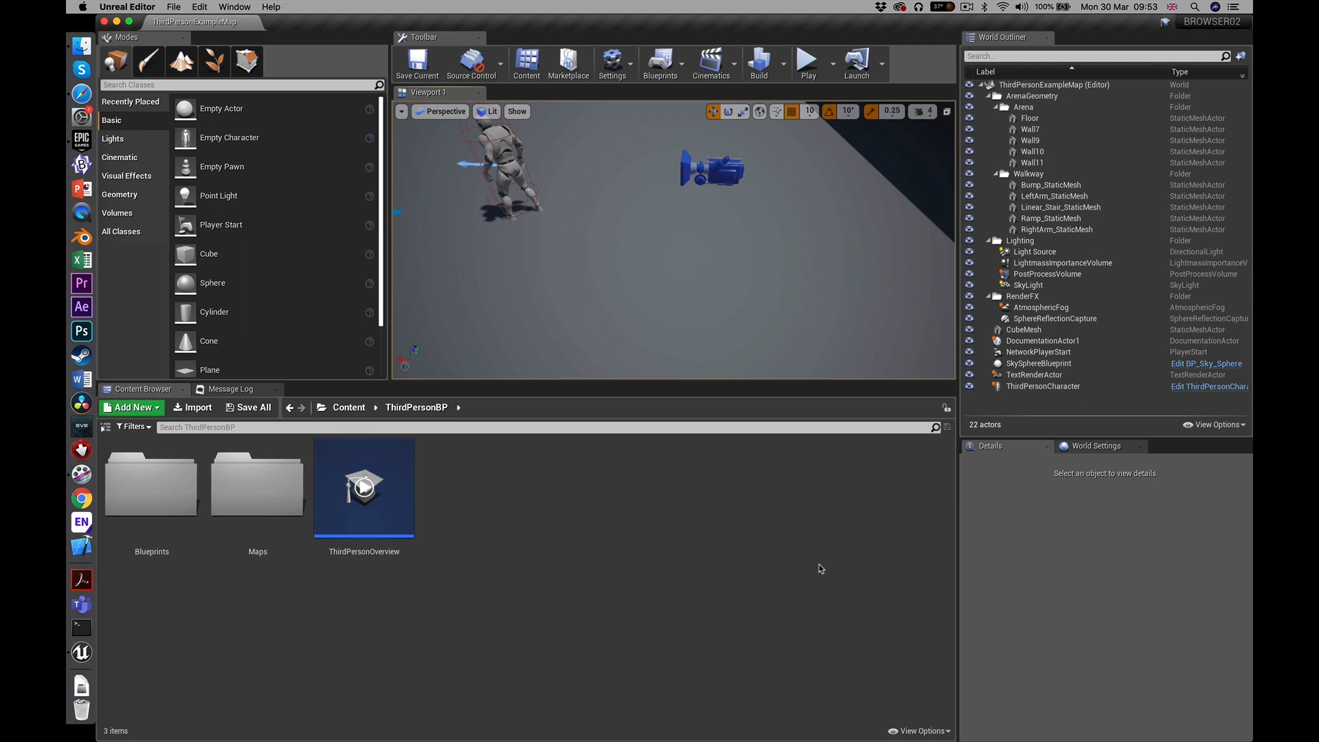
mouse_move(791, 573)
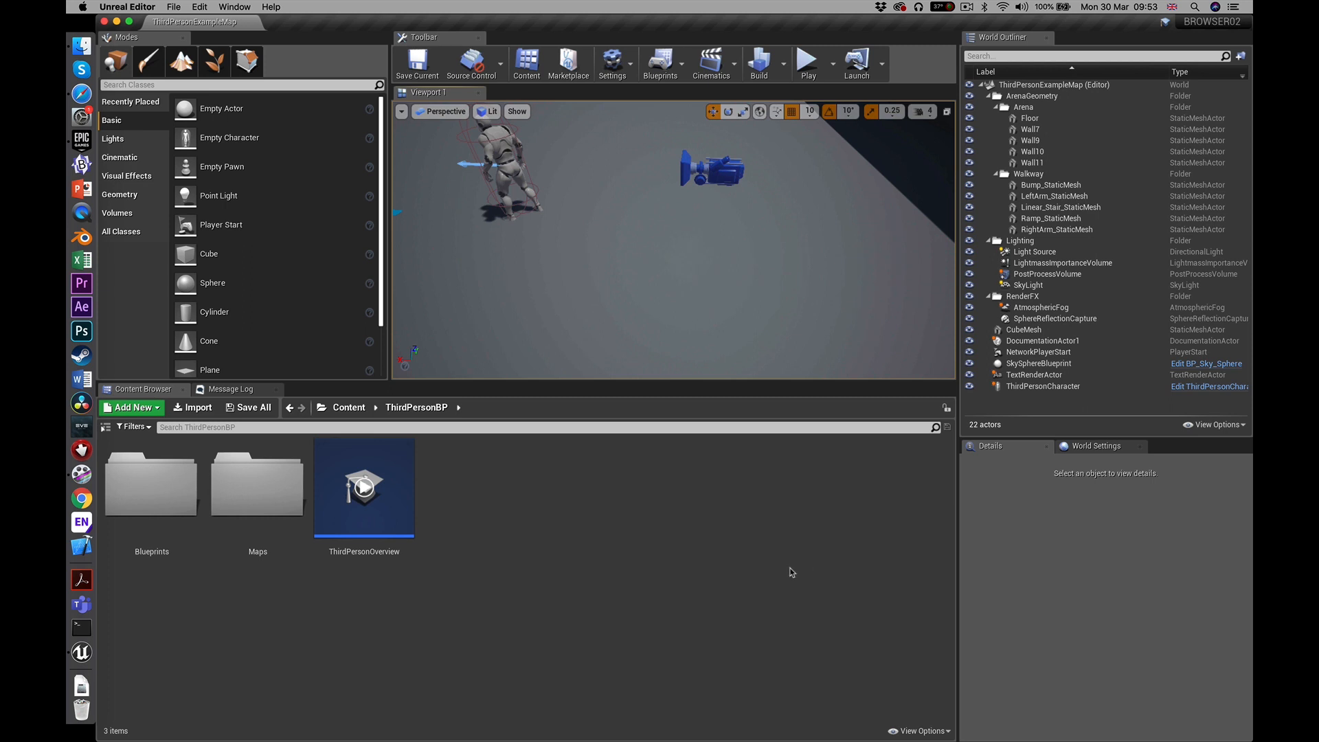
mouse_move(778, 577)
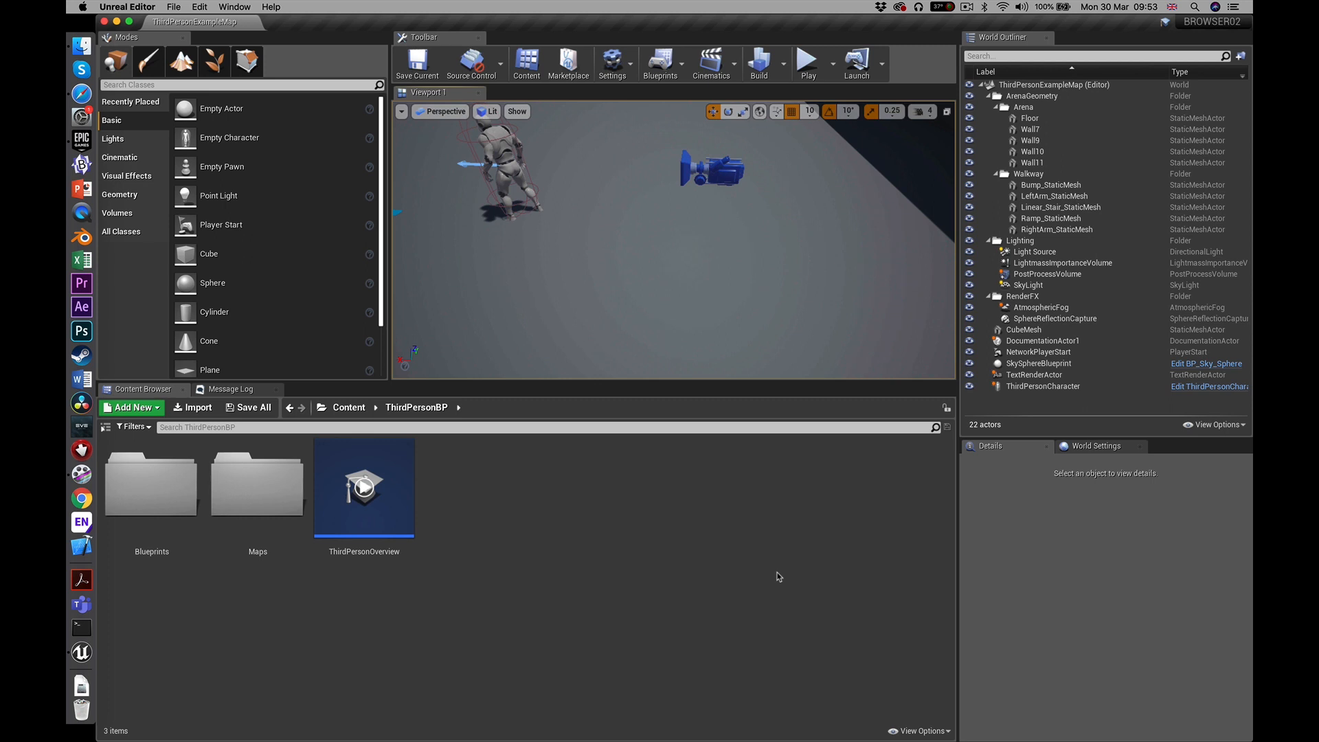
mouse_move(491, 447)
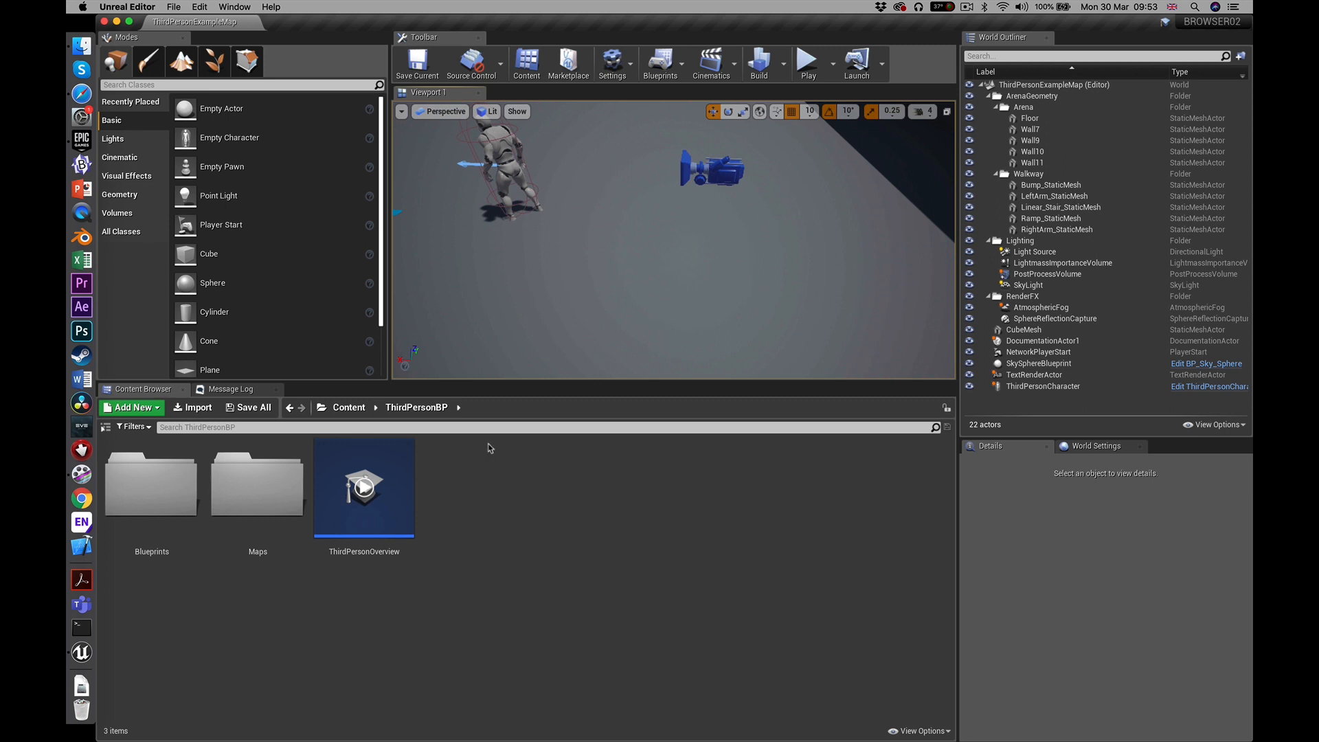
mouse_move(428, 375)
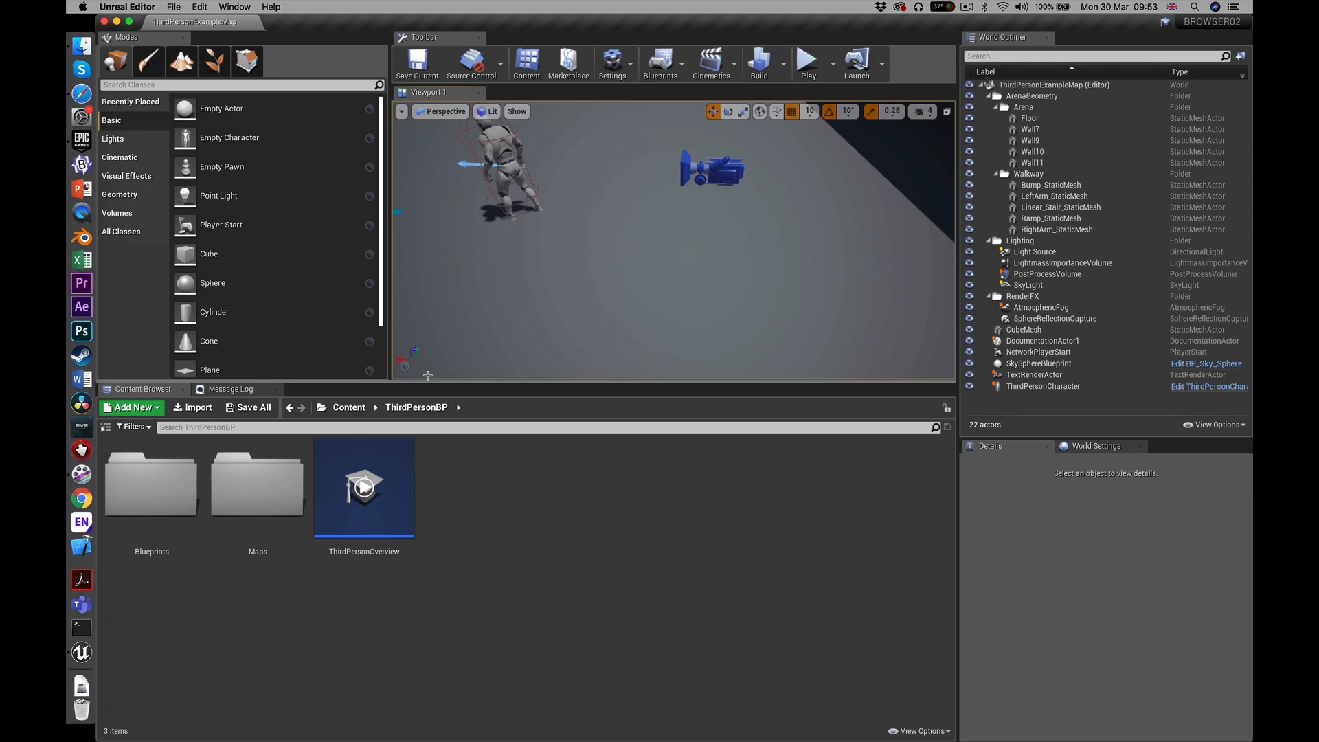
left_click(81, 44)
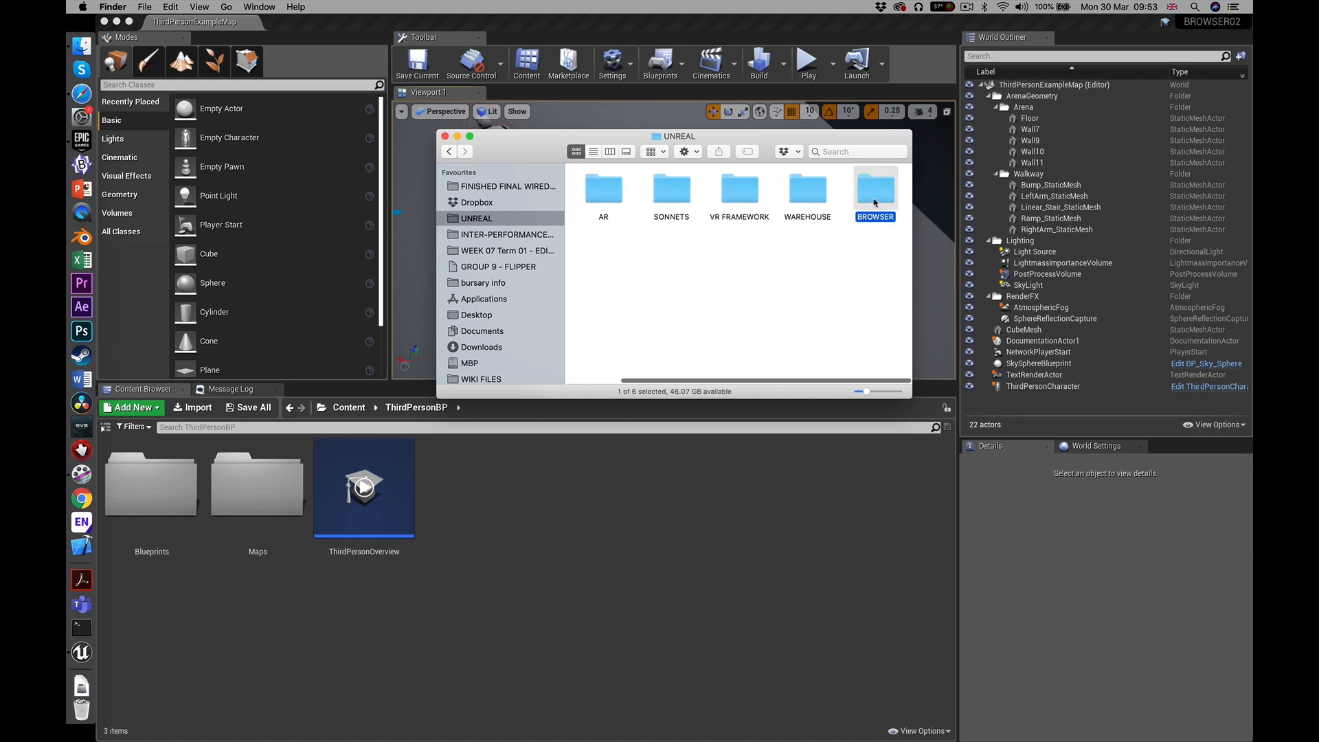
Open the BROWSER and BROWSER02 folders in Finder and switch to list view
double_click(874, 189)
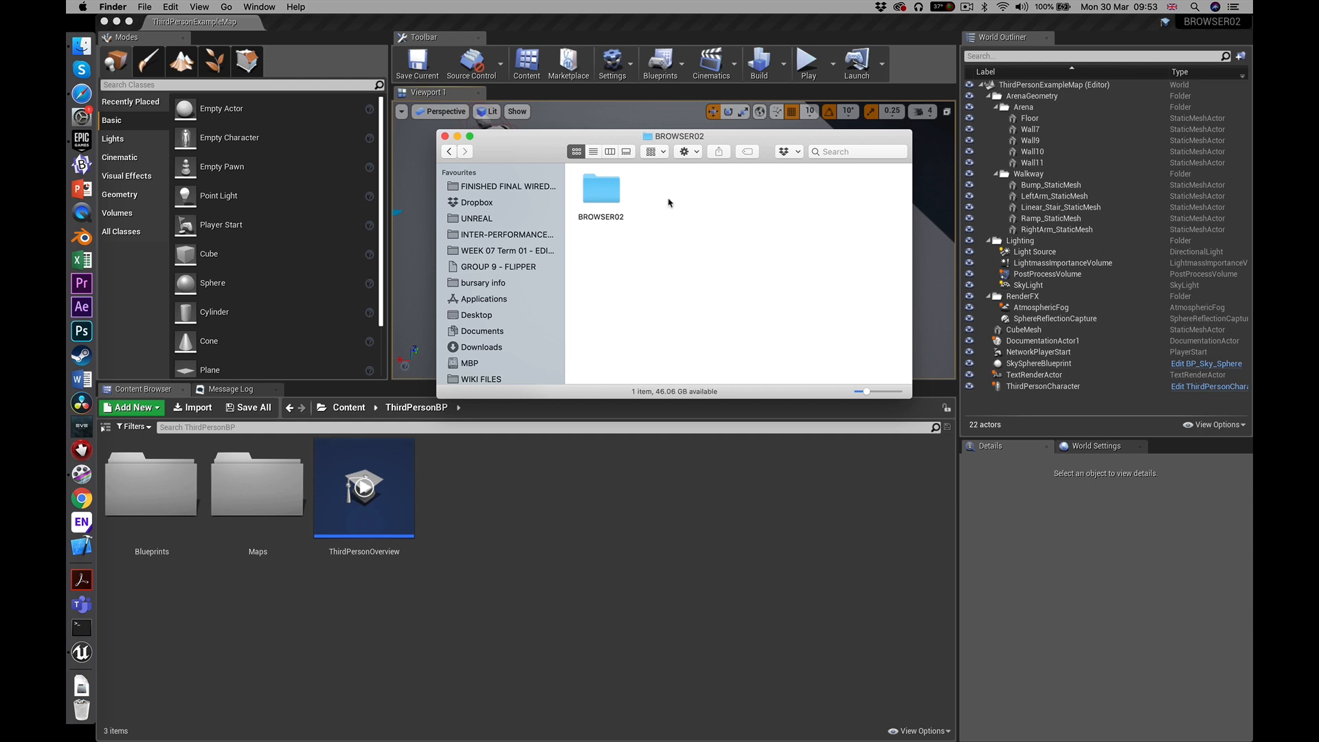
double_click(600, 188)
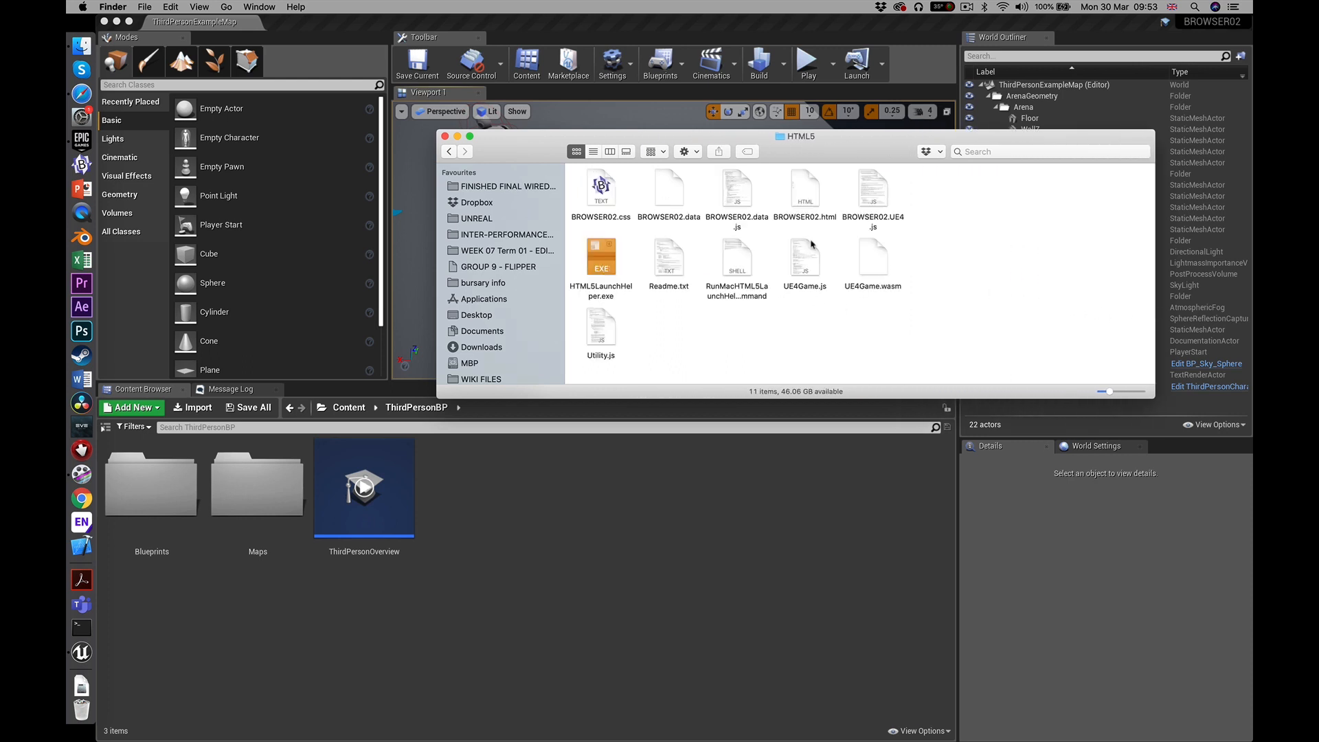
left_click(593, 151)
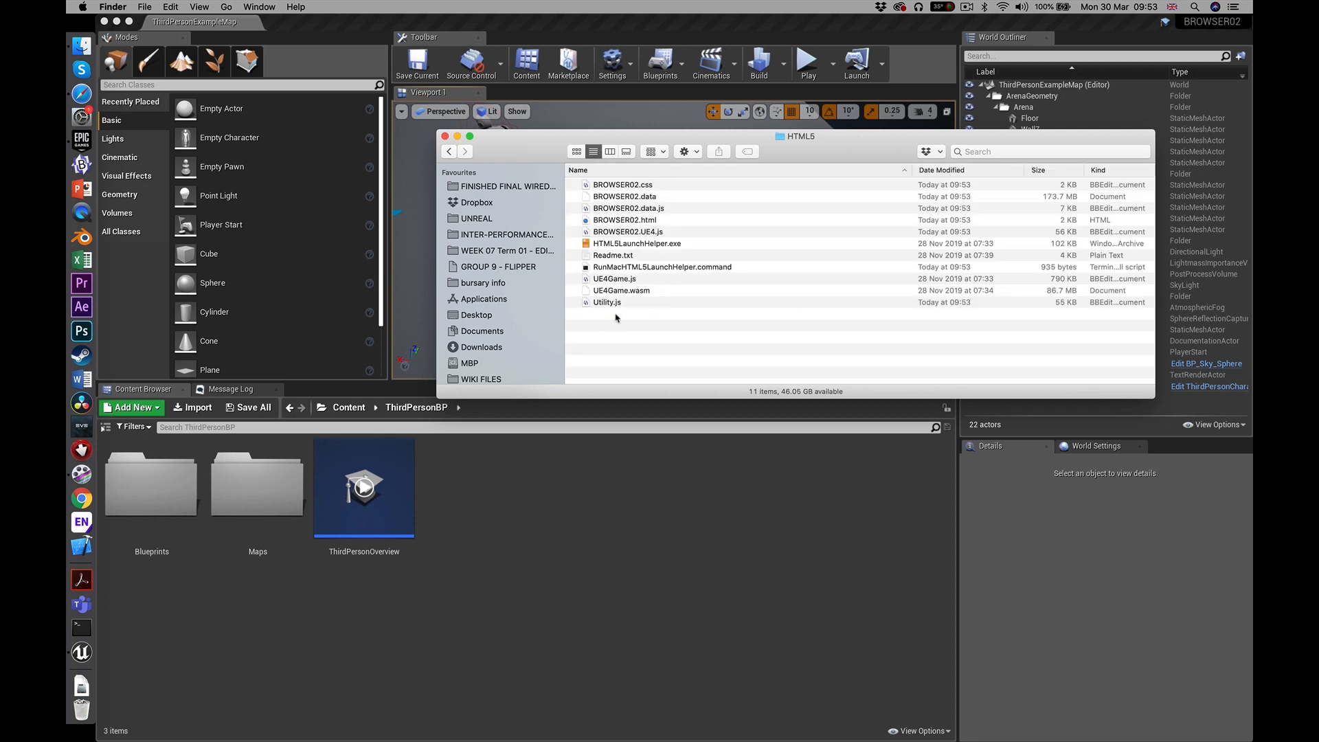
mouse_move(646, 314)
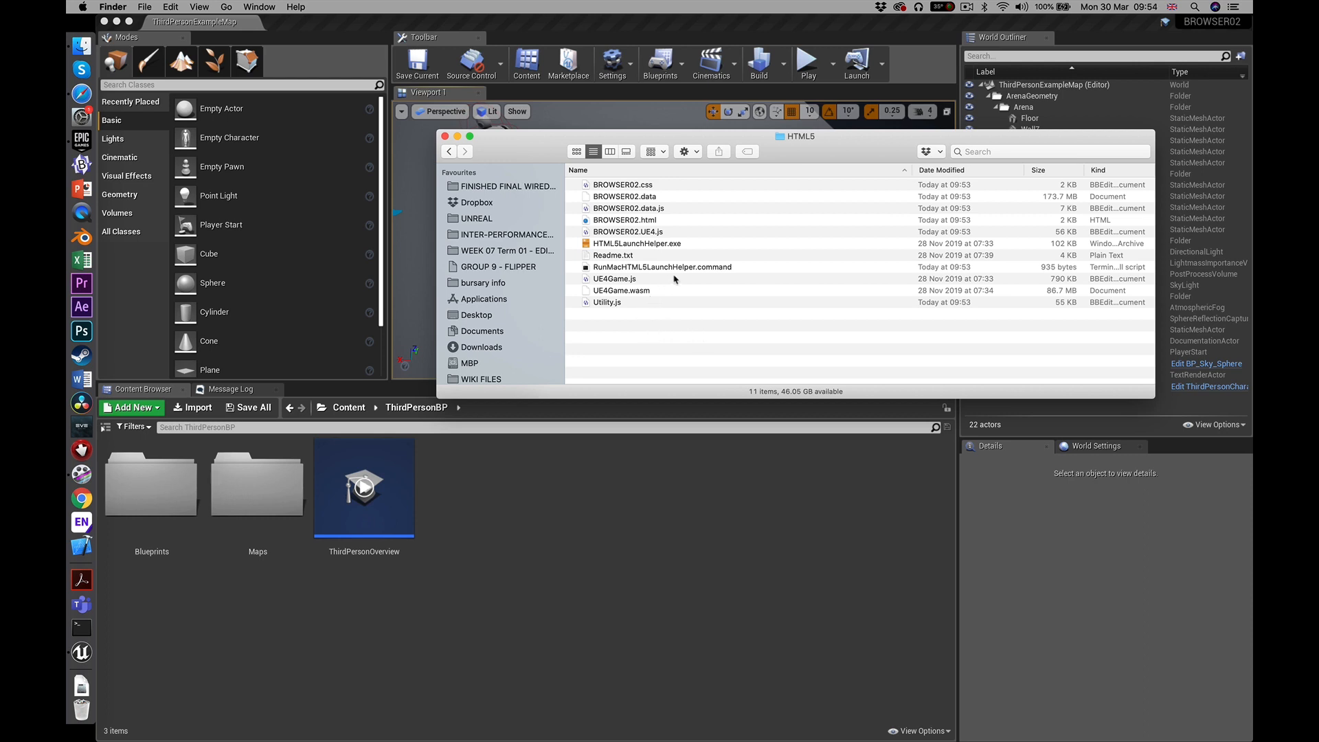
mouse_move(642, 314)
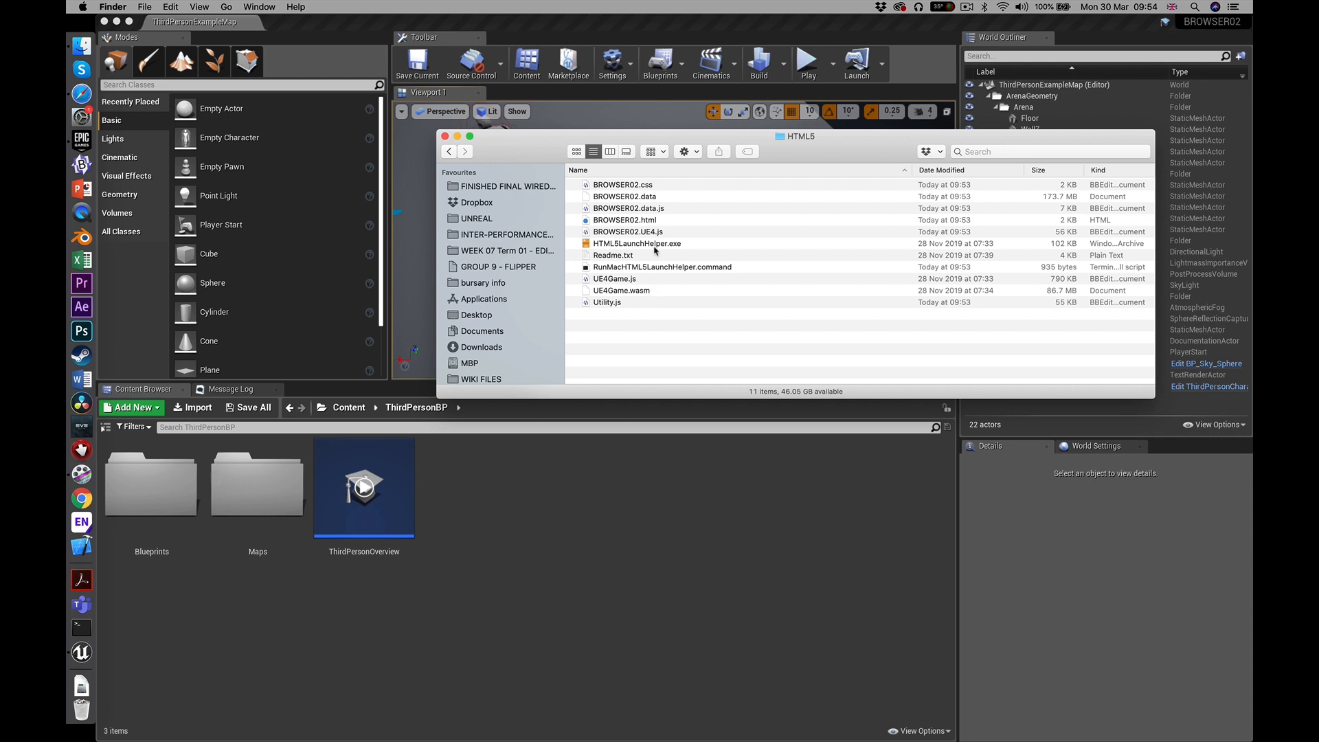
mouse_move(662, 248)
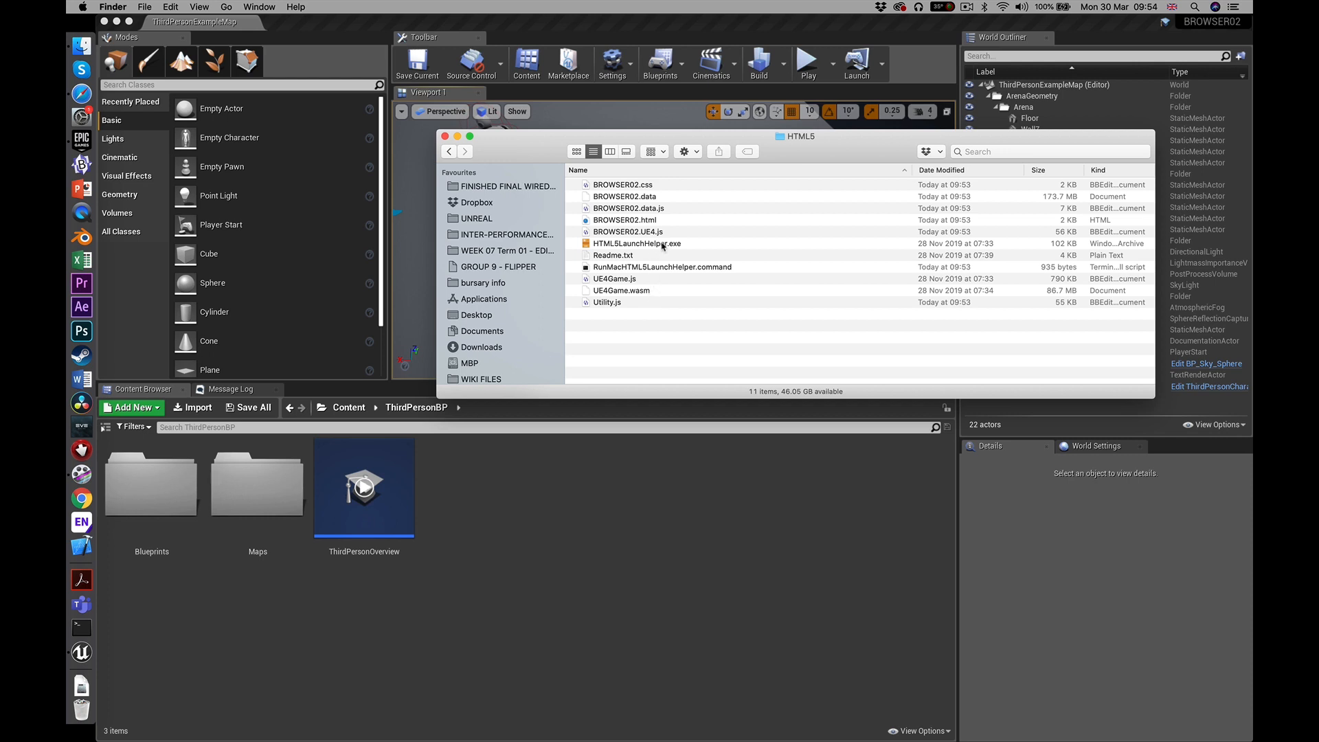
mouse_move(714, 251)
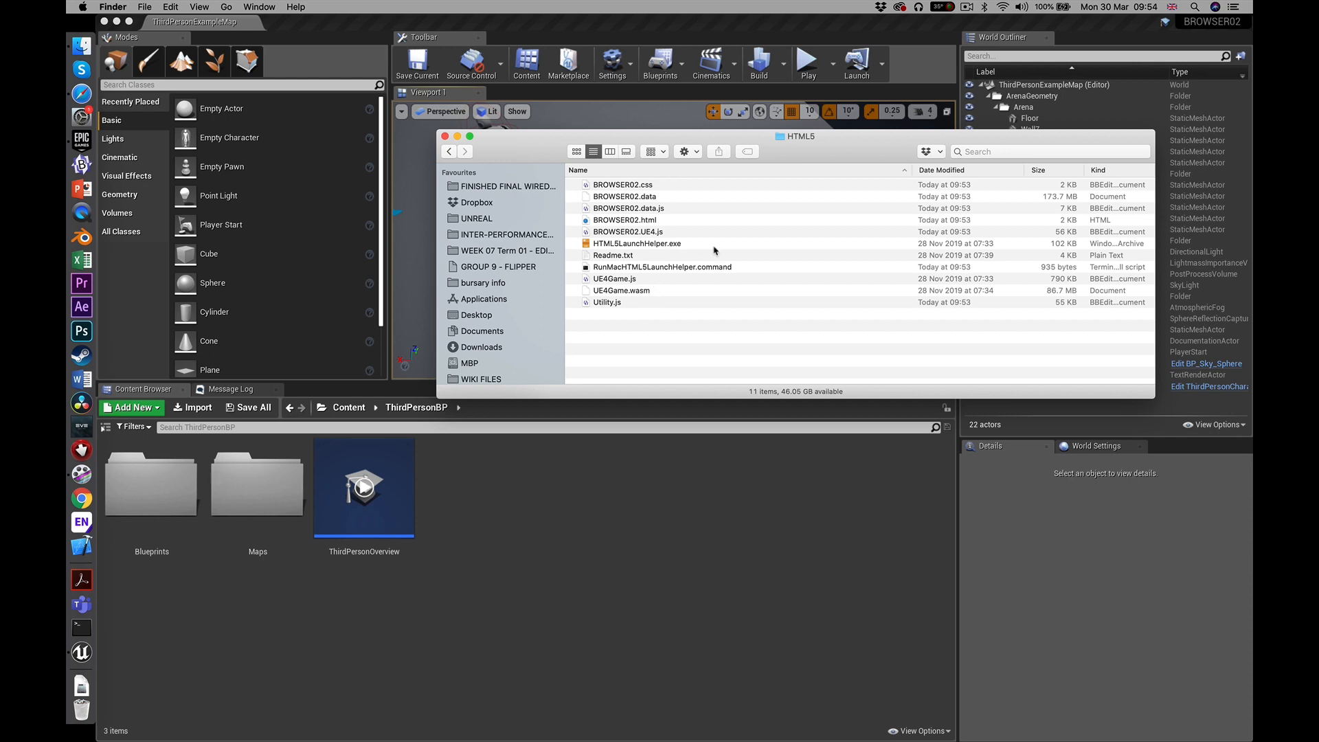
mouse_move(645, 275)
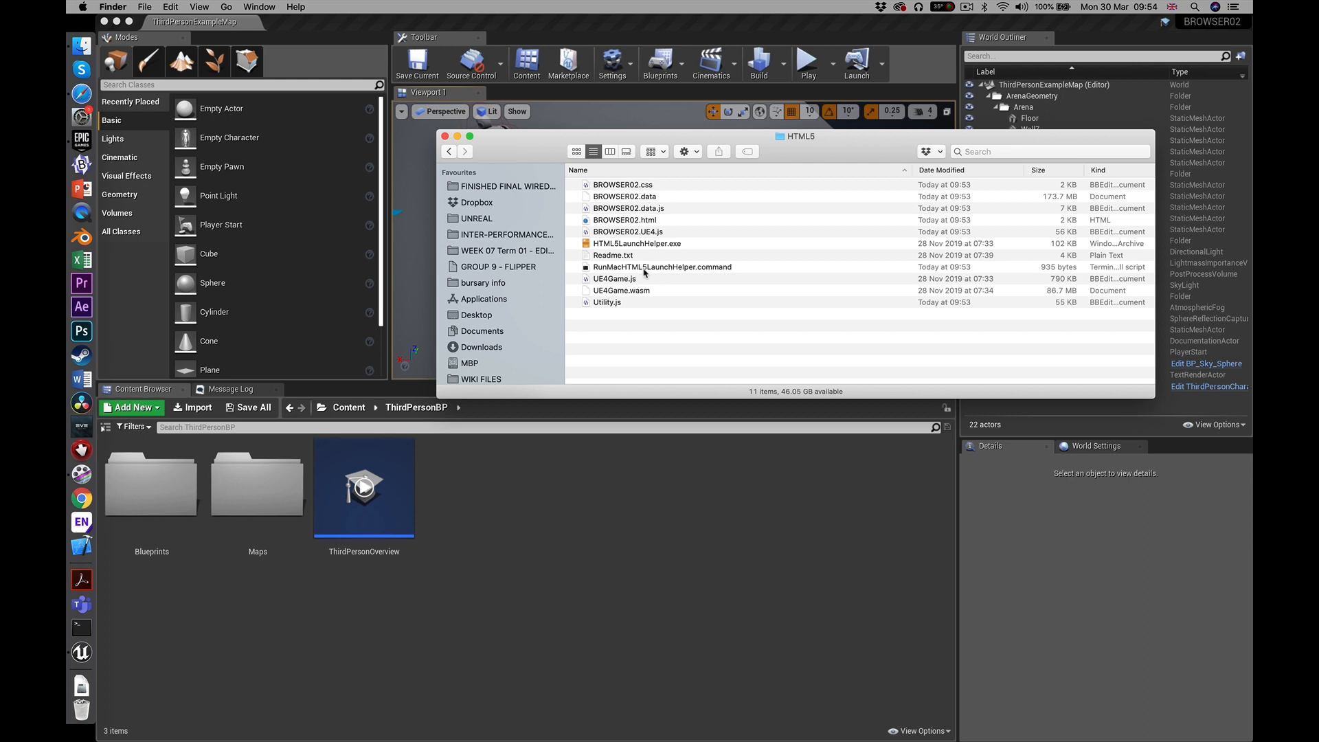
Run RunMacHTML5LaunchHelper.command from the HTML5 build folder
double_click(663, 267)
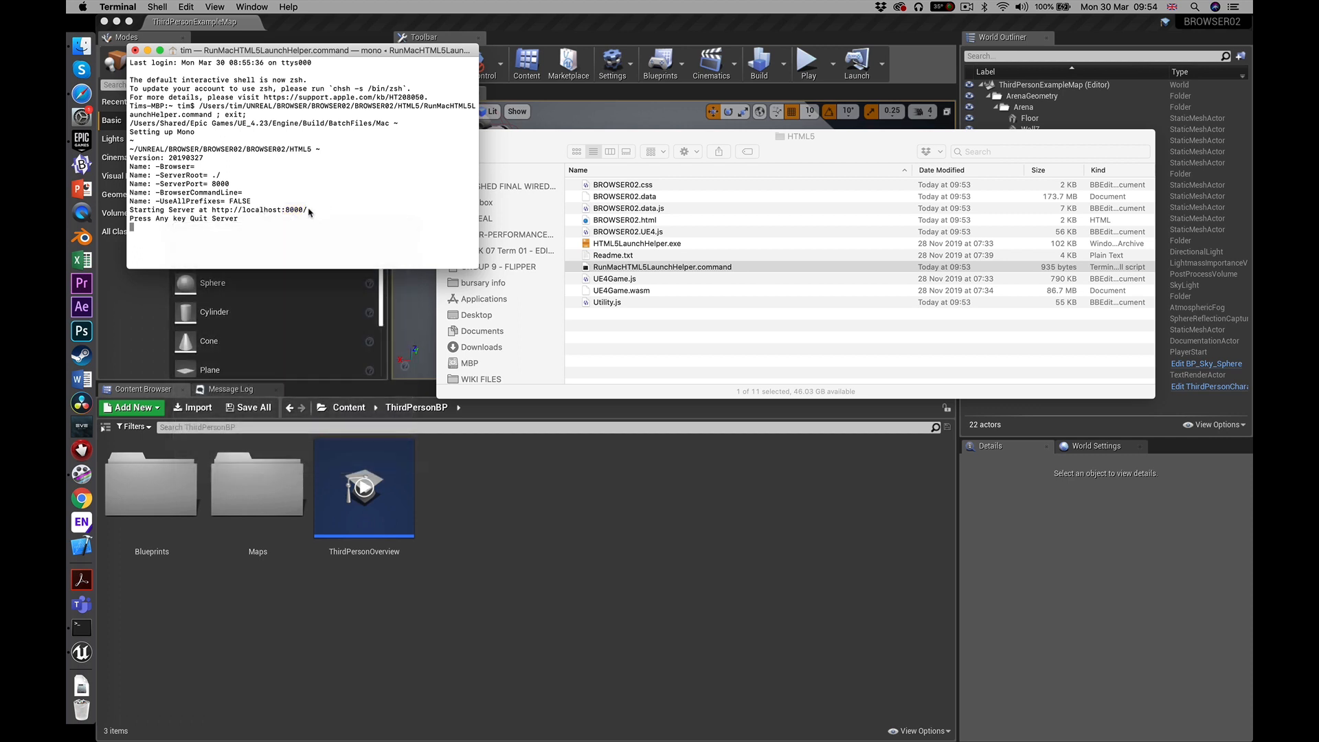
double_click(259, 209)
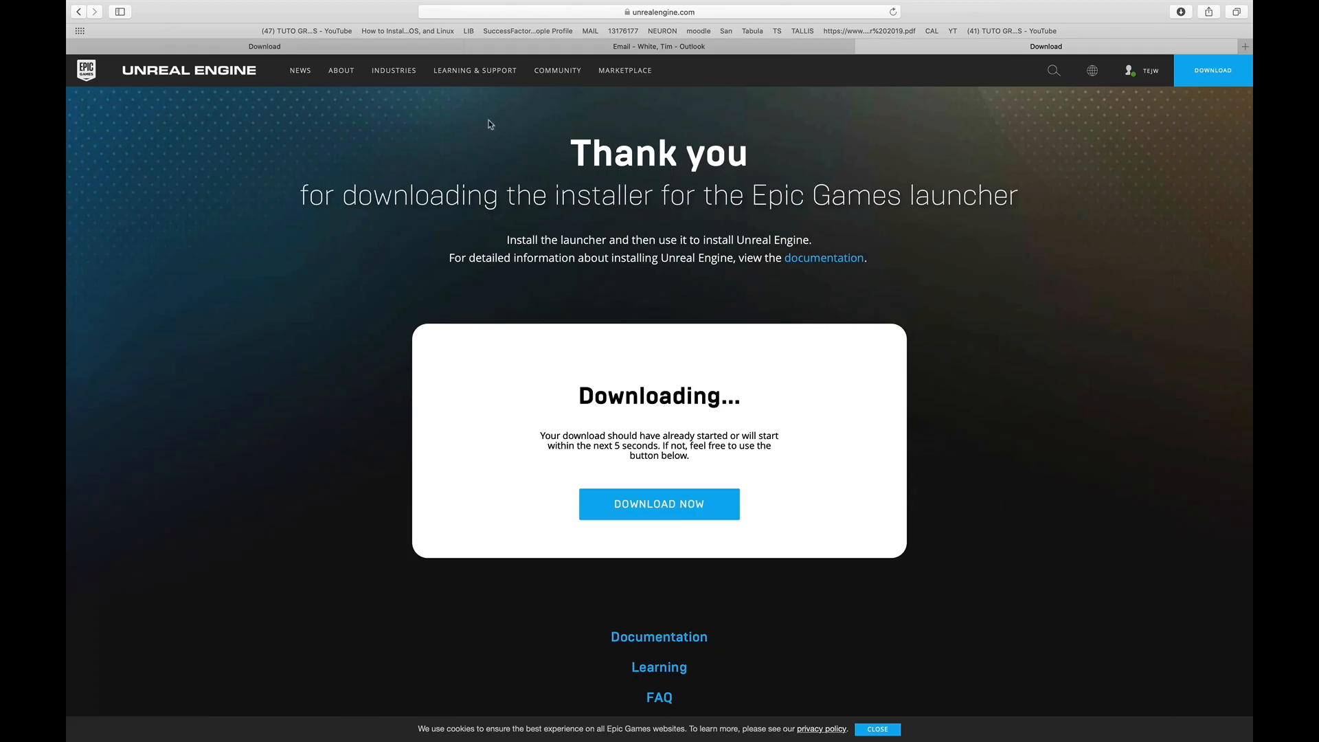
left_click(656, 11)
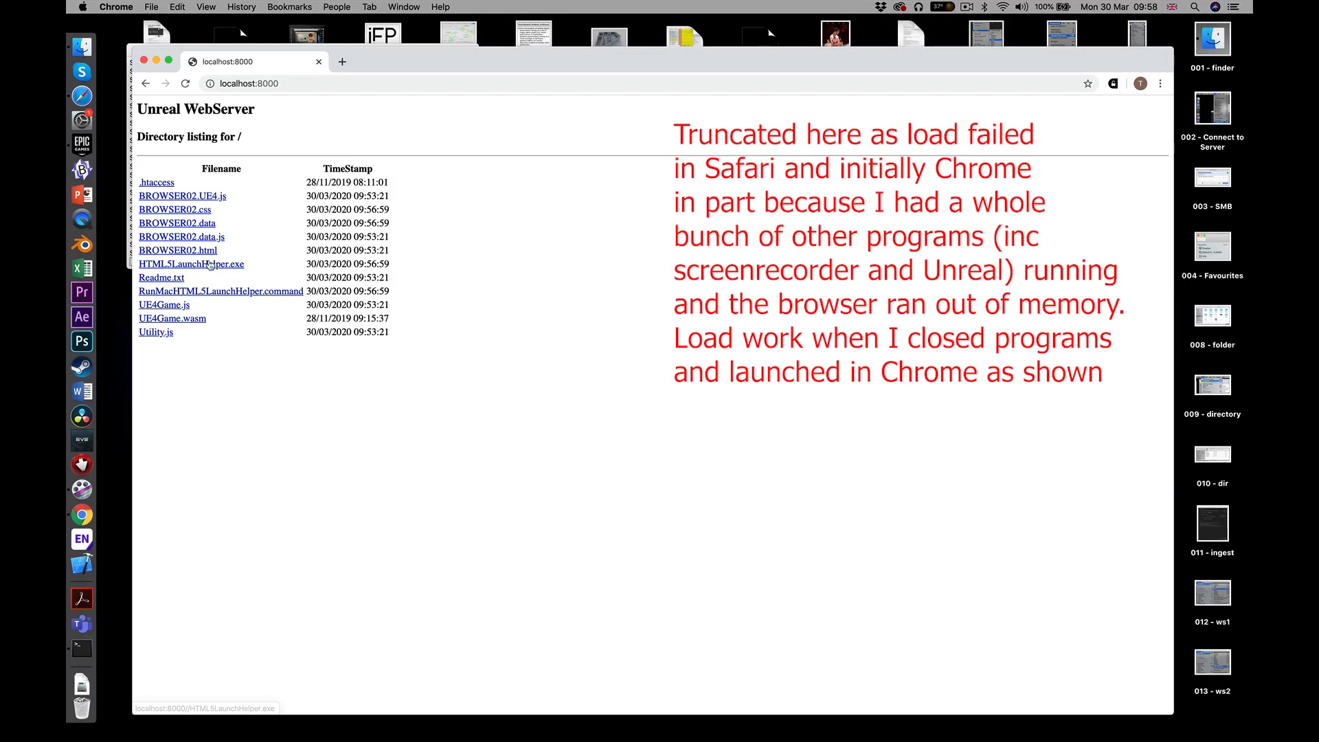
mouse_move(178, 250)
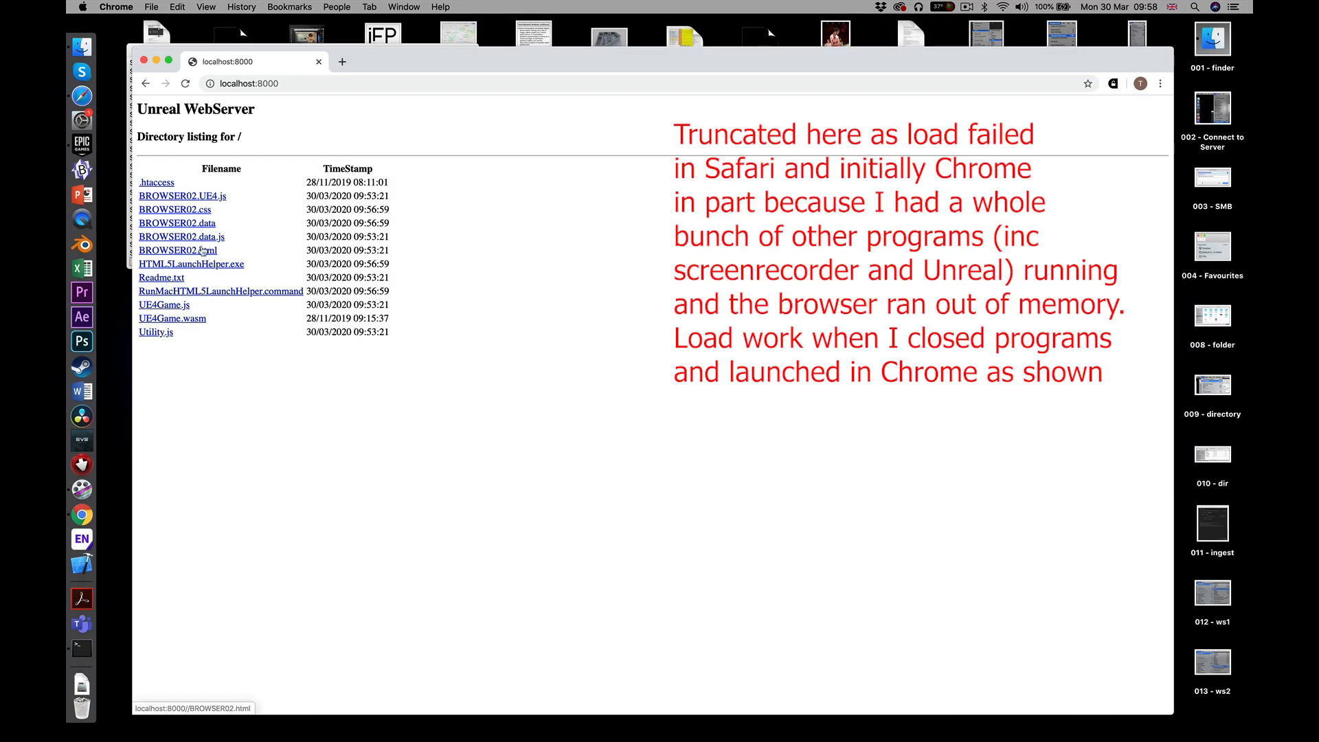
left_click(177, 250)
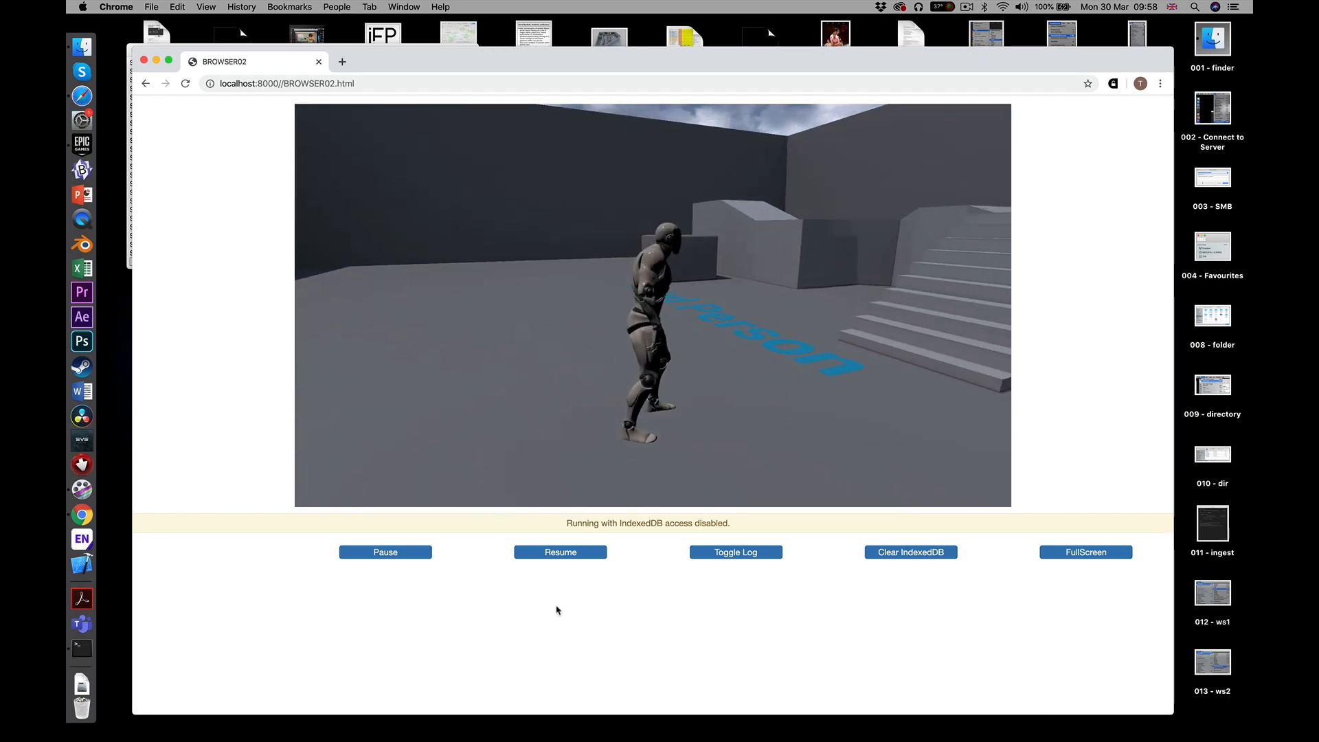
mouse_move(599, 617)
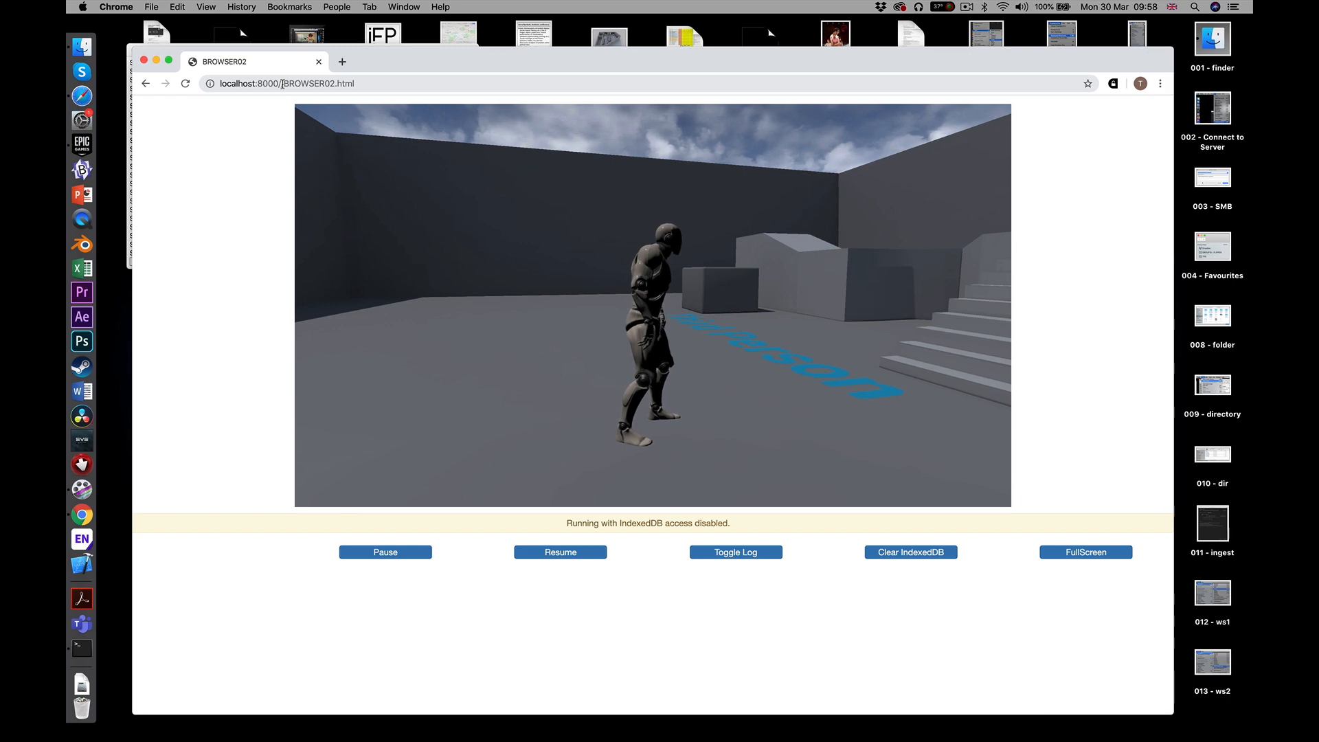
left_click(147, 83)
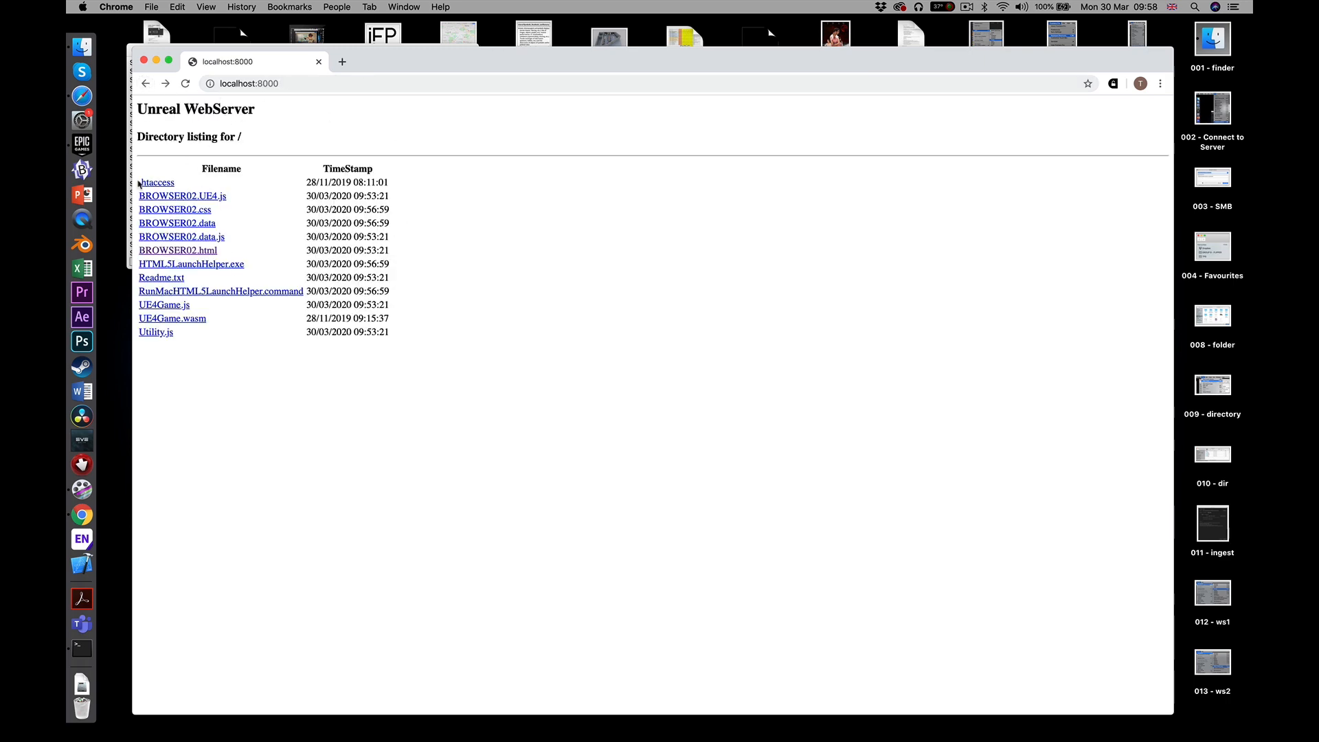
mouse_move(82, 648)
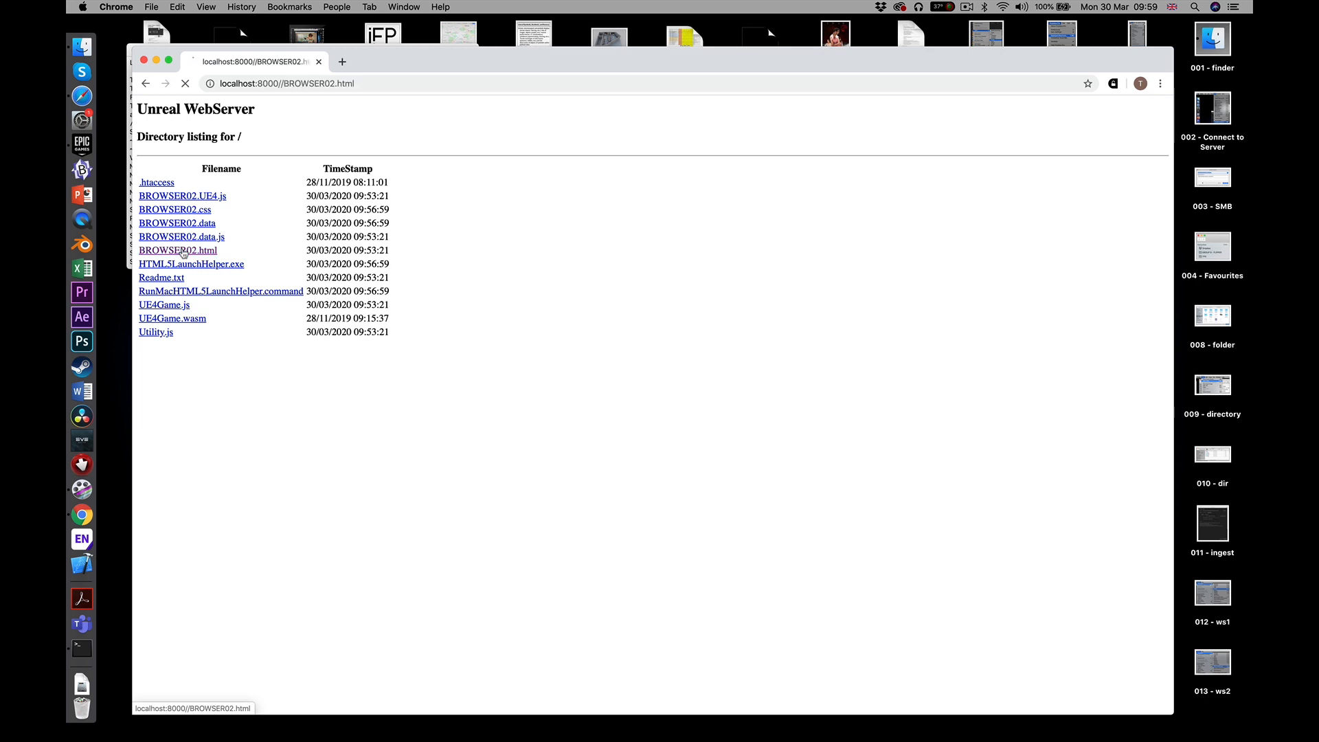
Open BROWSER02.html from the localhost:8000 directory listing
left_click(177, 250)
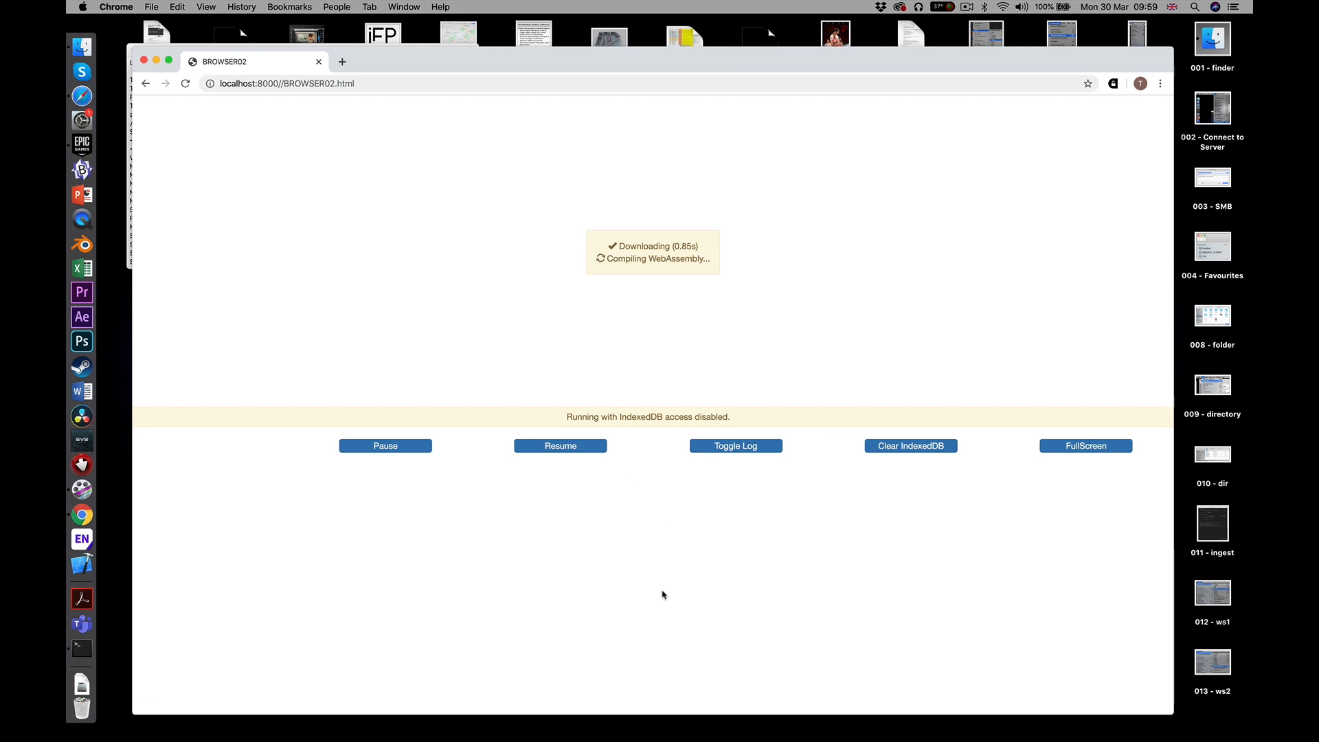
mouse_move(533, 553)
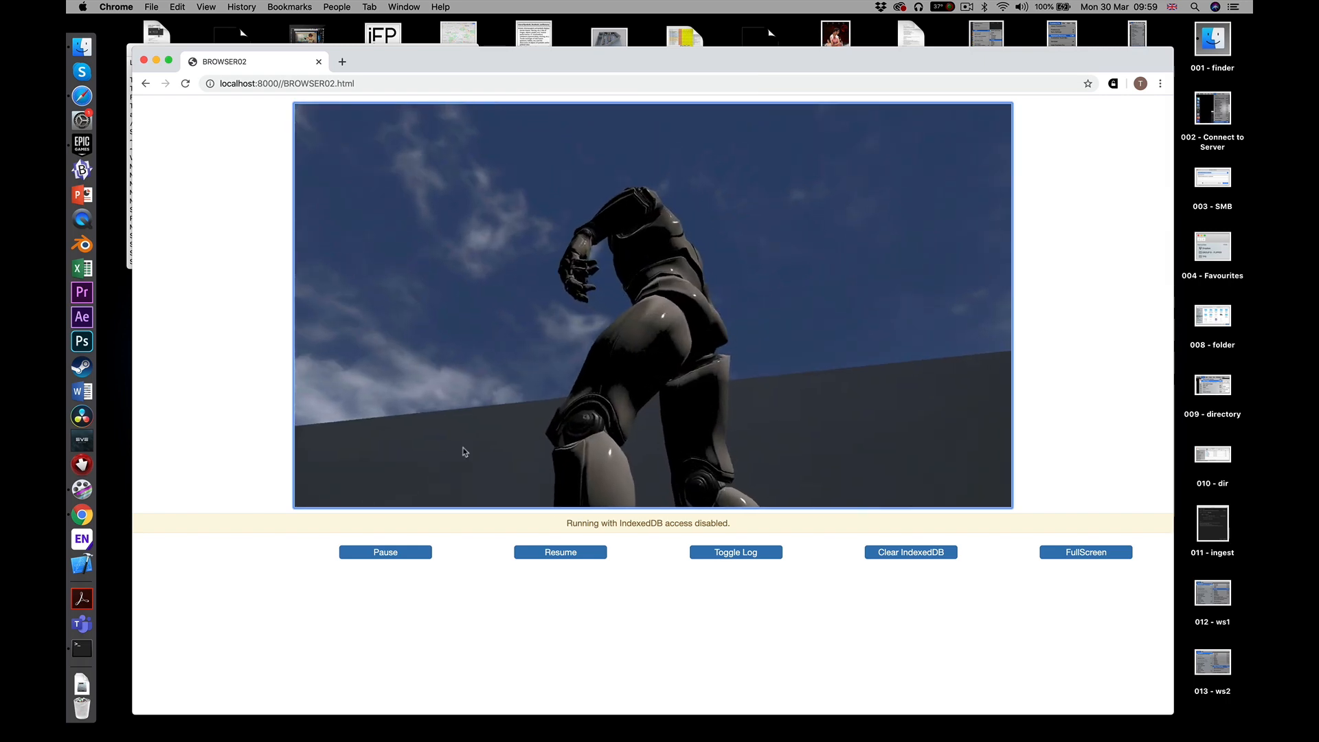
Focus the game canvas and walk the character onto the raised walkway
left_click(1085, 552)
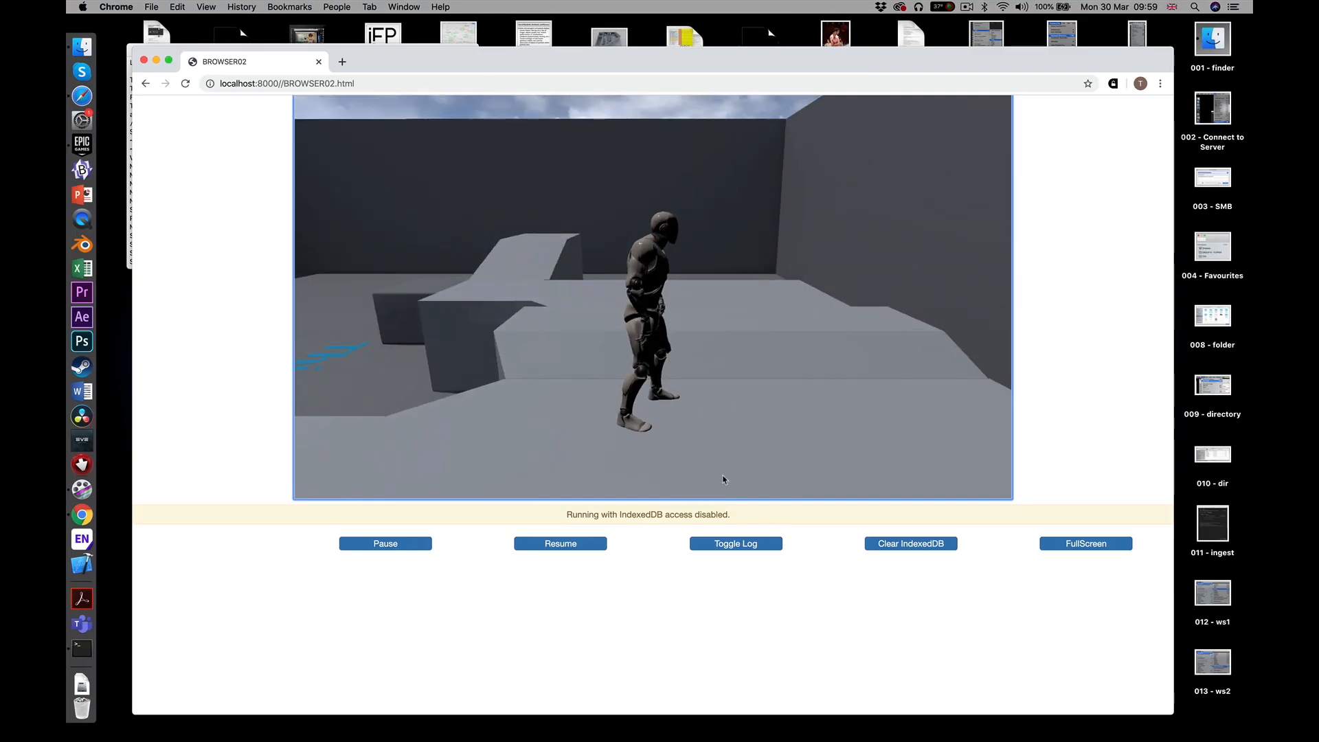
left_click(735, 543)
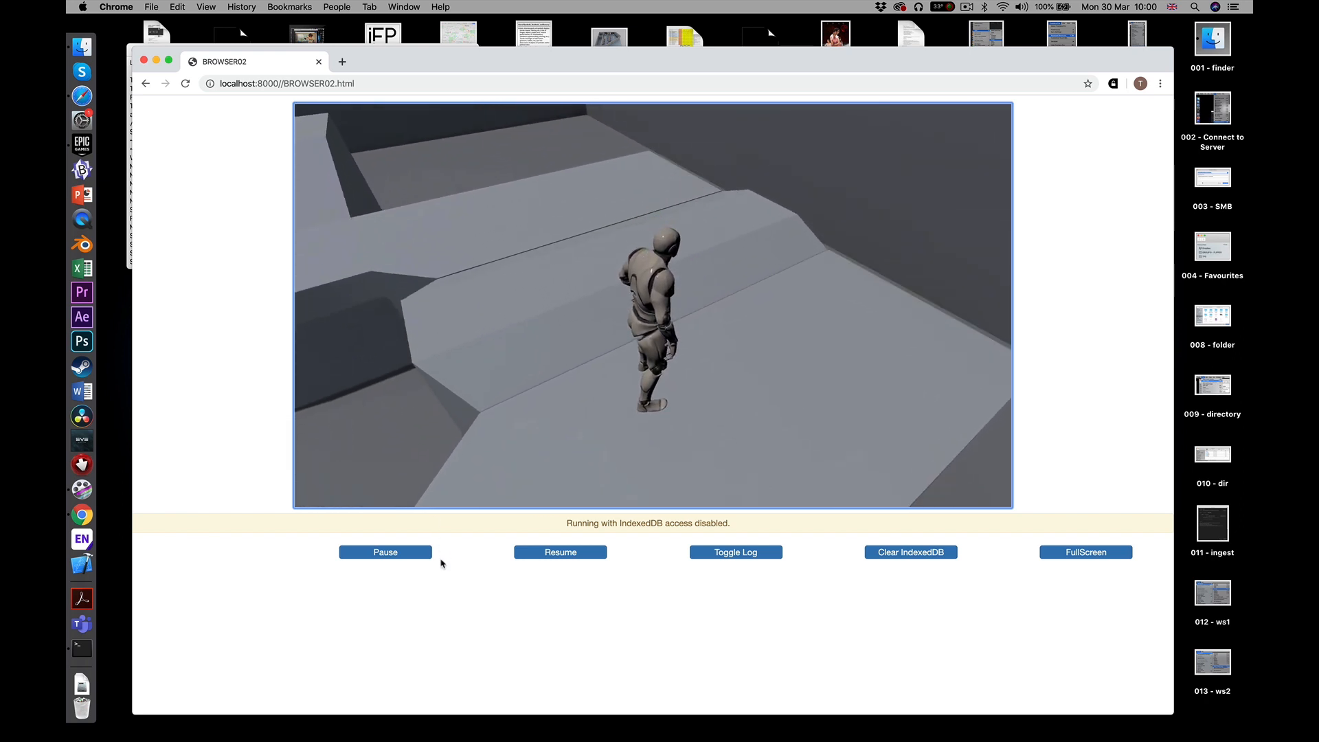
Pause the BROWSER02 game with the Pause button, then resume it
left_click(384, 552)
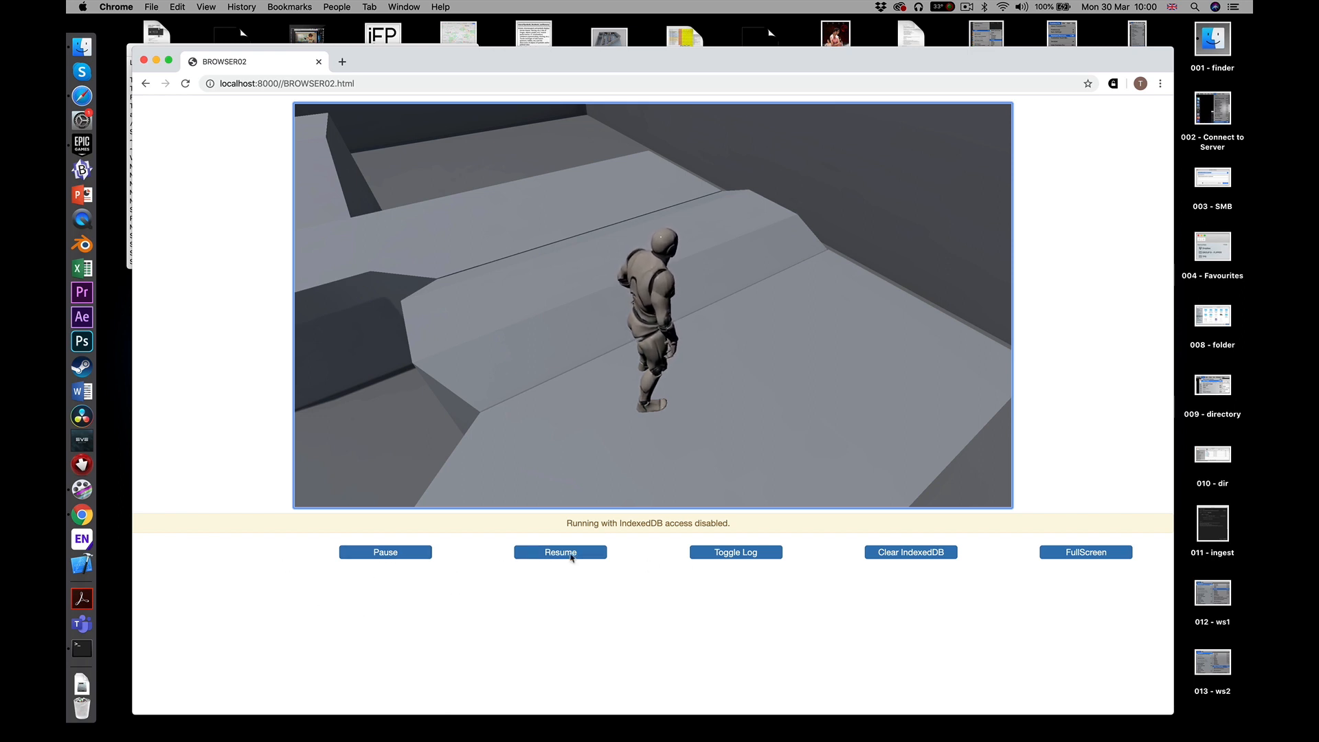
left_click(385, 551)
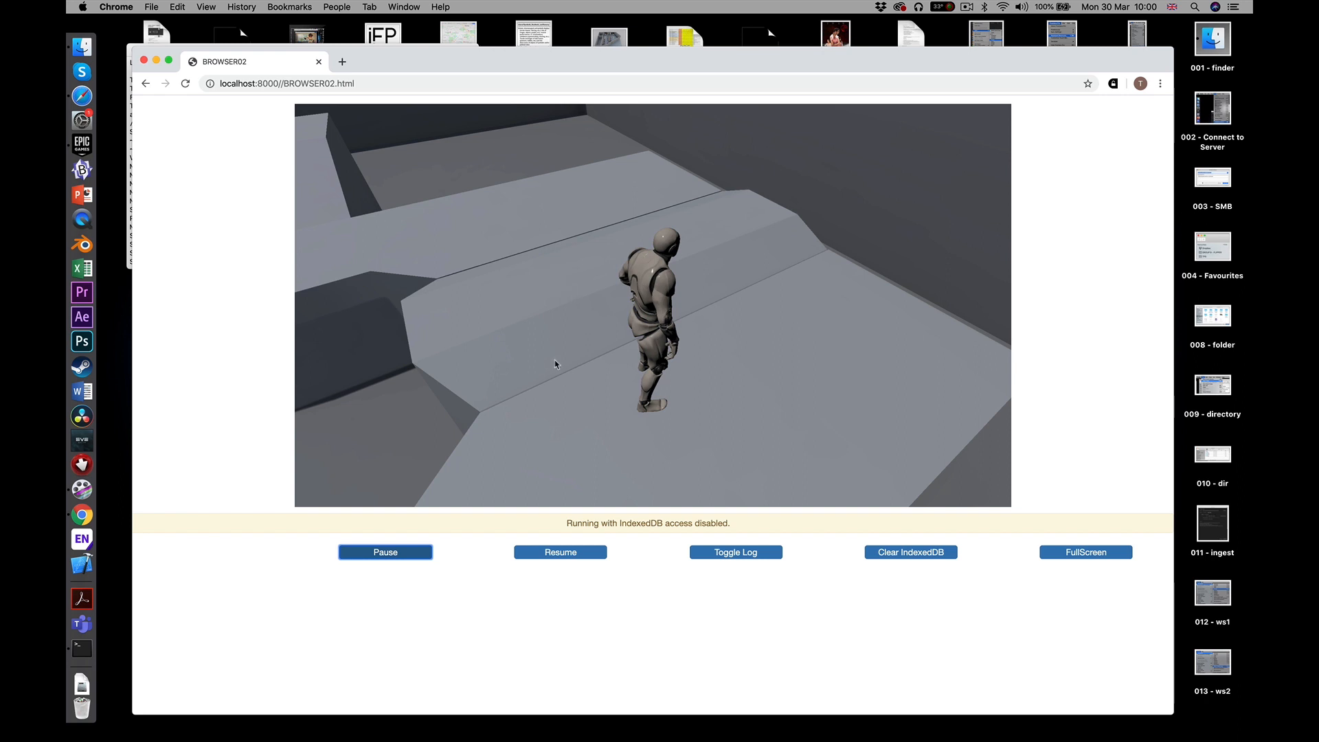
left_click(559, 552)
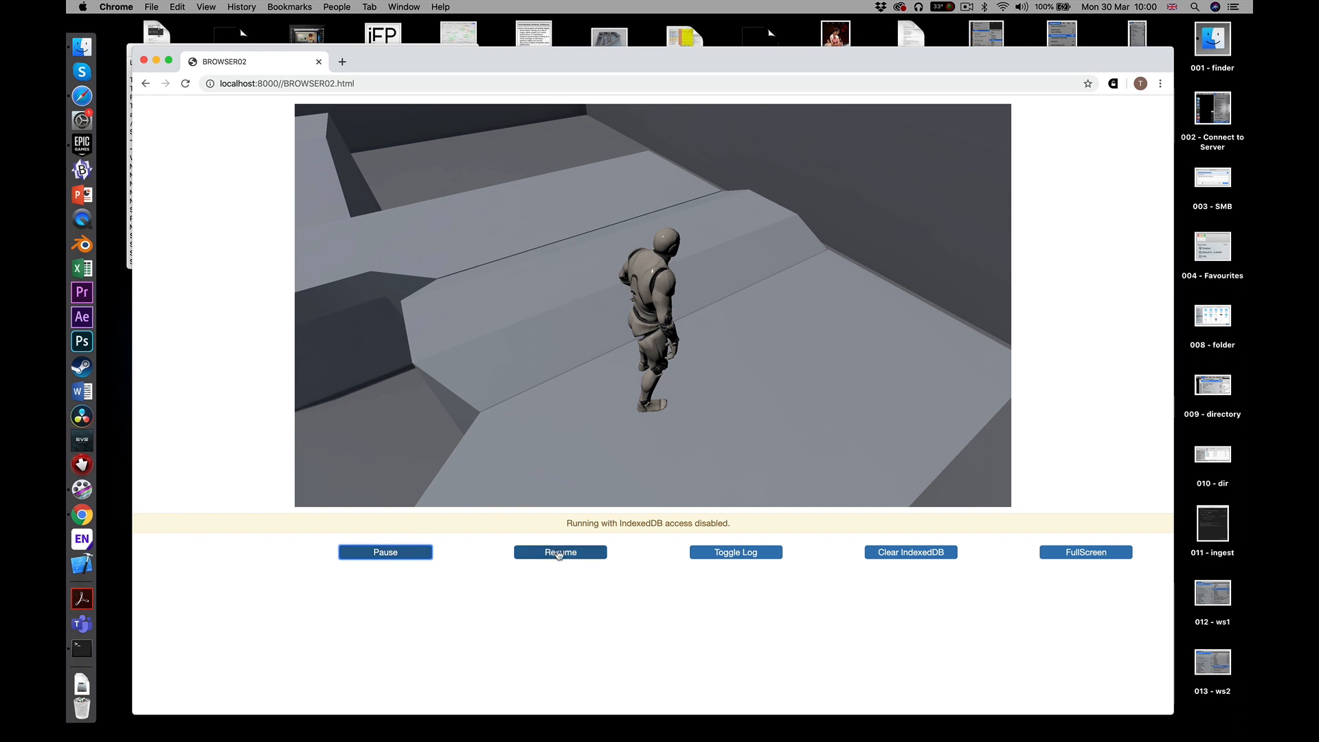
left_click(559, 551)
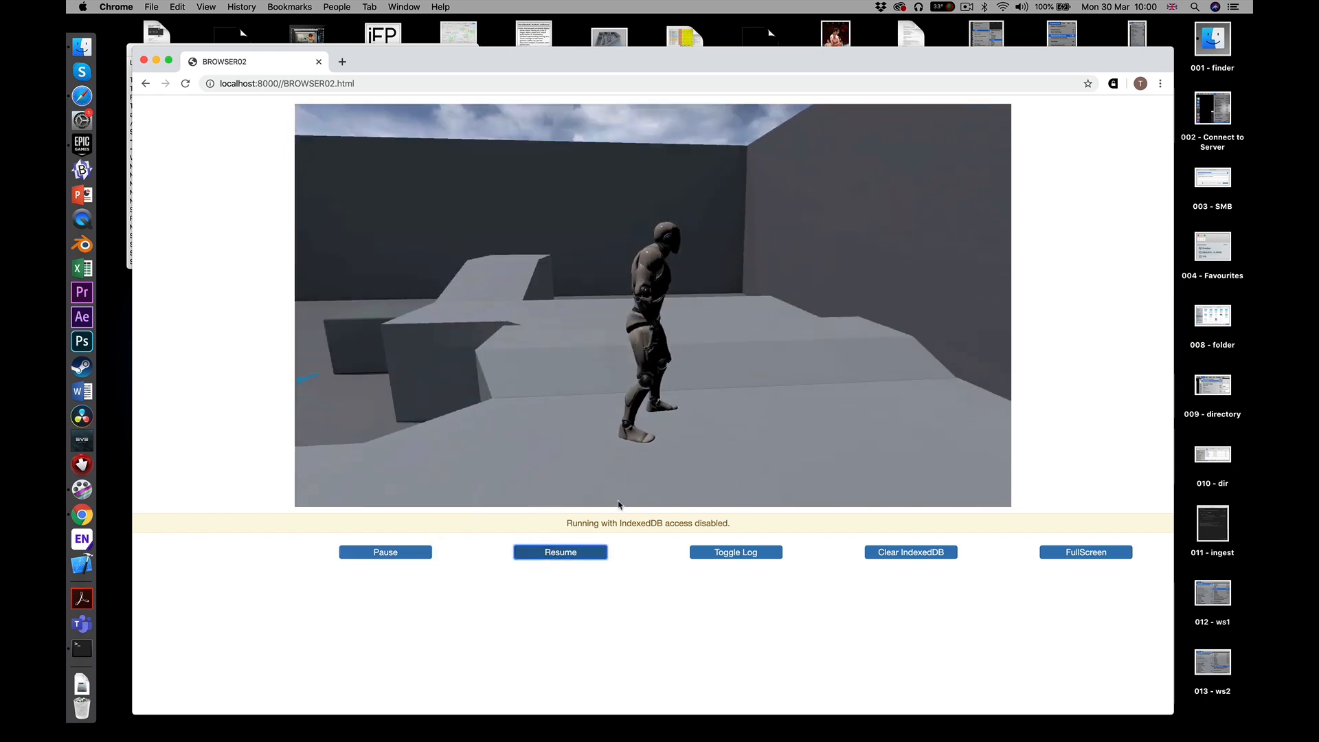